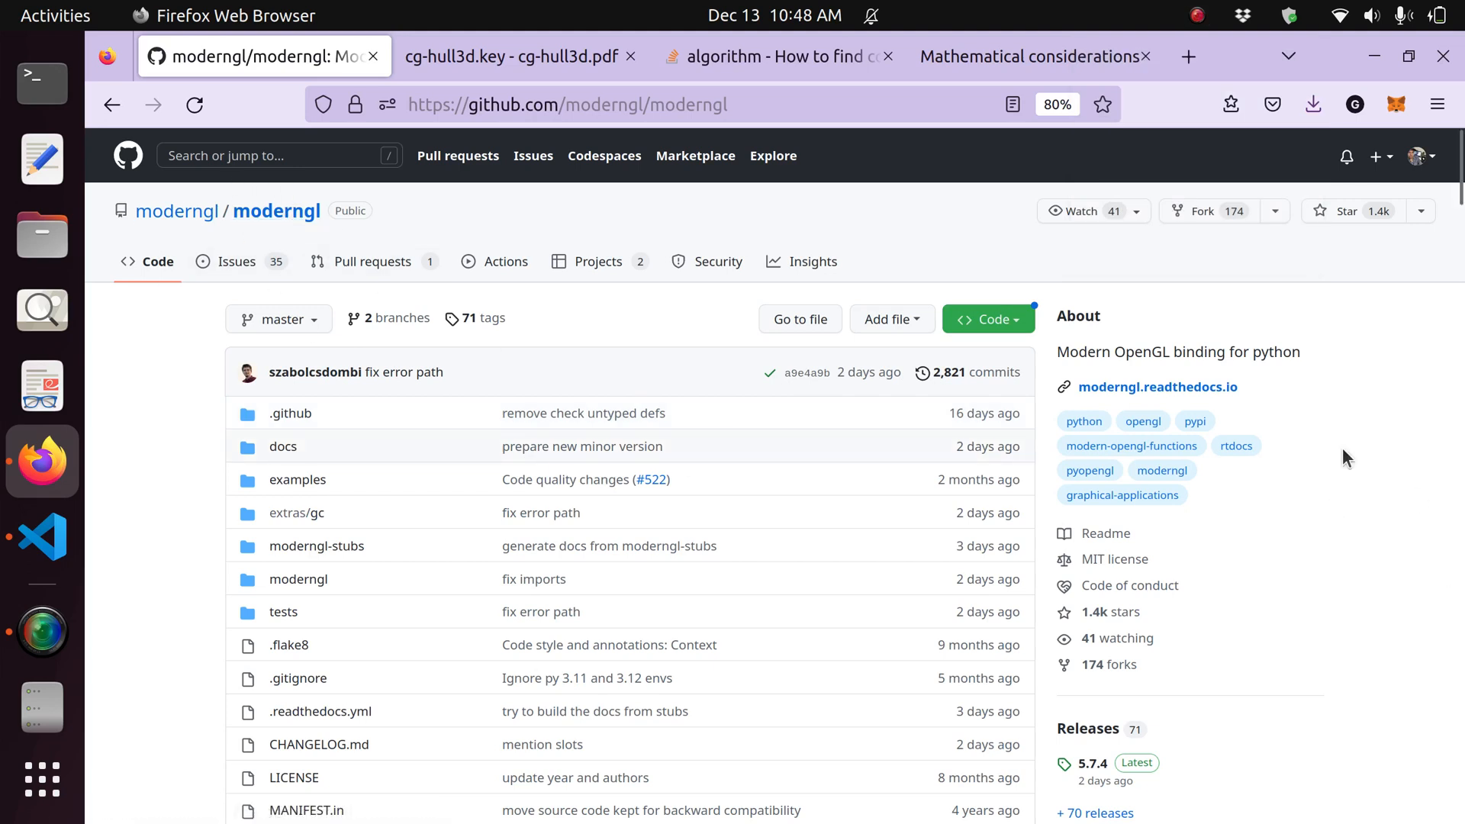
pyautogui.moveTo(931, 415)
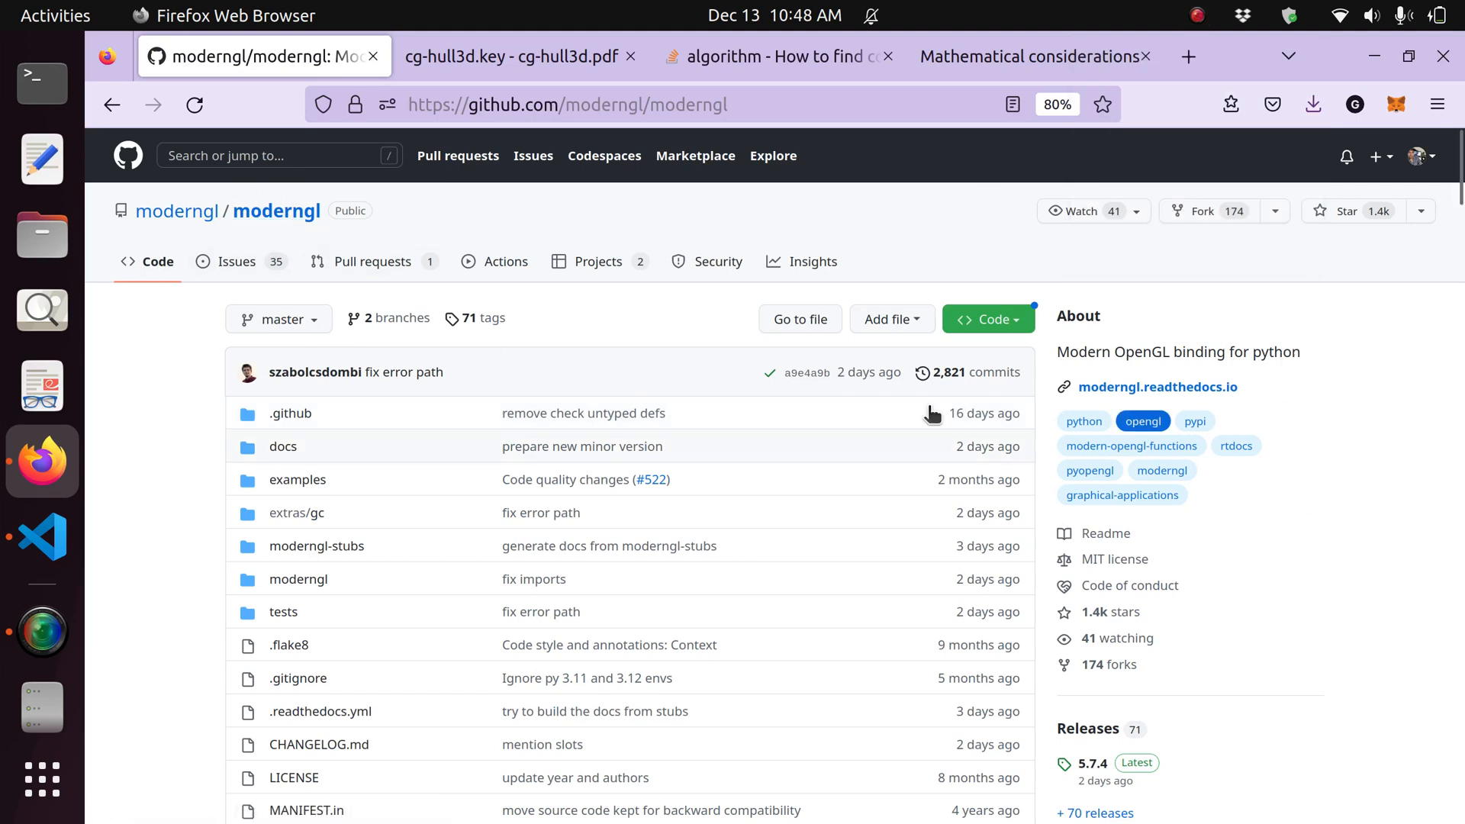
pyautogui.moveTo(335, 306)
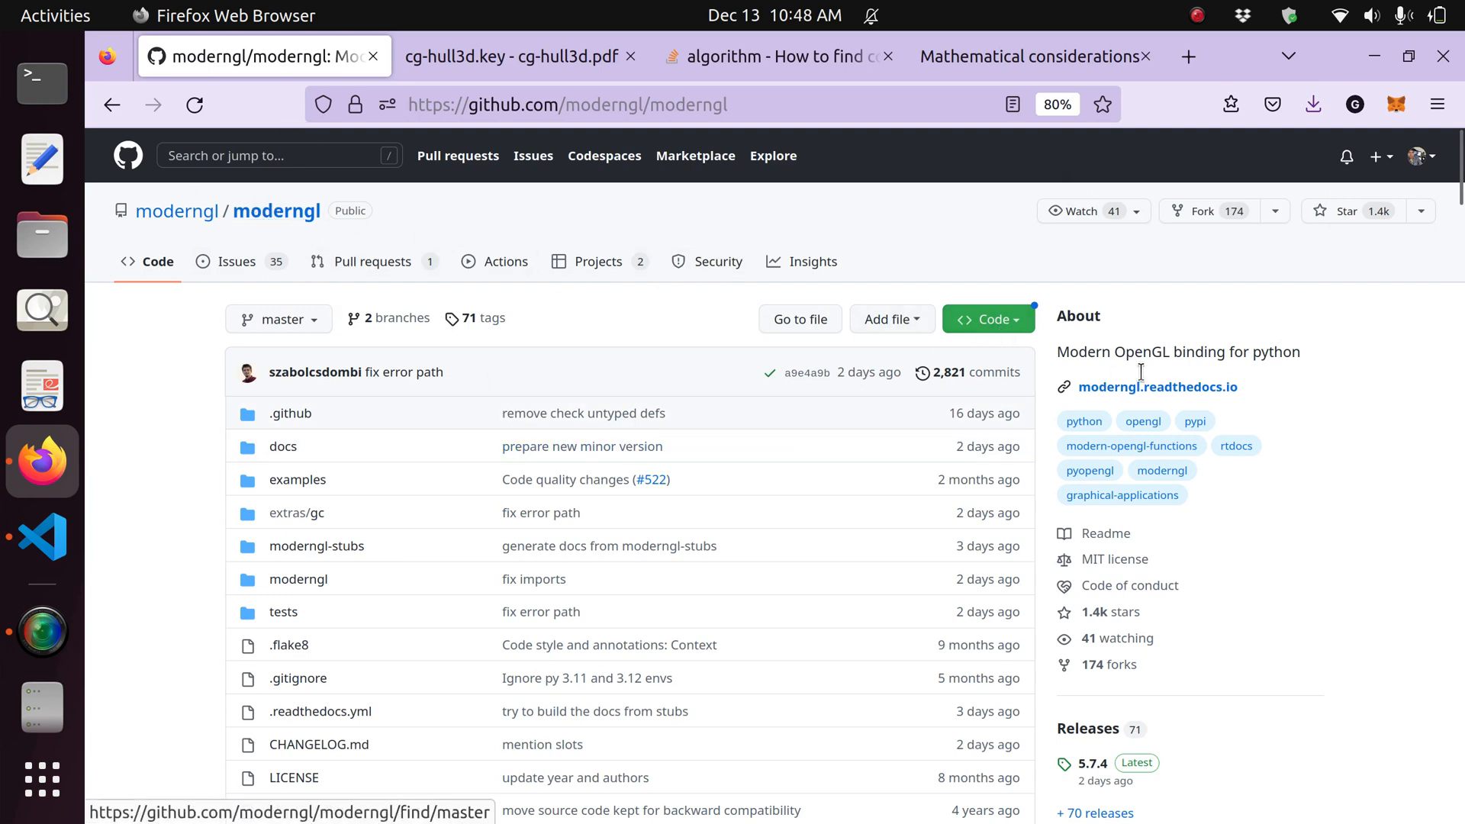
# Show the moderngl repository's clone options with the SSH address selected.
pyautogui.click(988, 319)
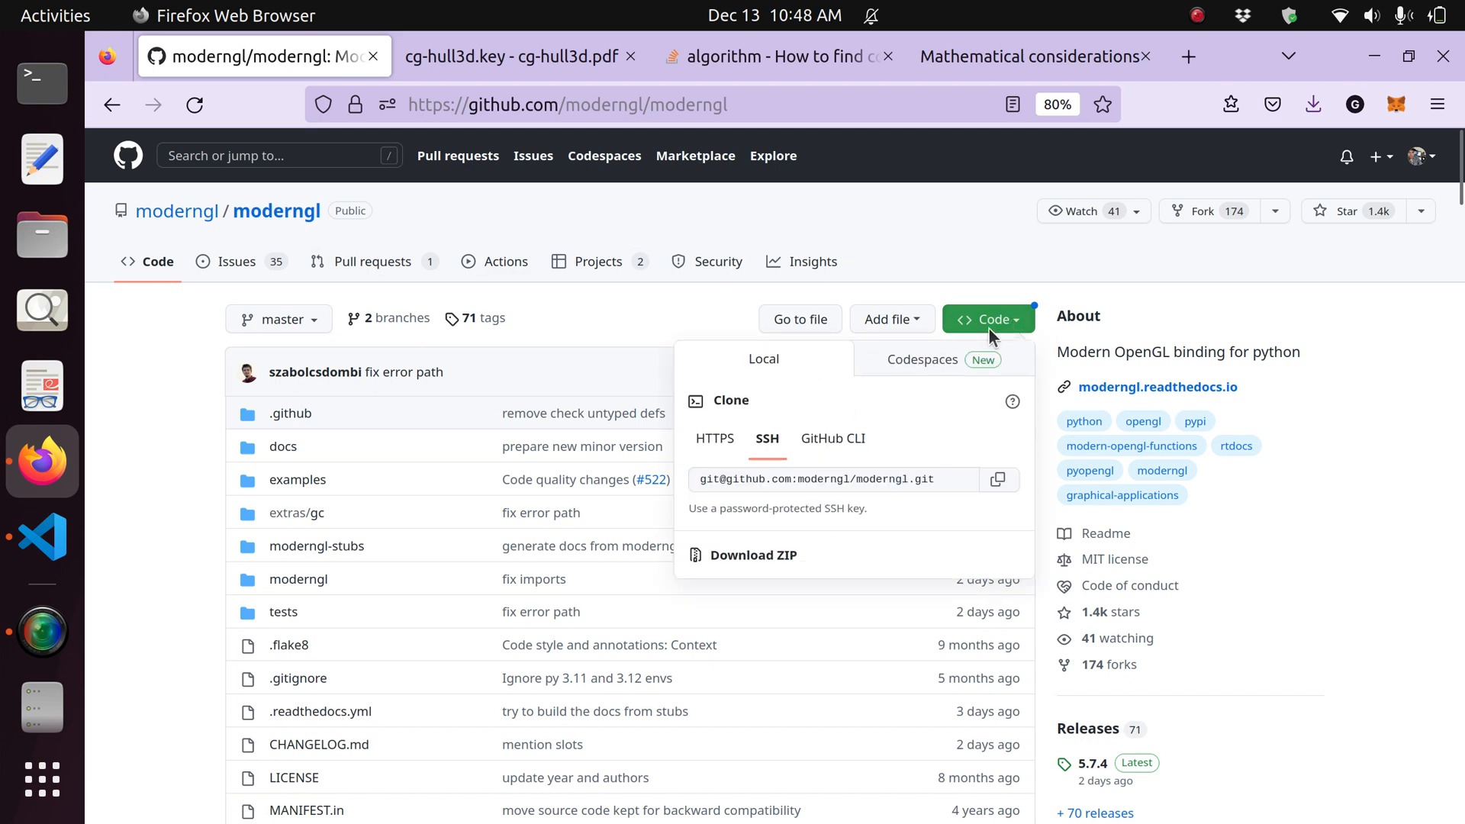
pyautogui.moveTo(1081, 468)
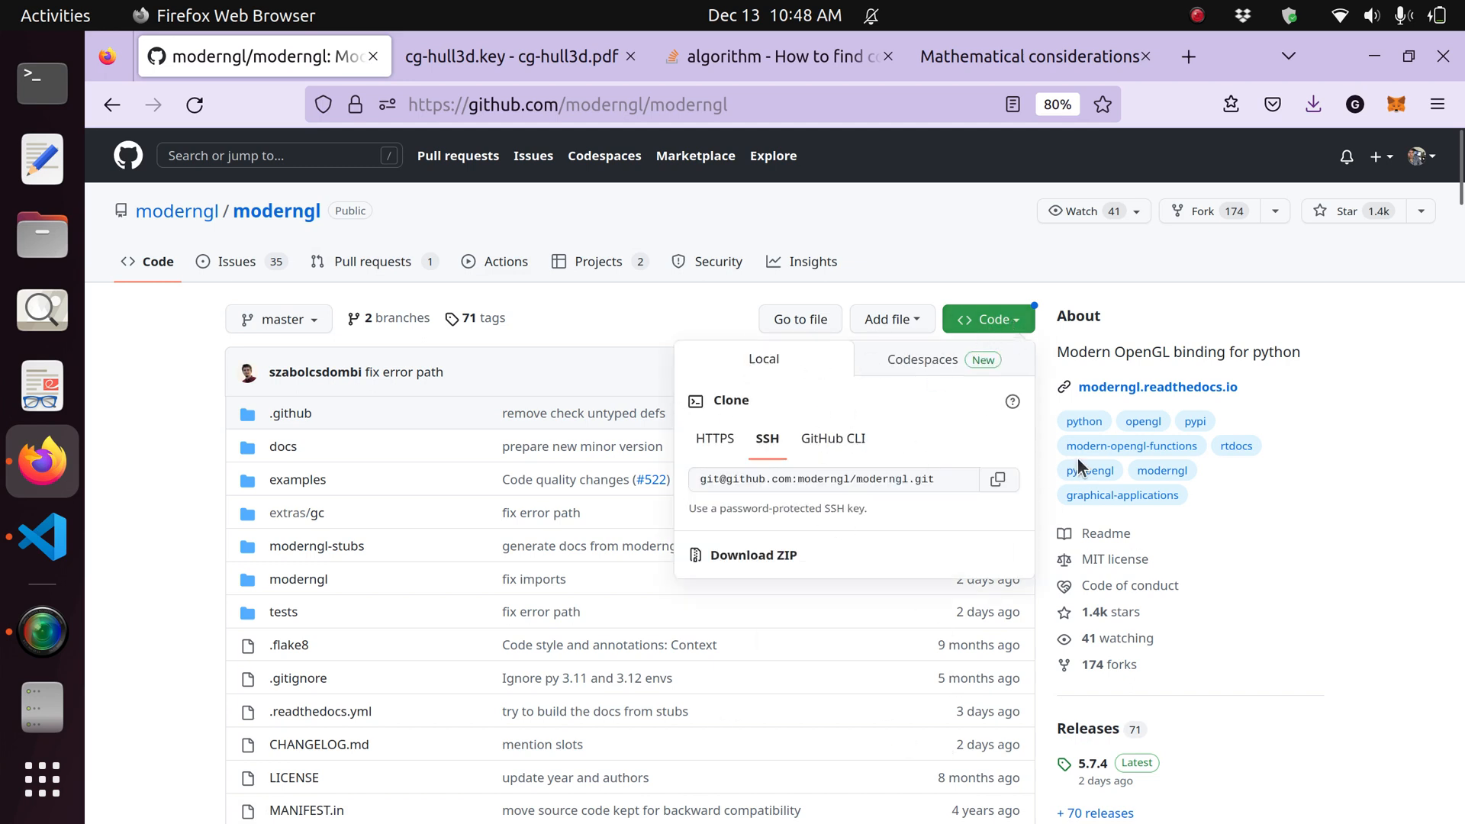
pyautogui.moveTo(1089, 545)
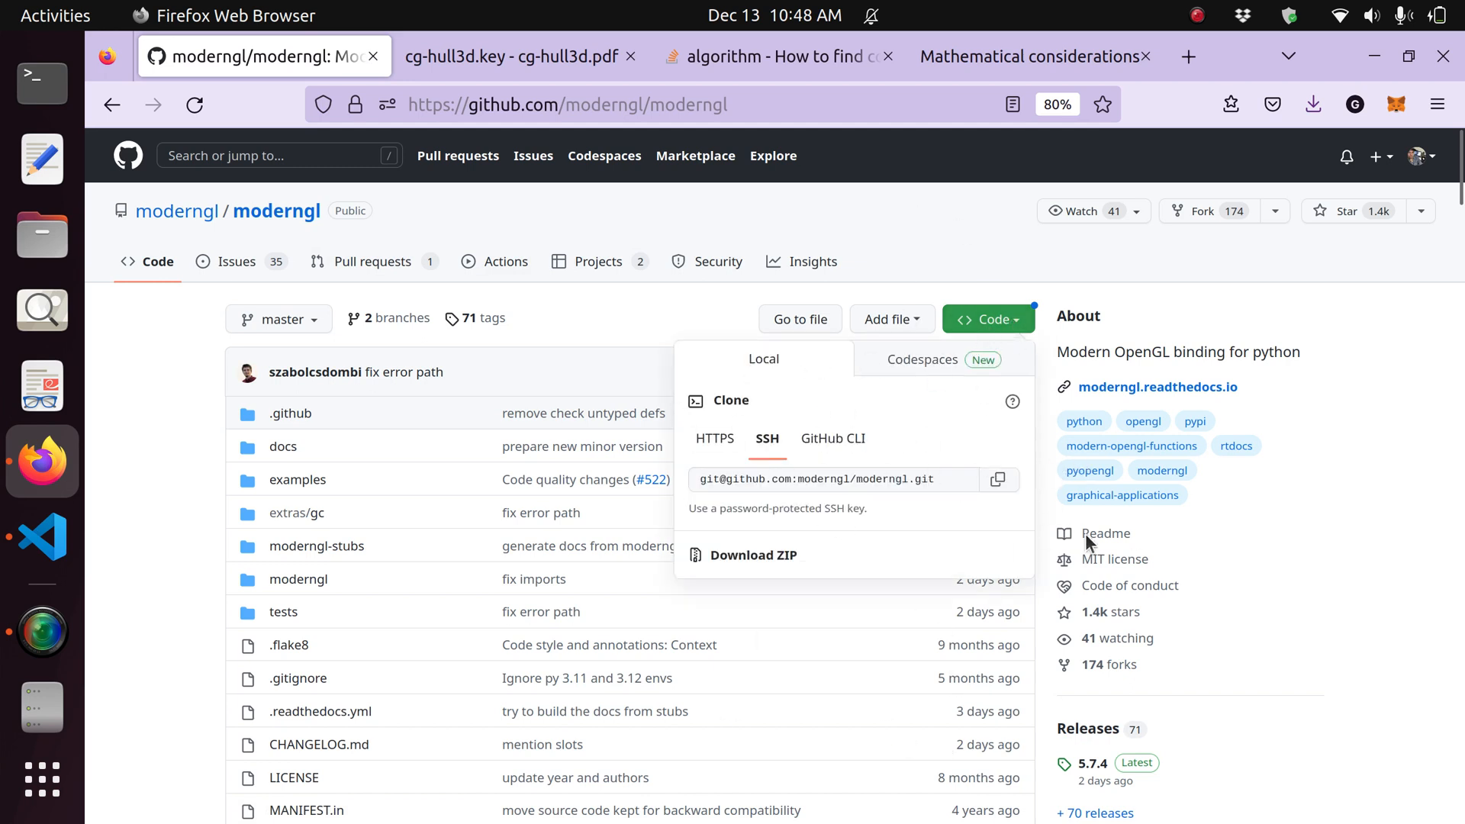
pyautogui.click(998, 479)
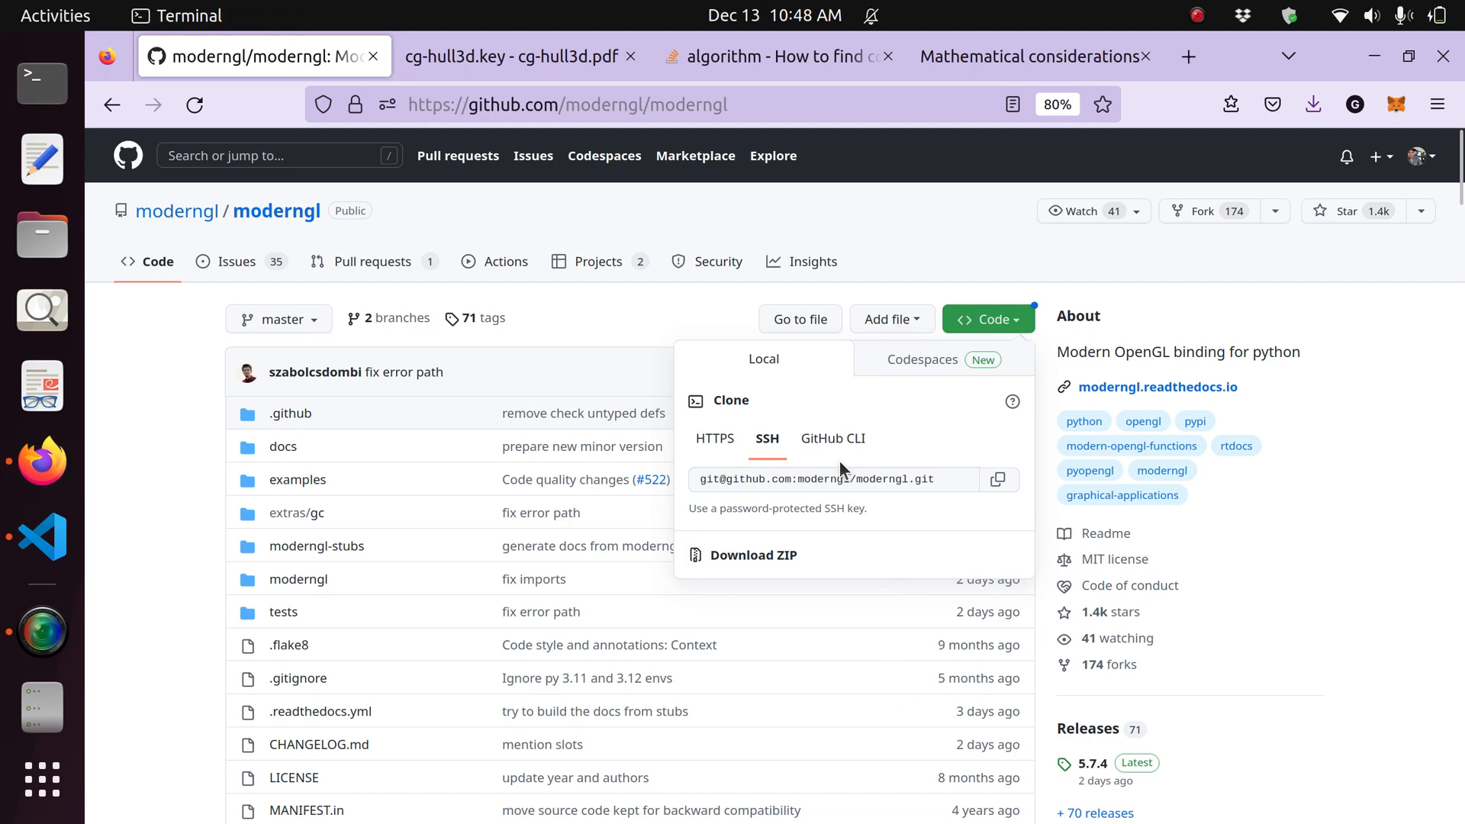
pyautogui.click(43, 82)
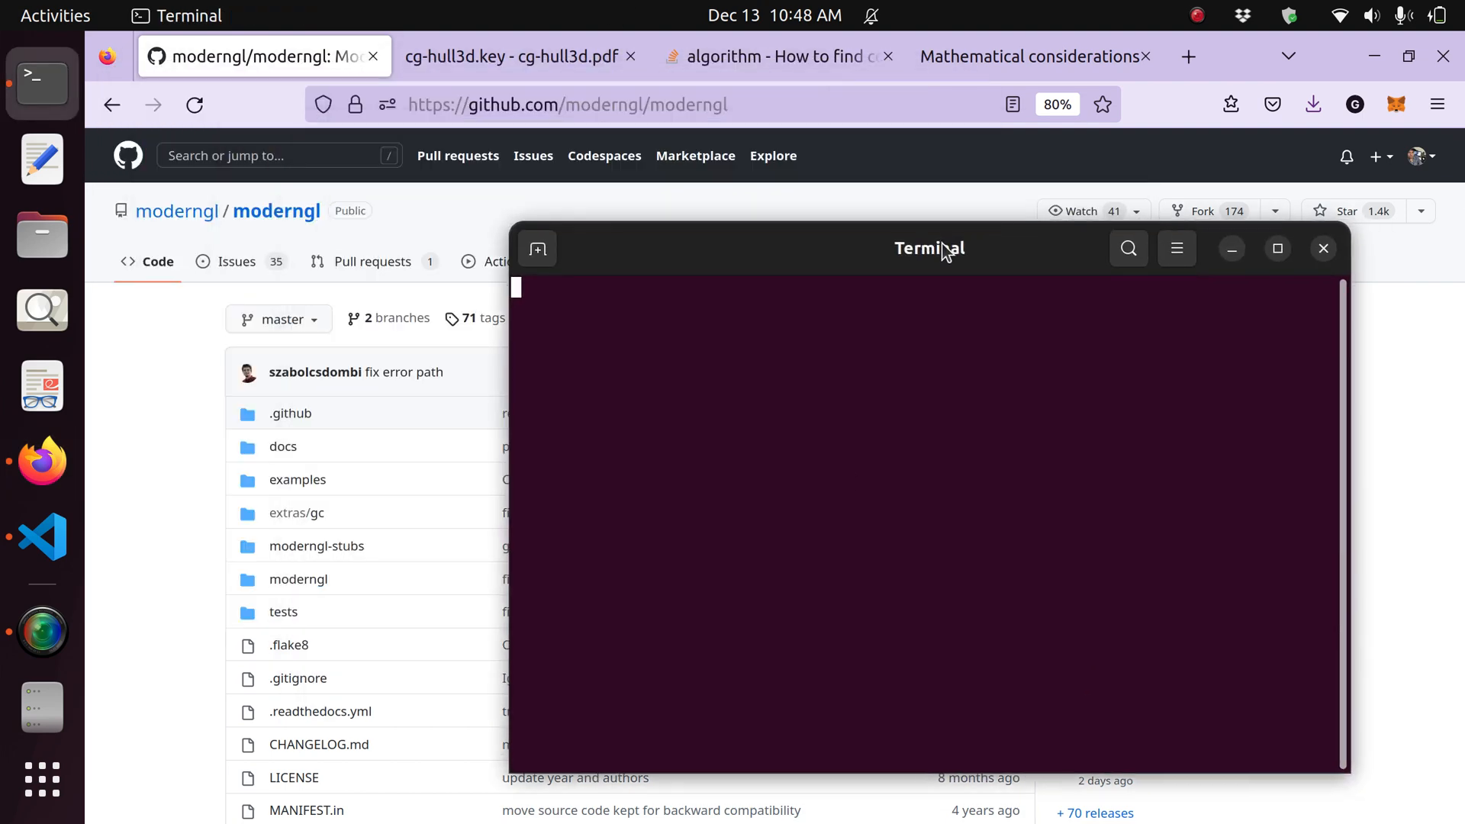
pyautogui.write('git clone')
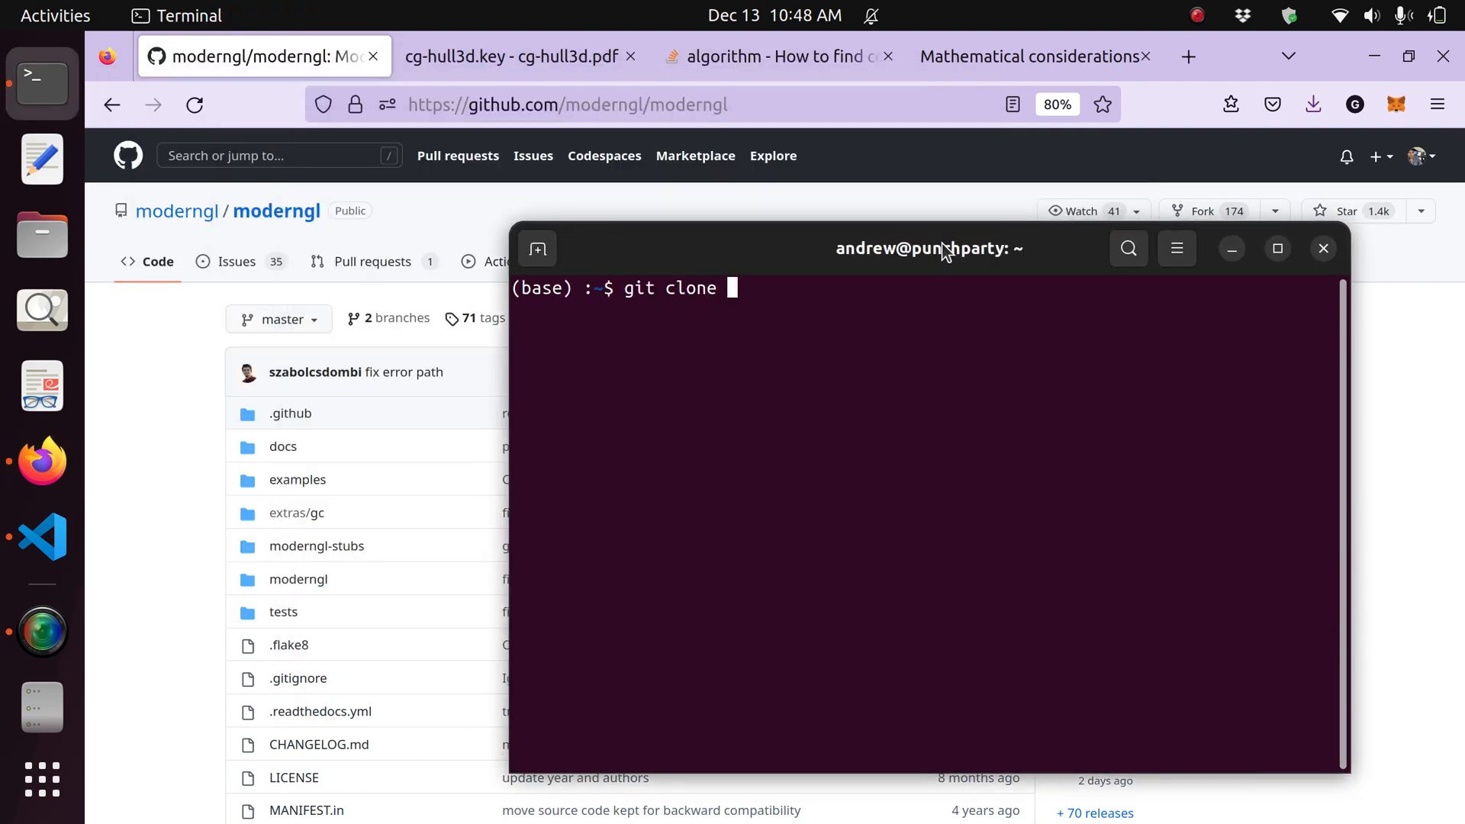
pyautogui.write('git@github.com:moderngl/moderngl.git')
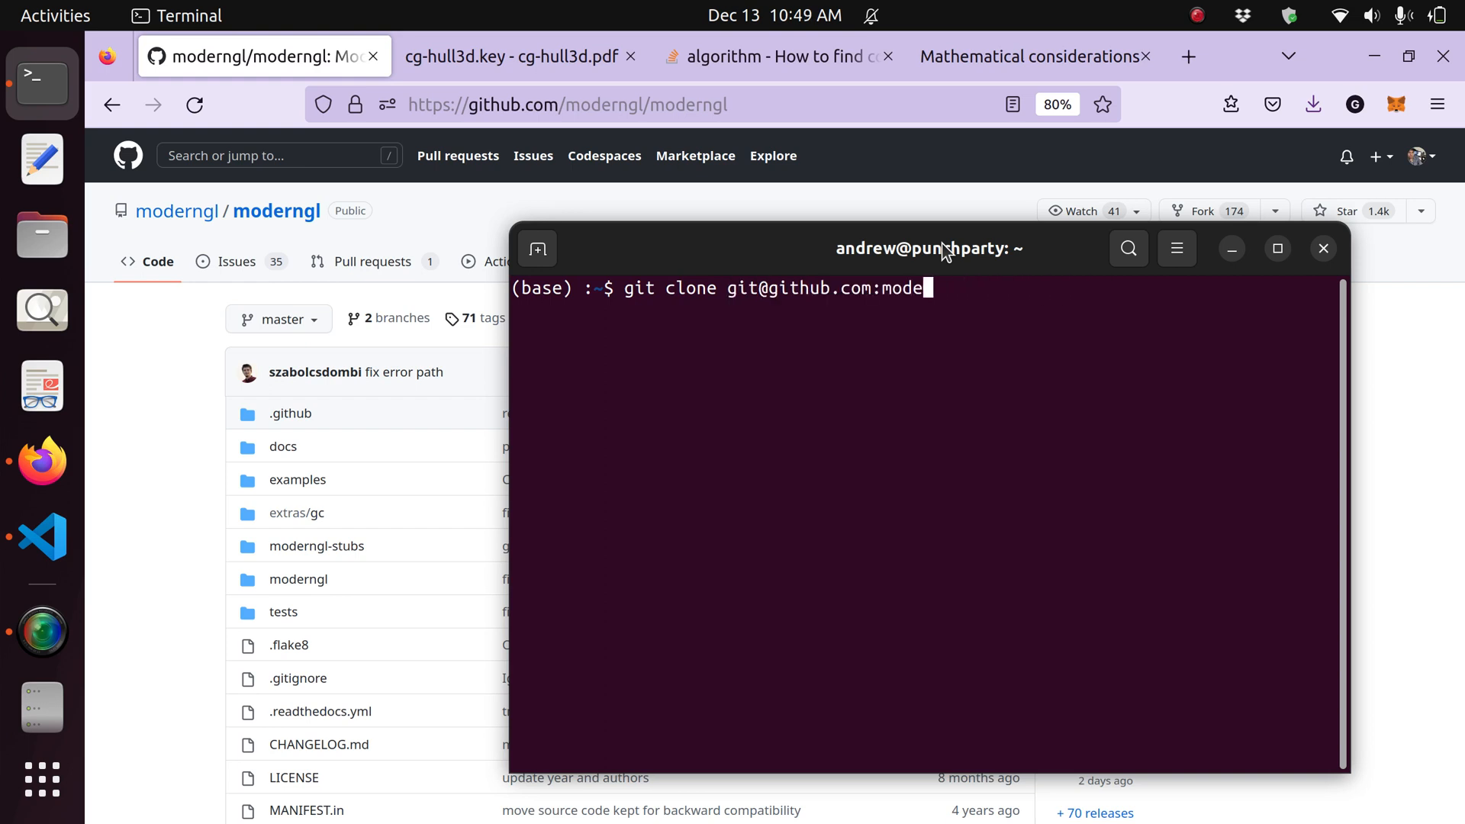
# Enter the moderngl folder and launch it in the editor with code.
pyautogui.write('cd mo')
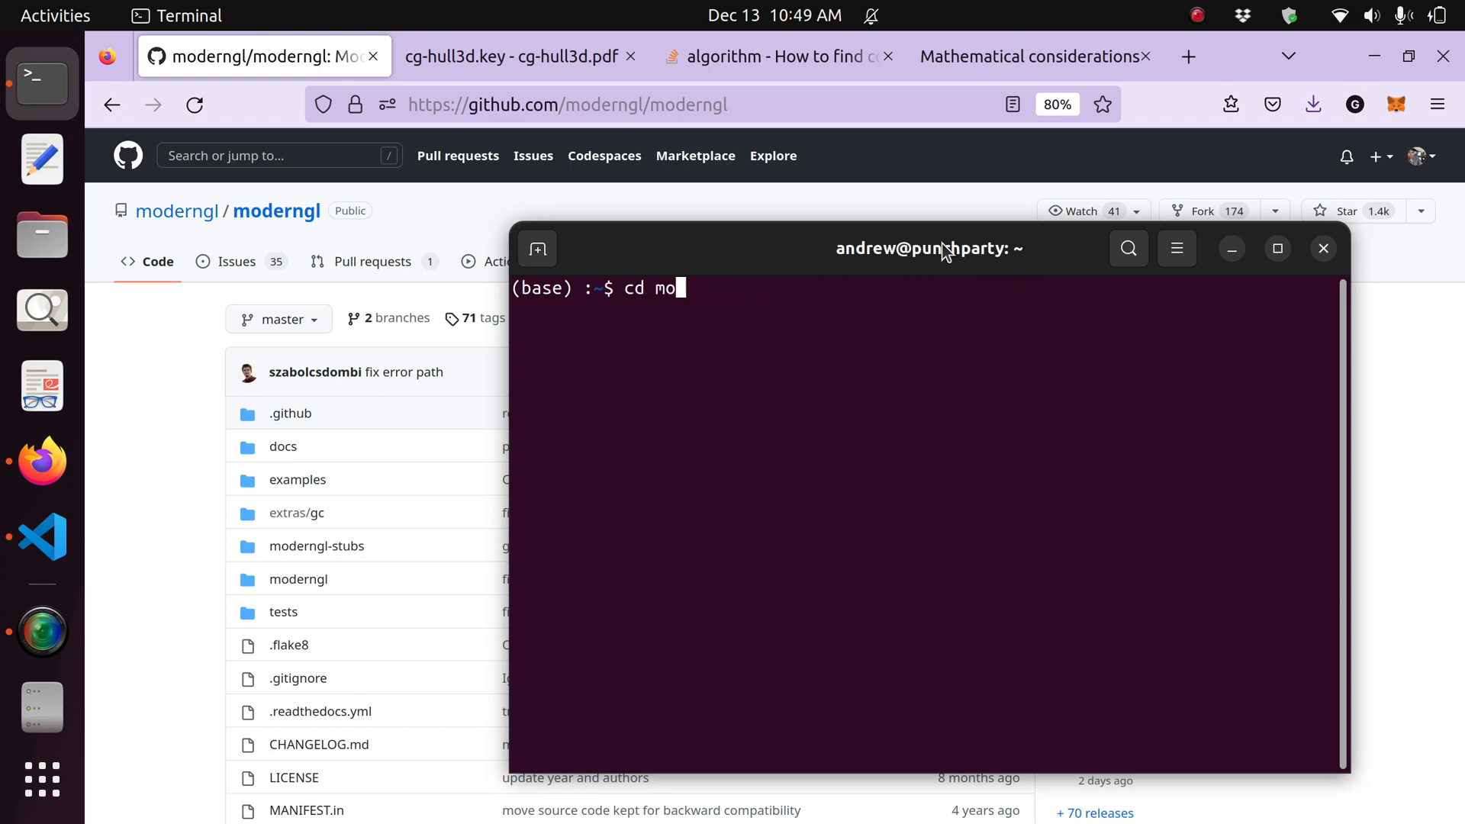
pyautogui.press('Tab')
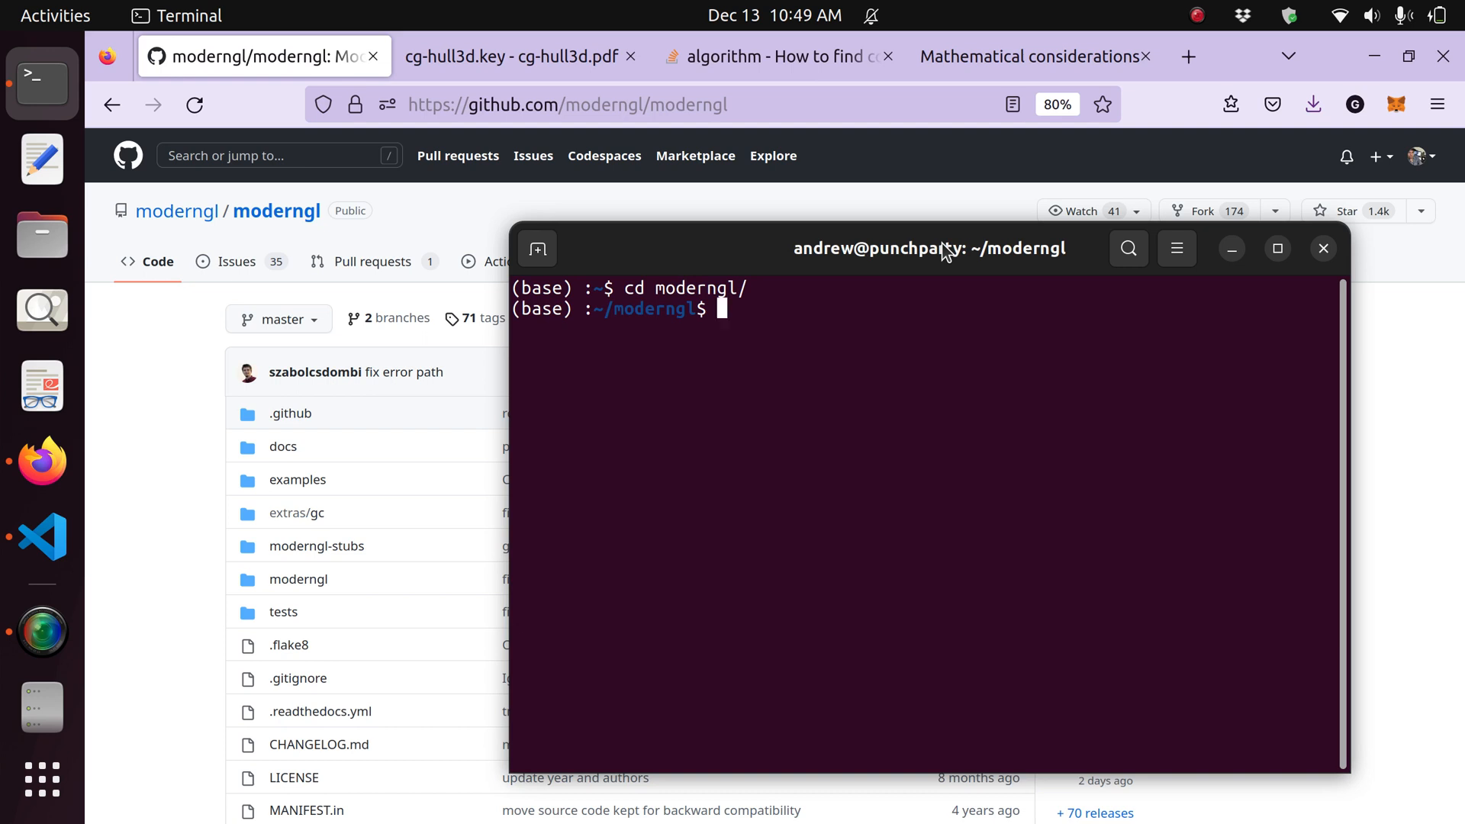
pyautogui.write('code')
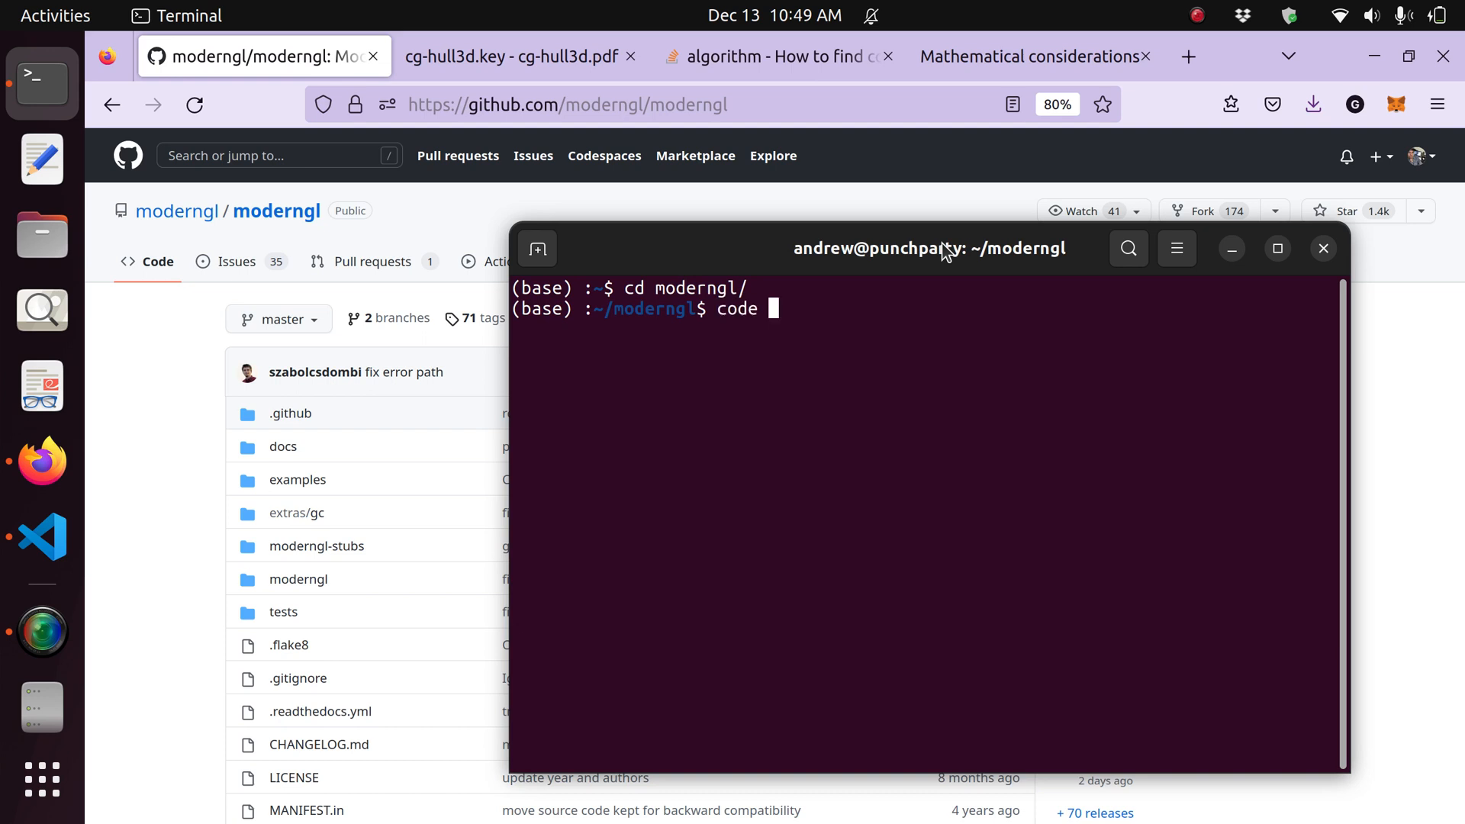
pyautogui.write('.')
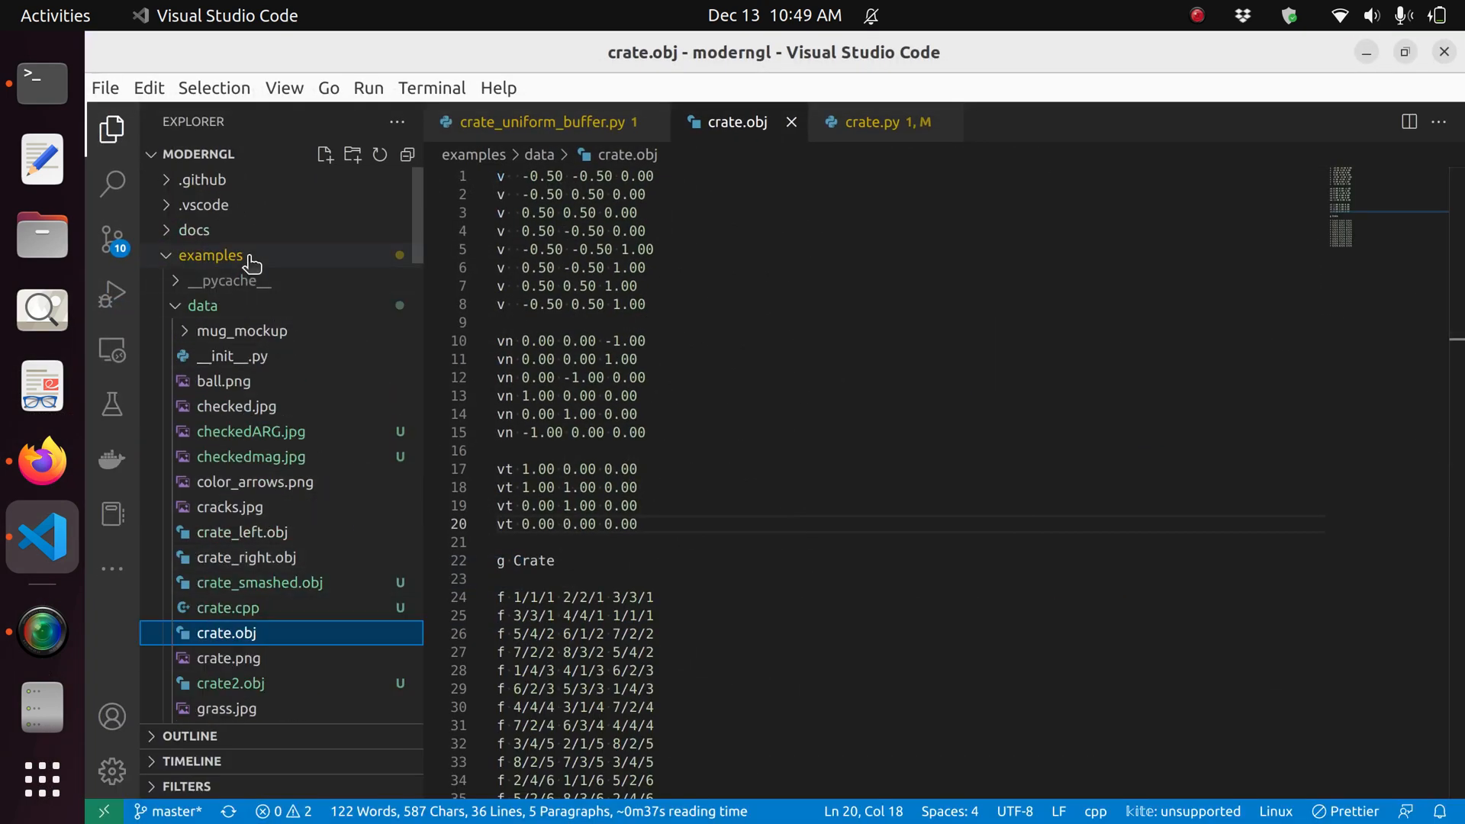
# Collapse the examples folder in the project tree.
pyautogui.click(211, 255)
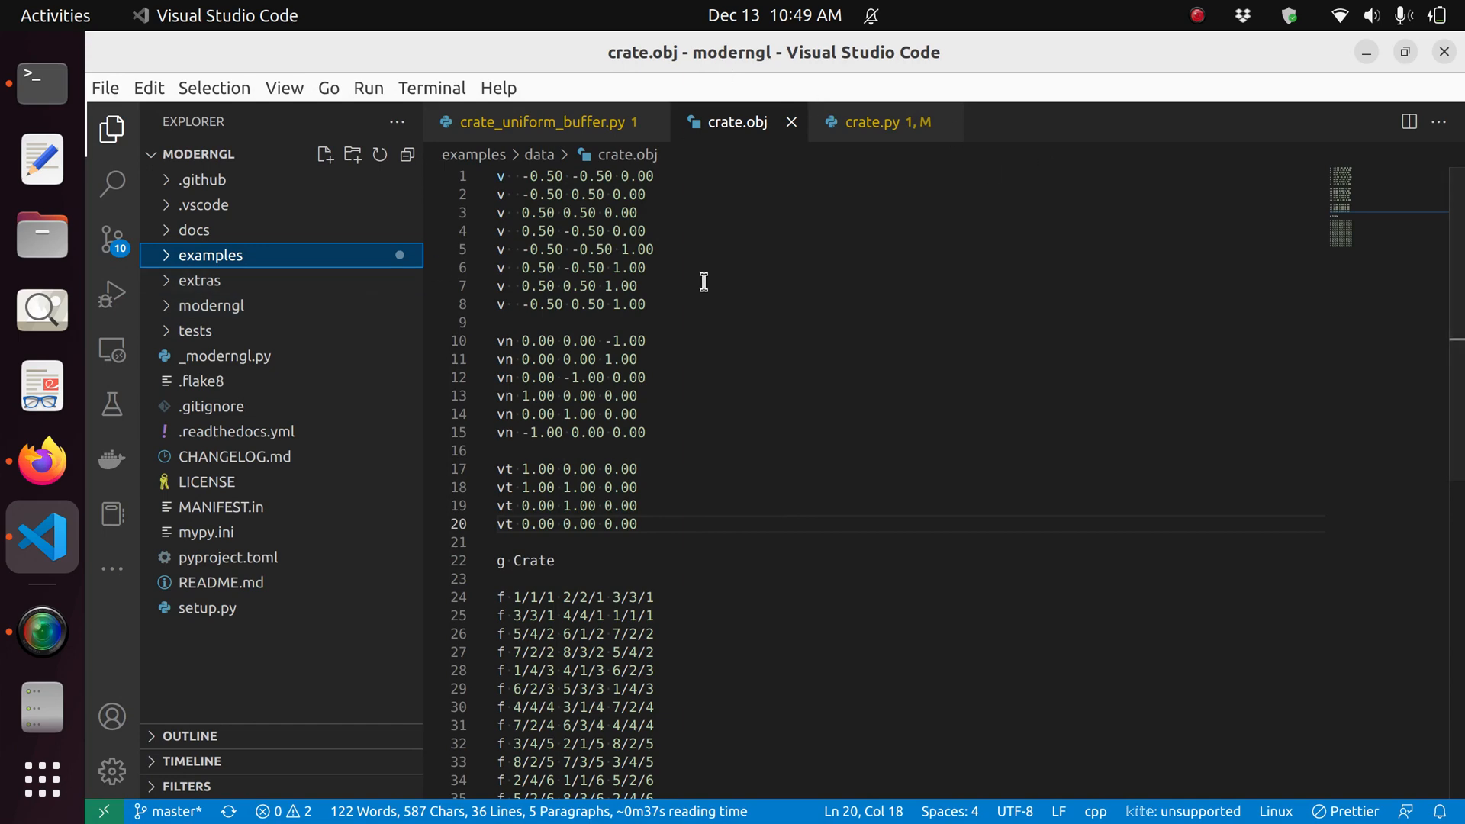
pyautogui.moveTo(1340, 73)
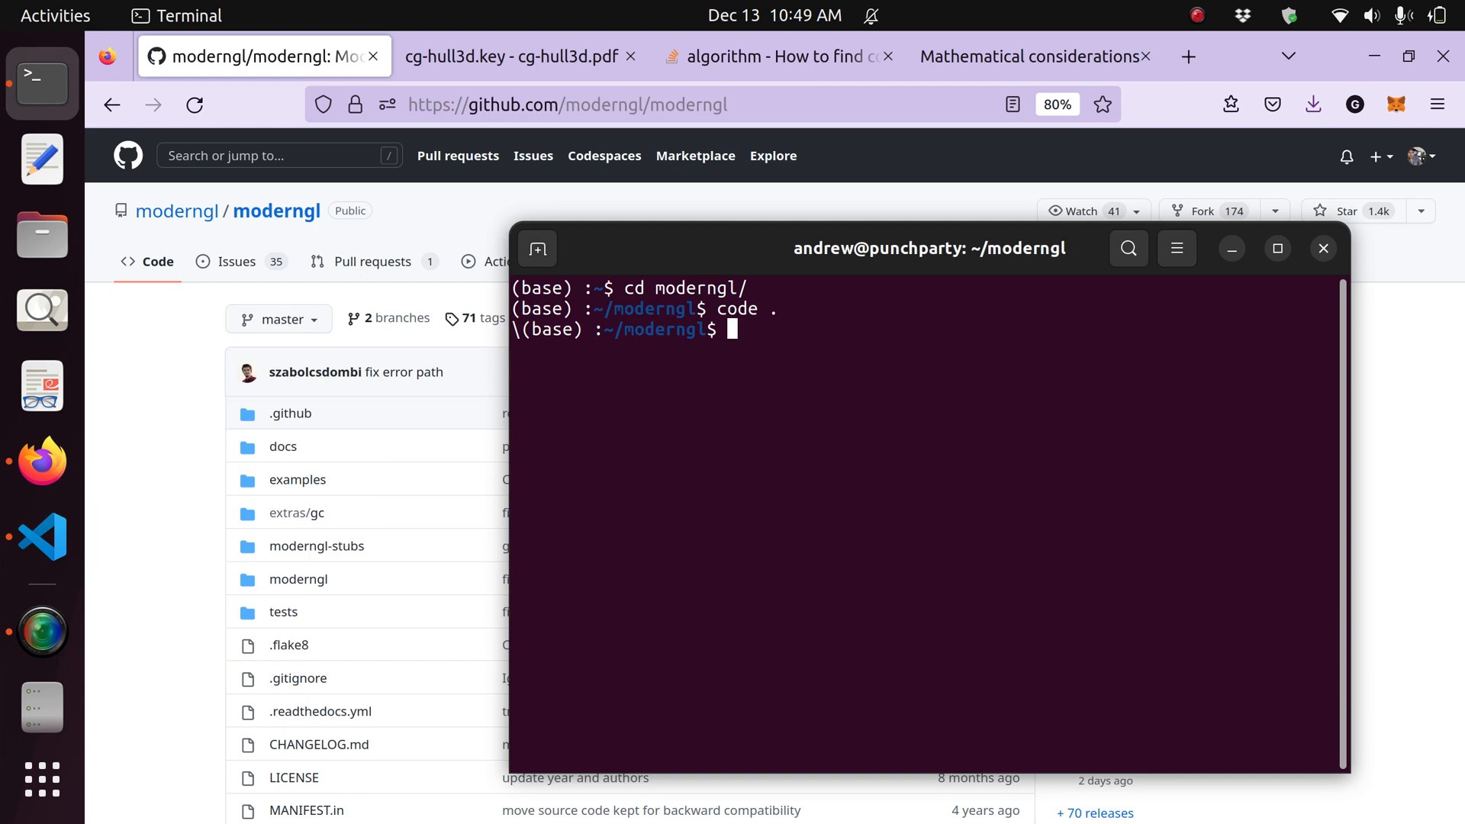
# Send examples/data/crate.obj to the editor from the terminal.
pyautogui.write('c')
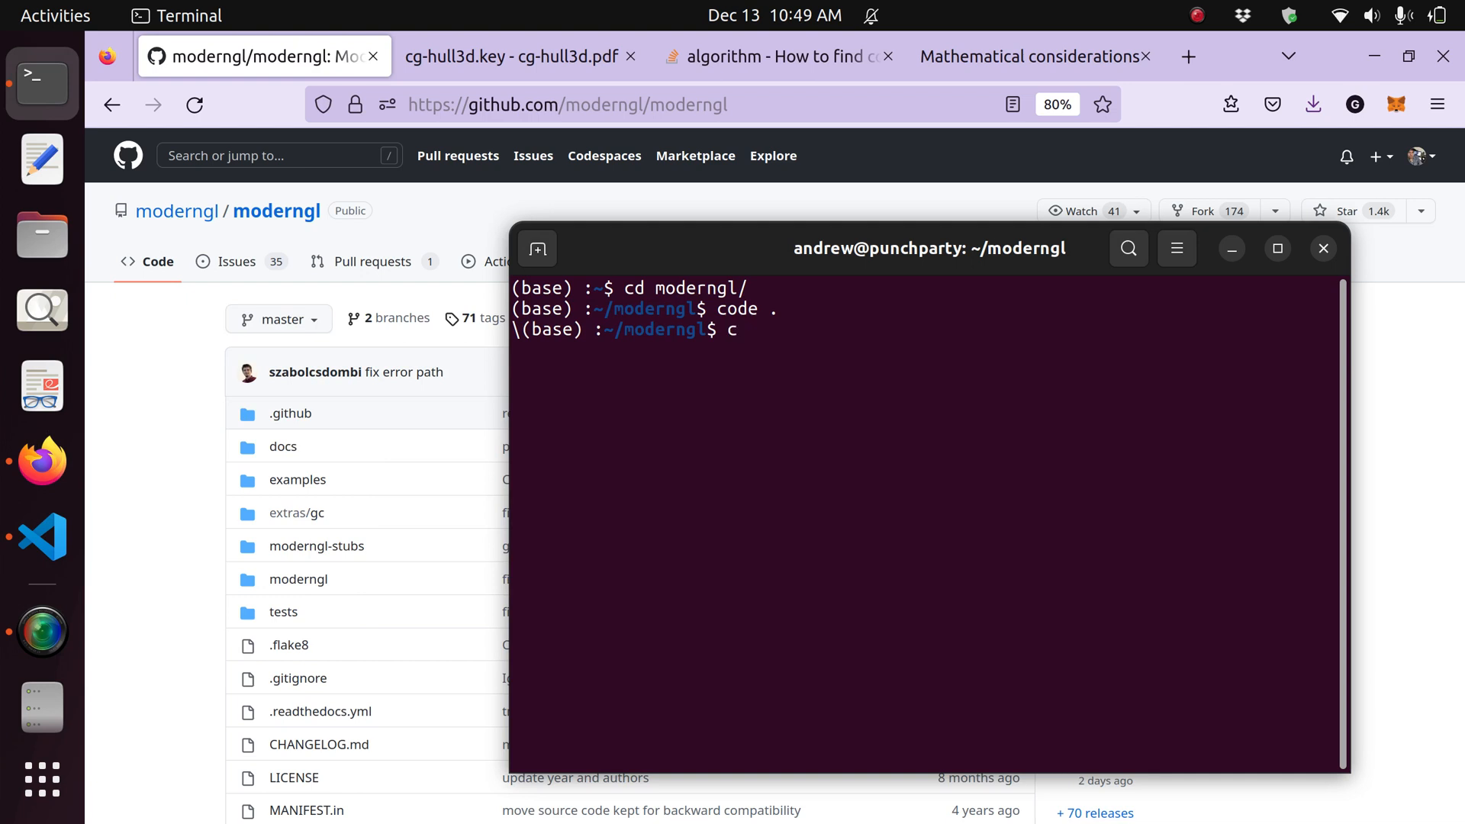
pyautogui.write('ode')
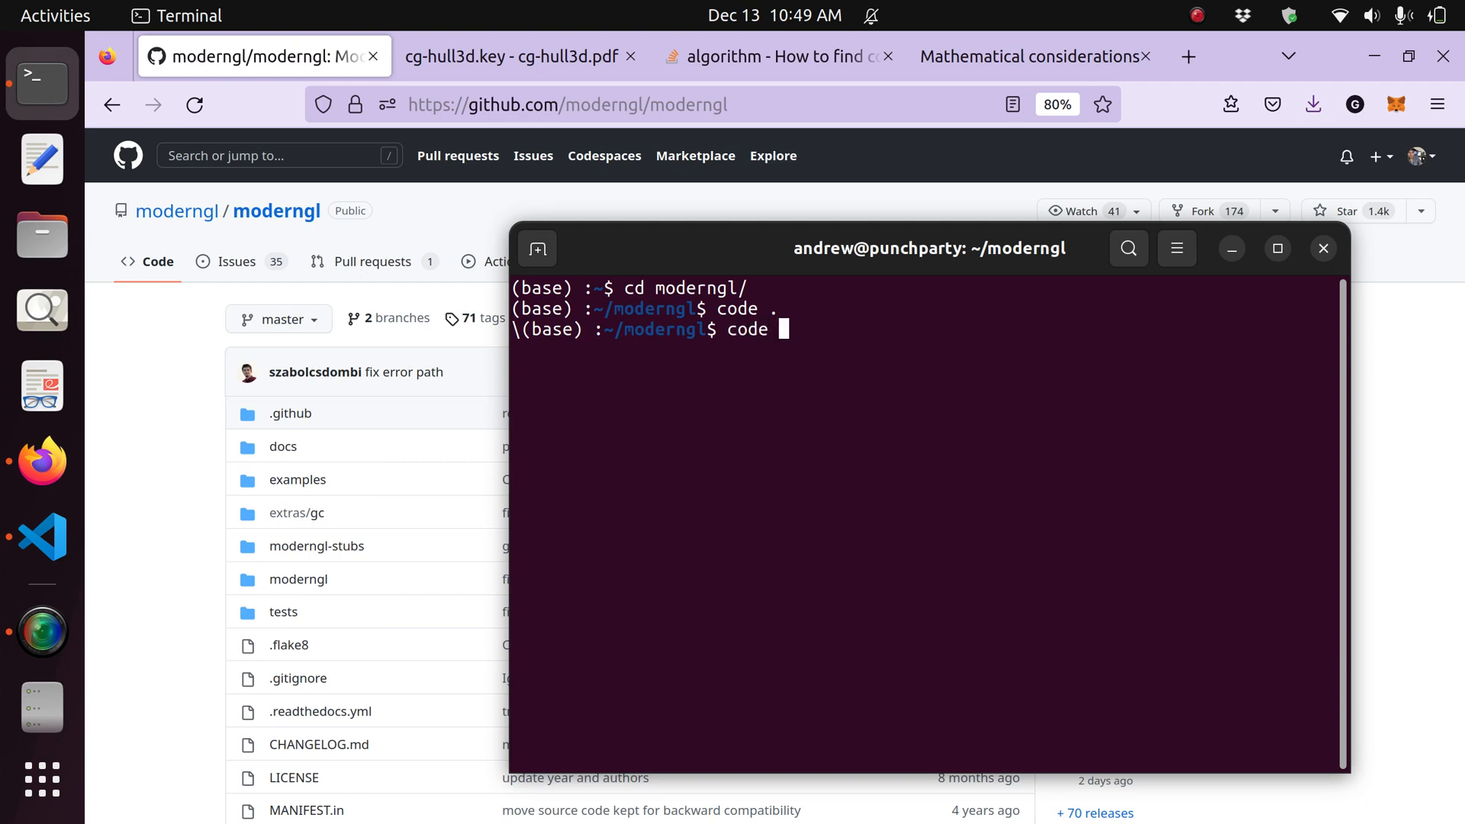
pyautogui.write('exa')
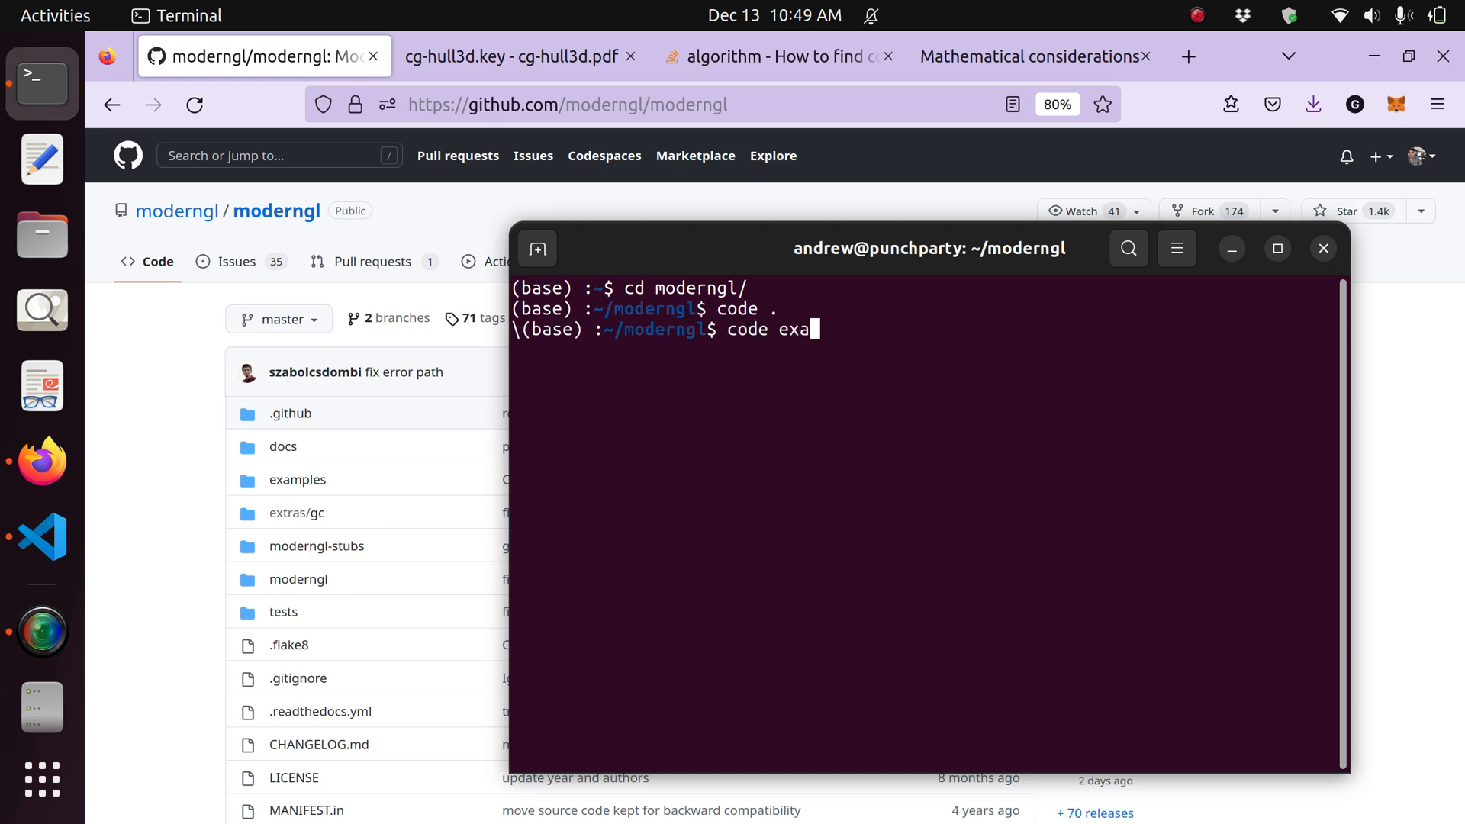
pyautogui.write('mples/data/')
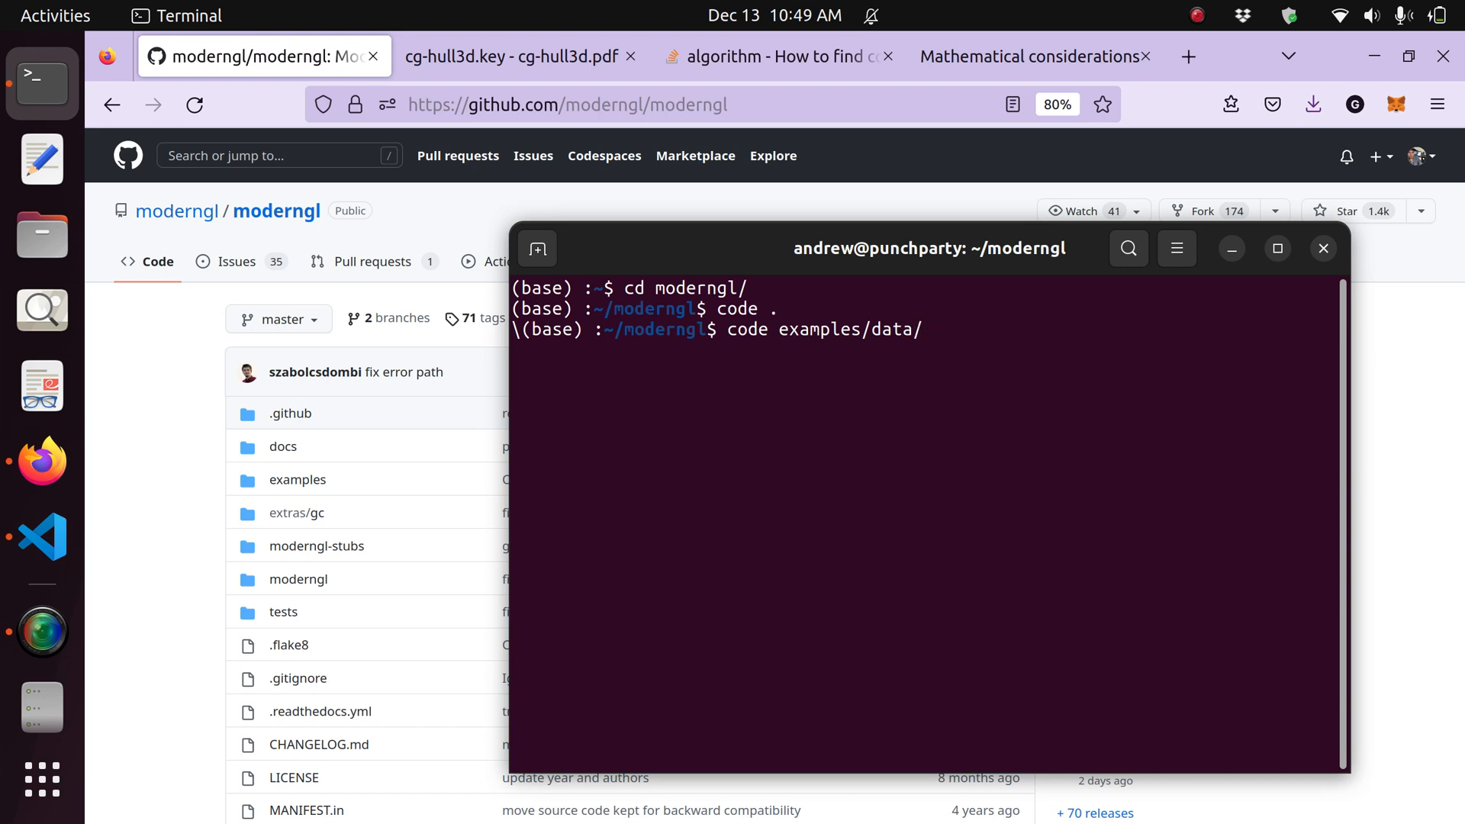
pyautogui.write('crate.')
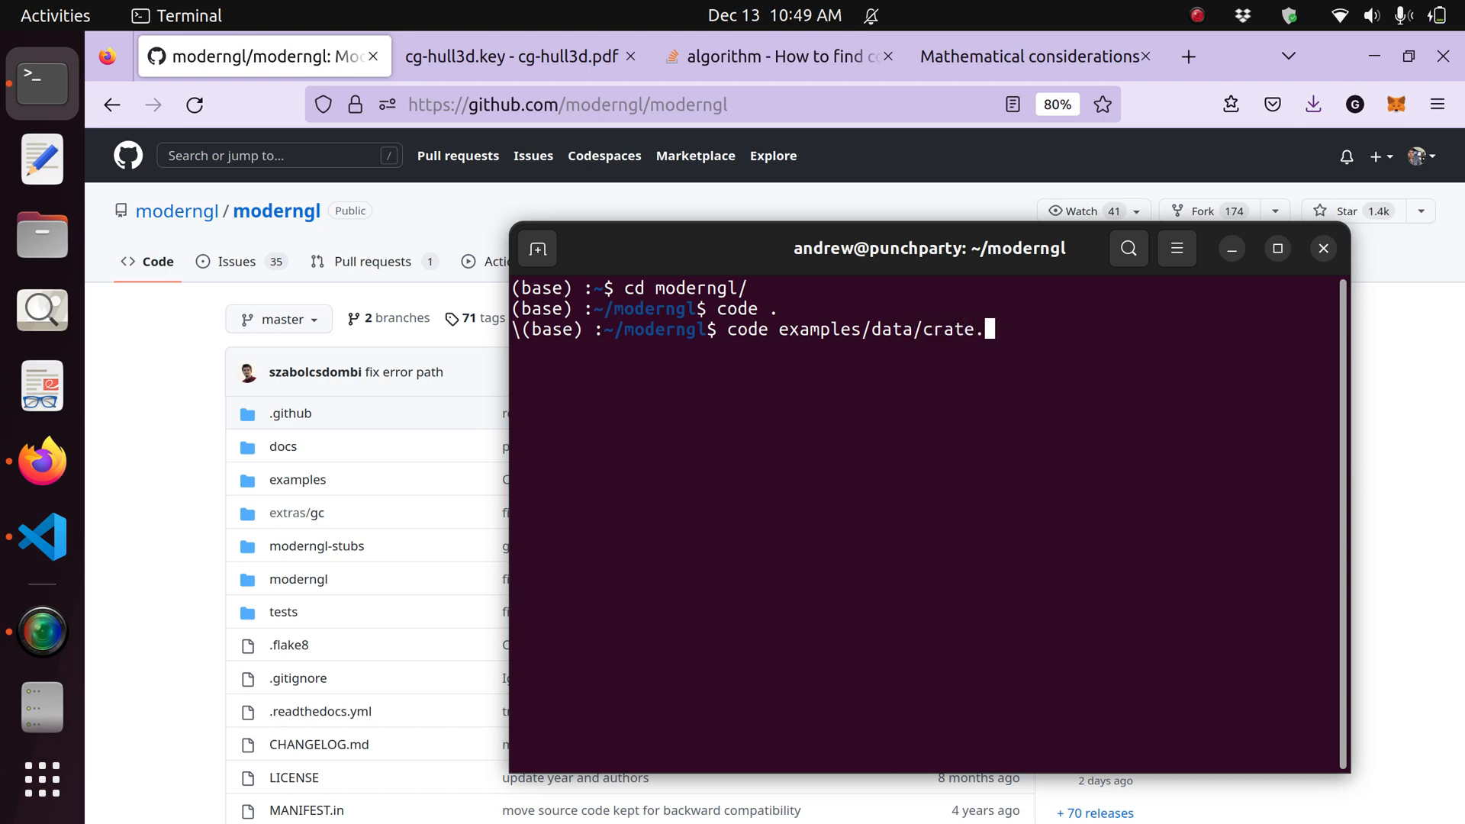
pyautogui.write('obj')
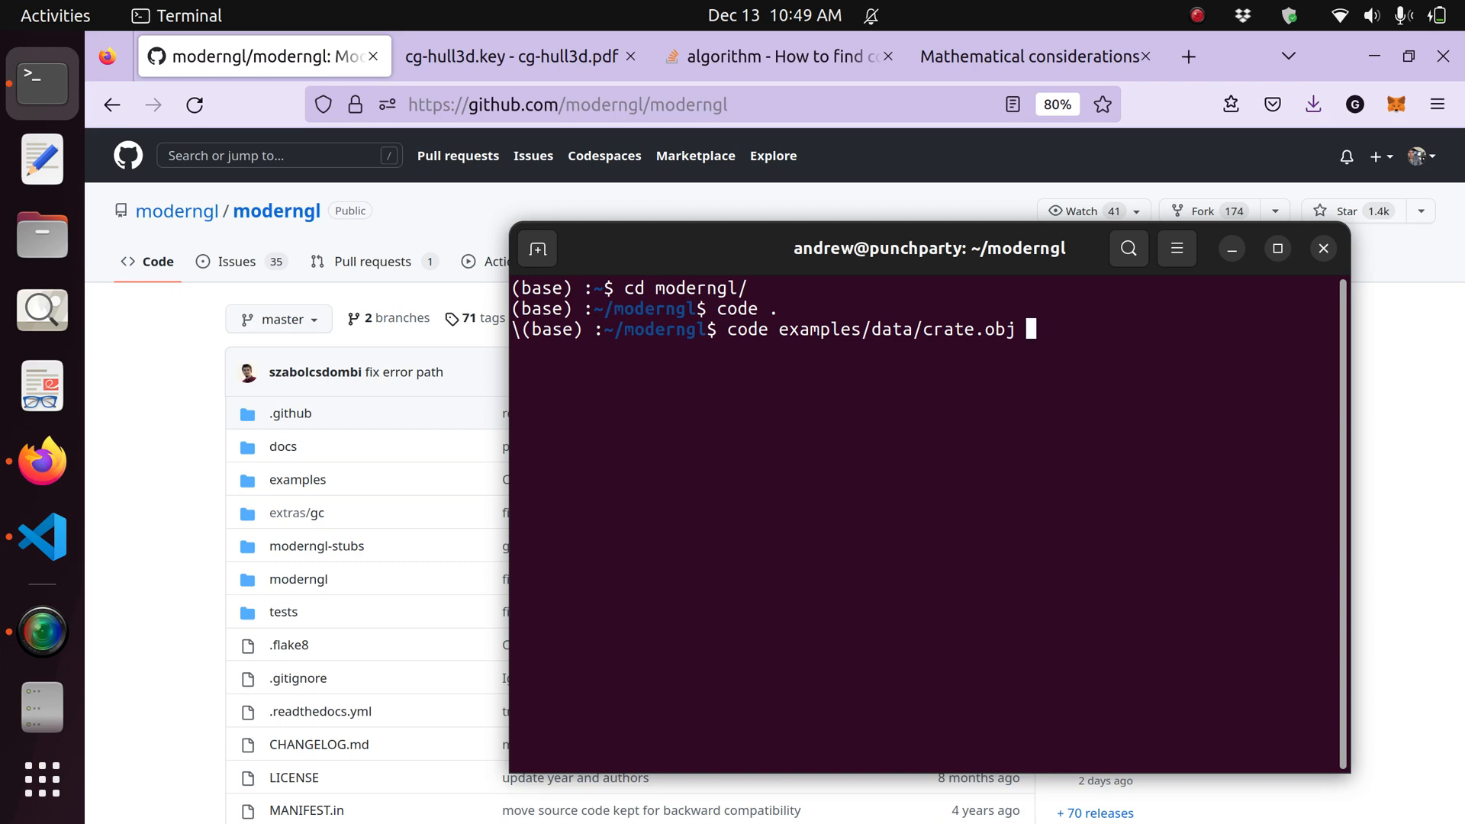
pyautogui.press('Return')
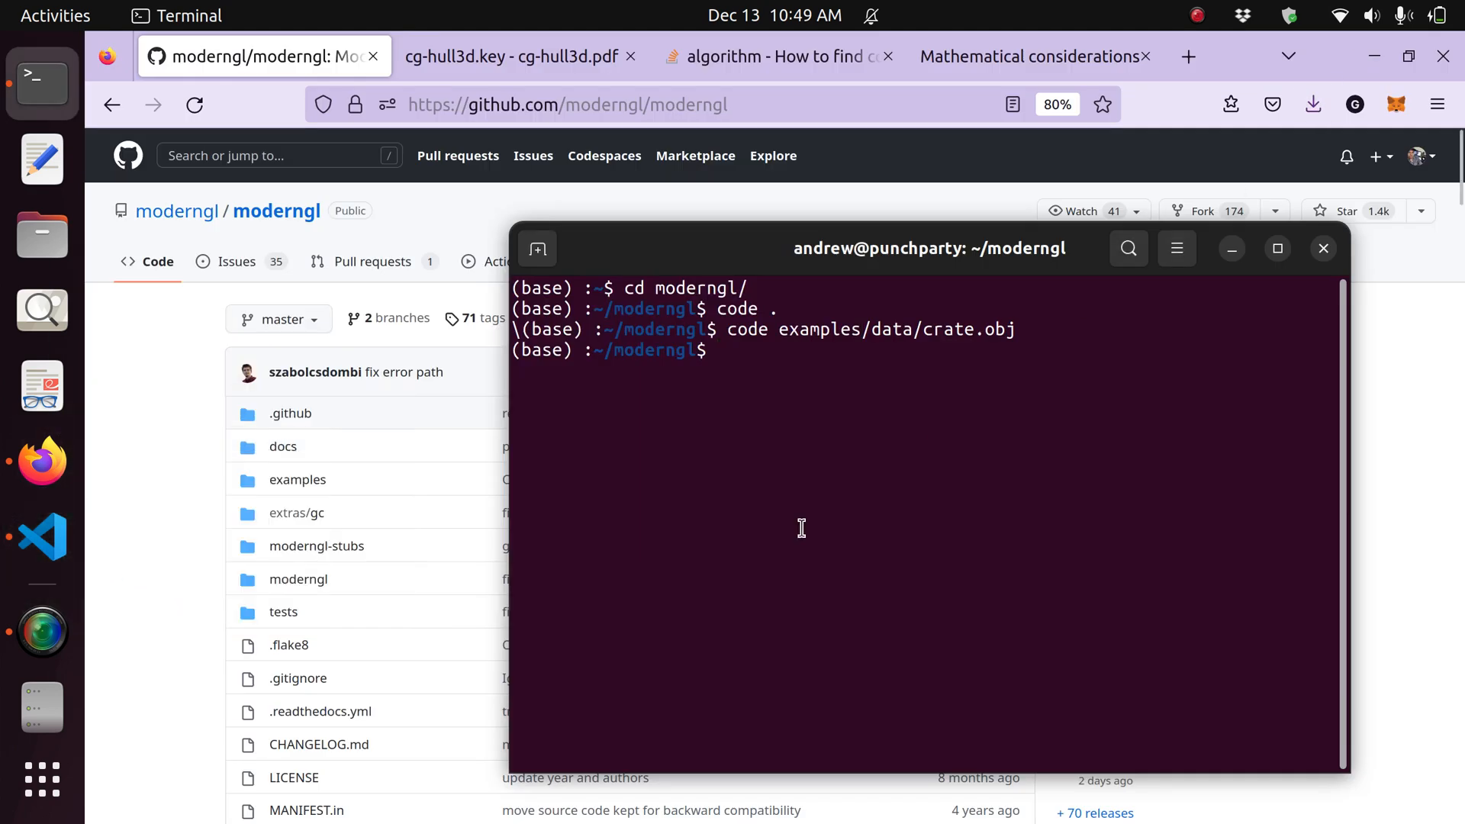
# Enter a command to open examples/crate.py in the editor.
pyautogui.write('code examples/p')
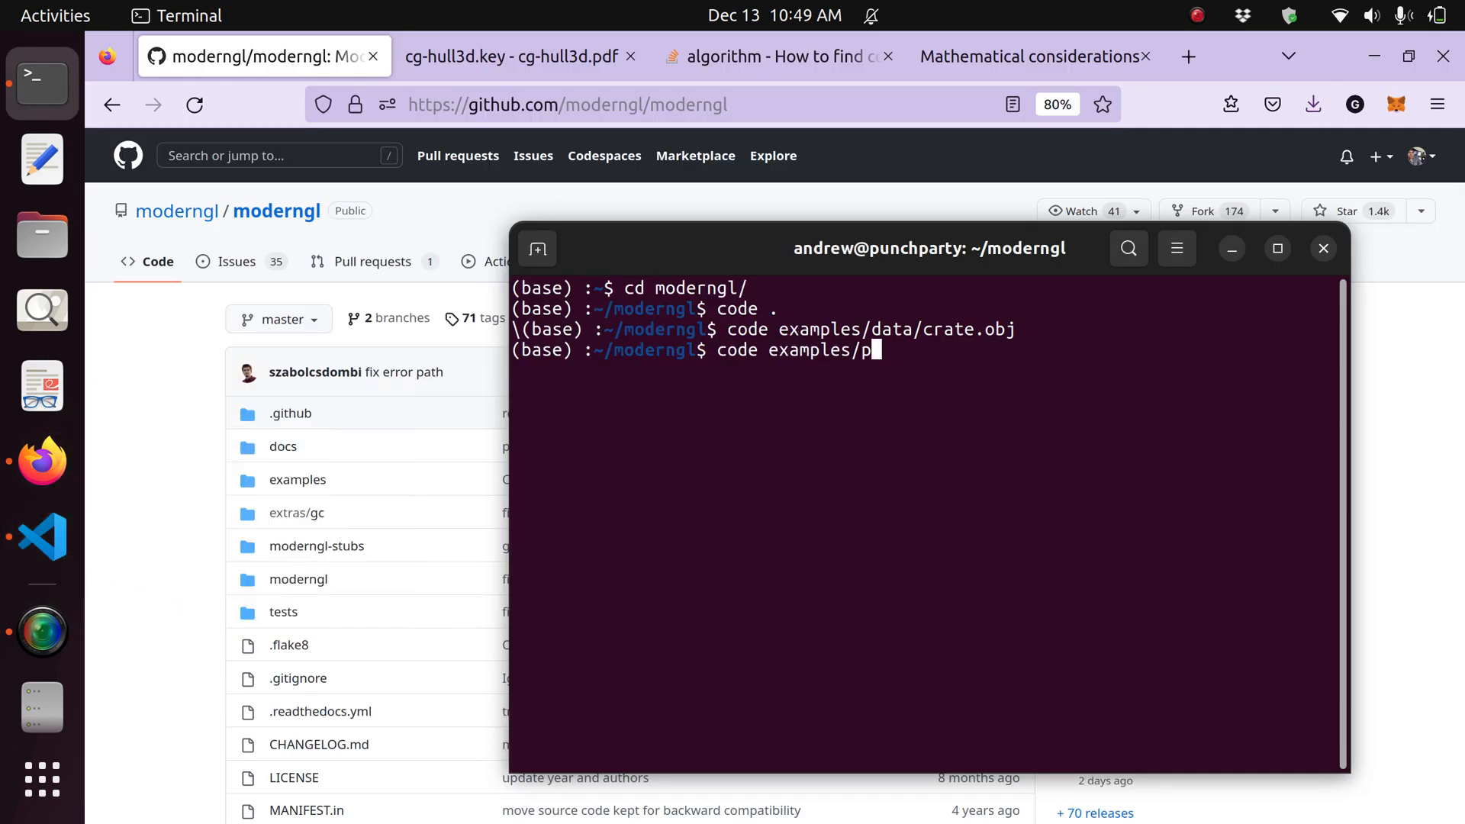
pyautogui.write('rate')
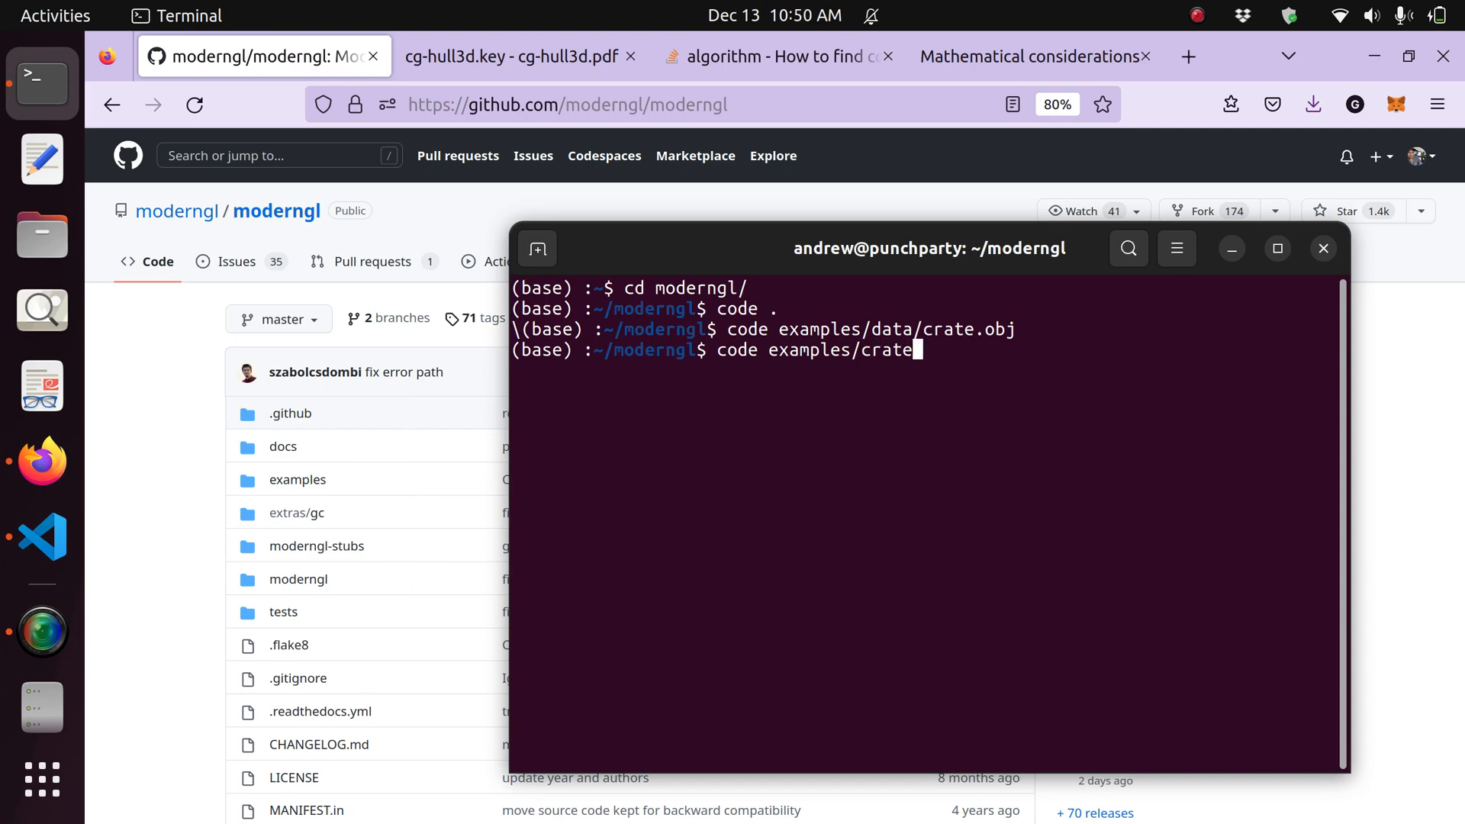
pyautogui.write('.py')
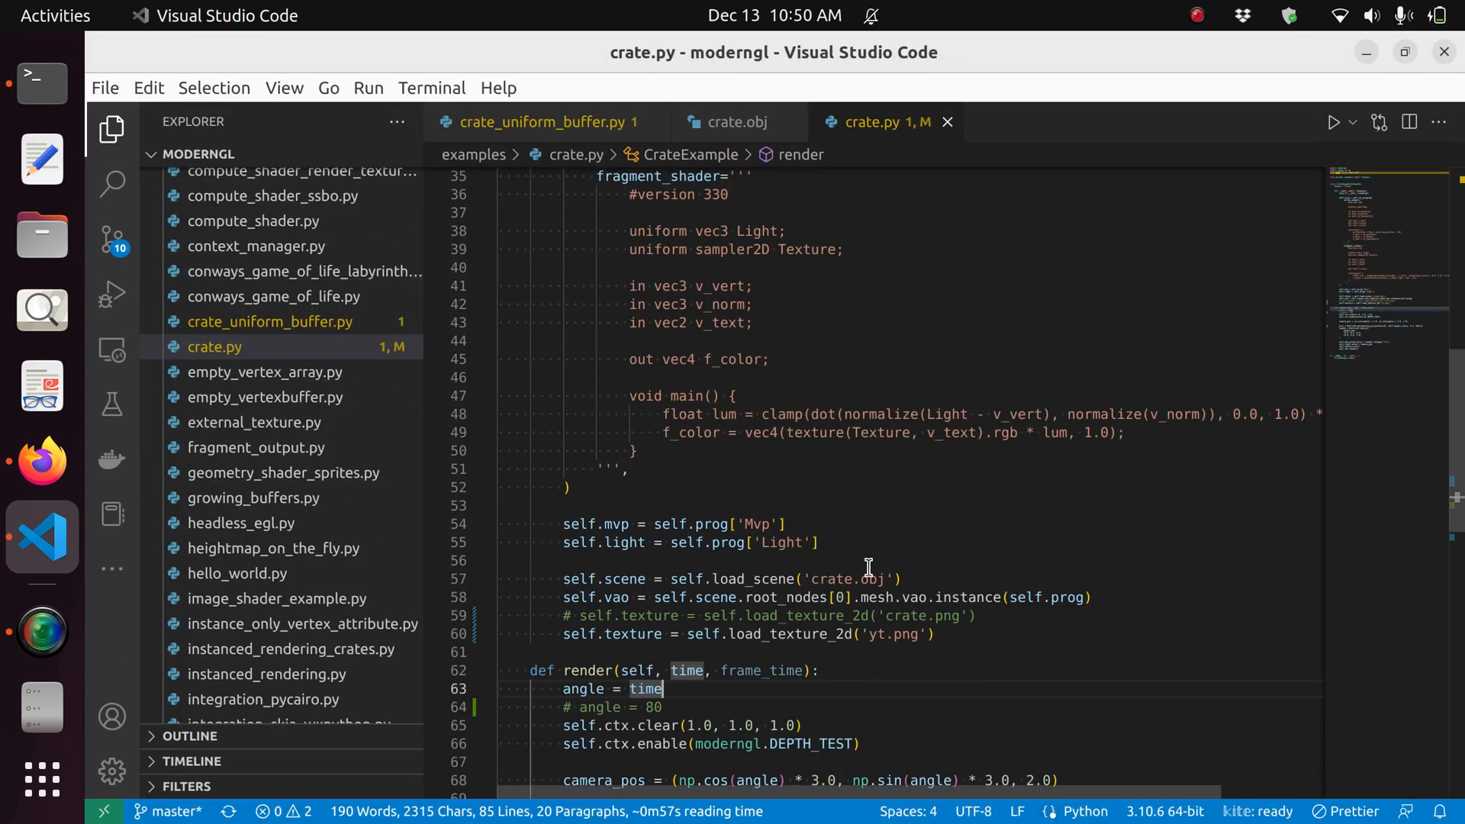
# Bring up the crate.obj tab to review its vertex and face data.
pyautogui.click(737, 122)
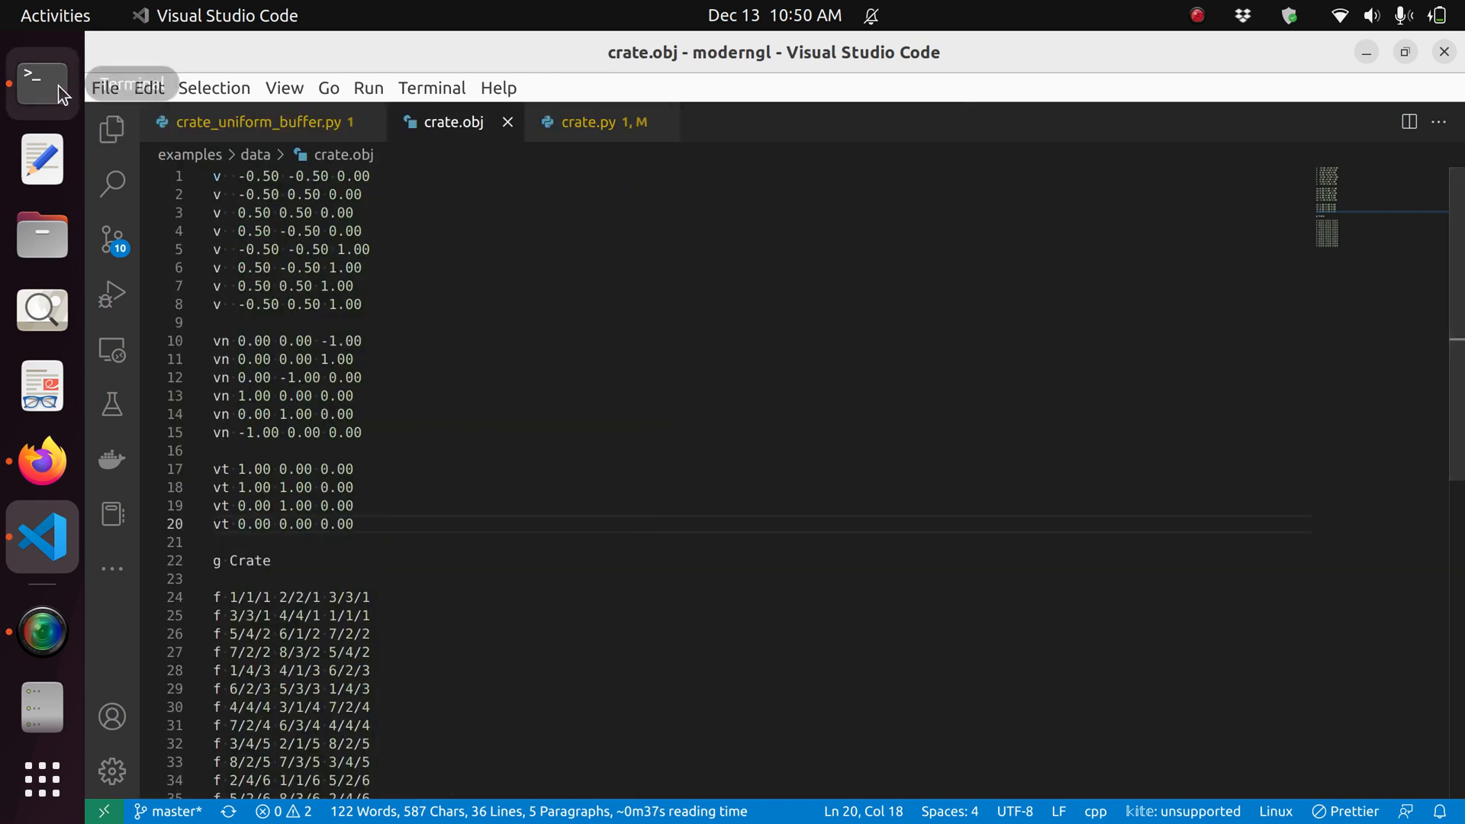
# Enter eog ../obj_vertices.svg in the terminal to view the vertex diagram.
pyautogui.click(40, 82)
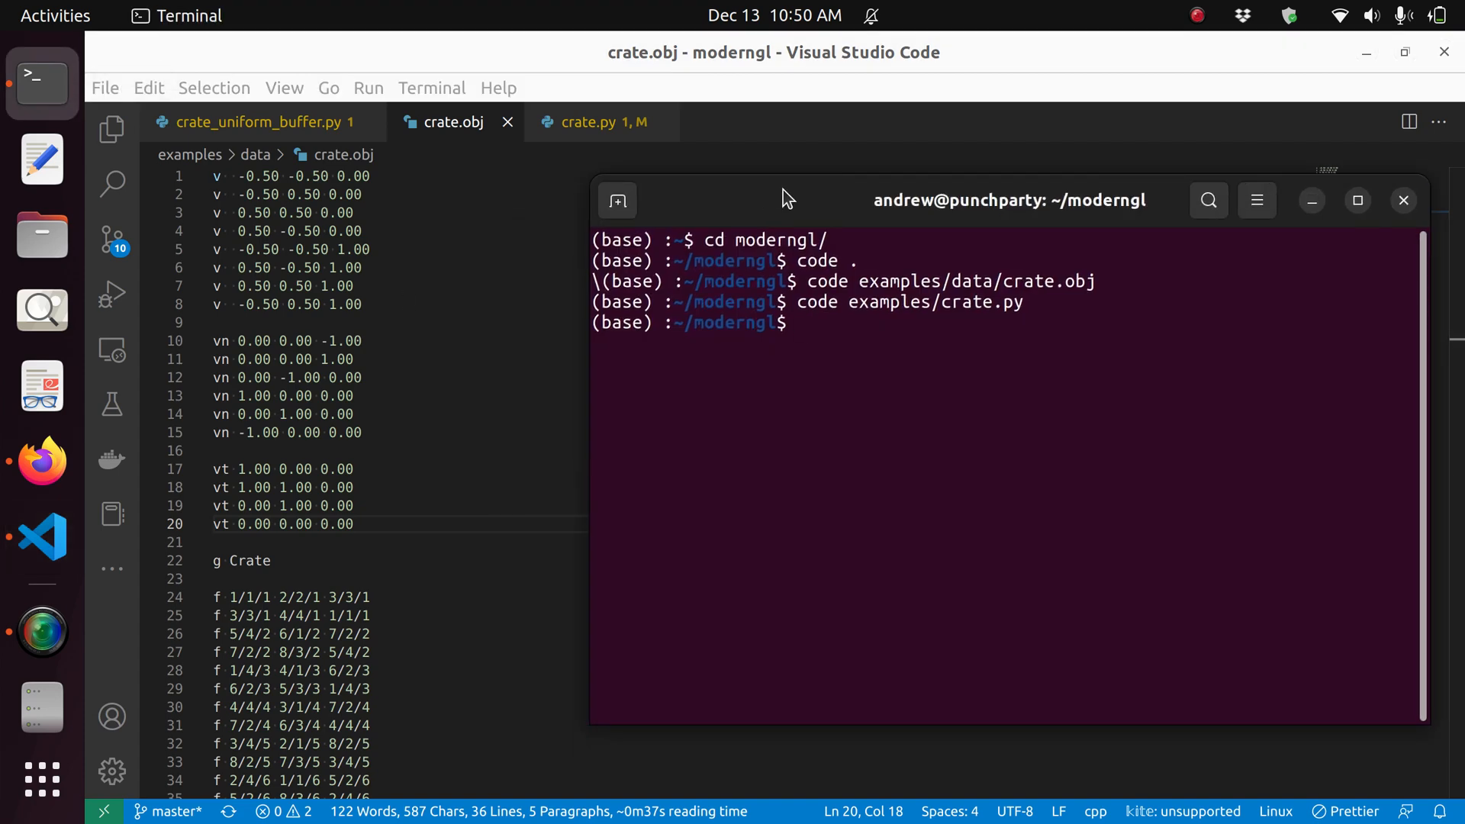
pyautogui.write('../')
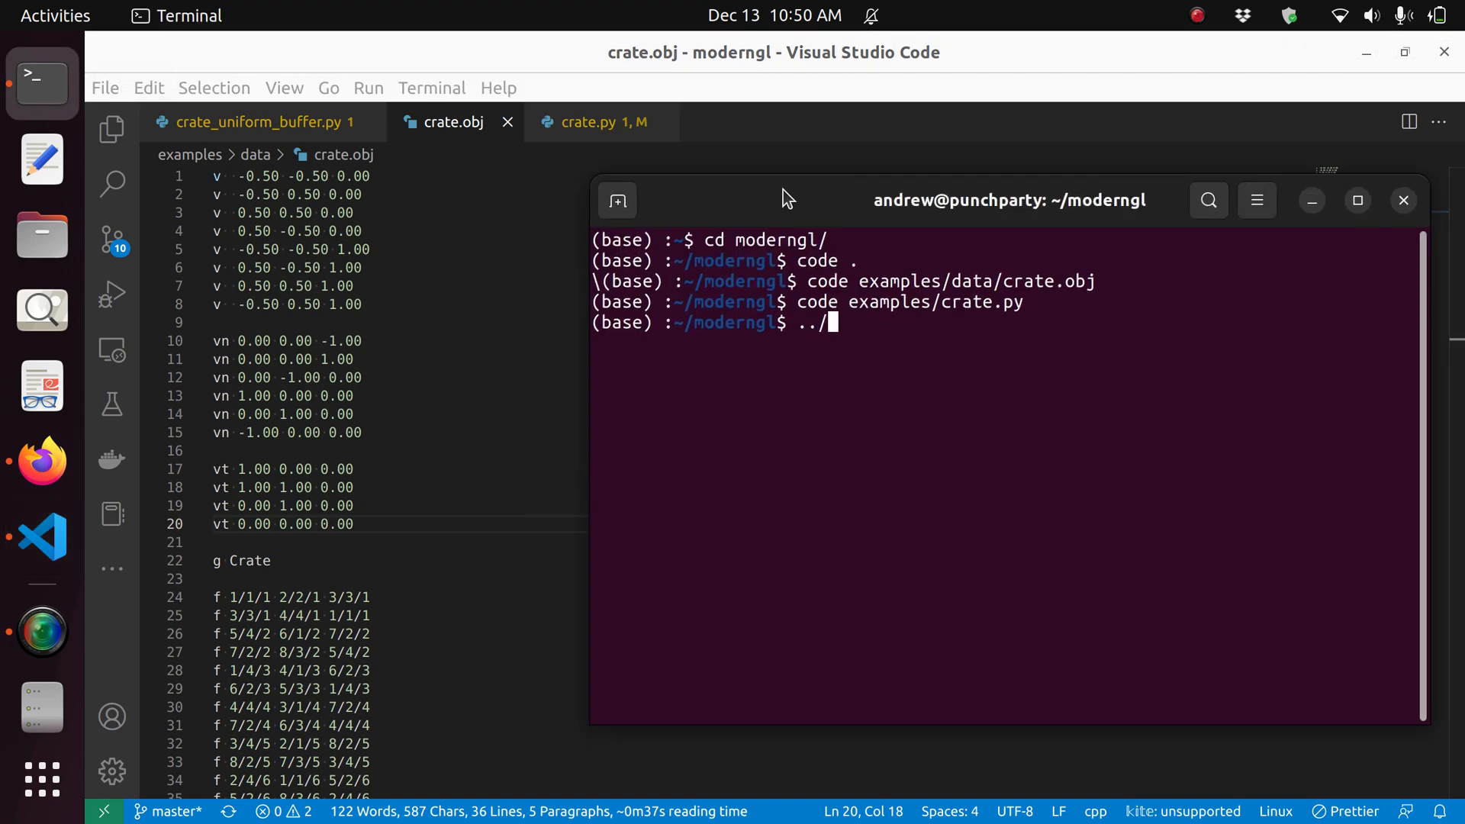
pyautogui.write('eog.')
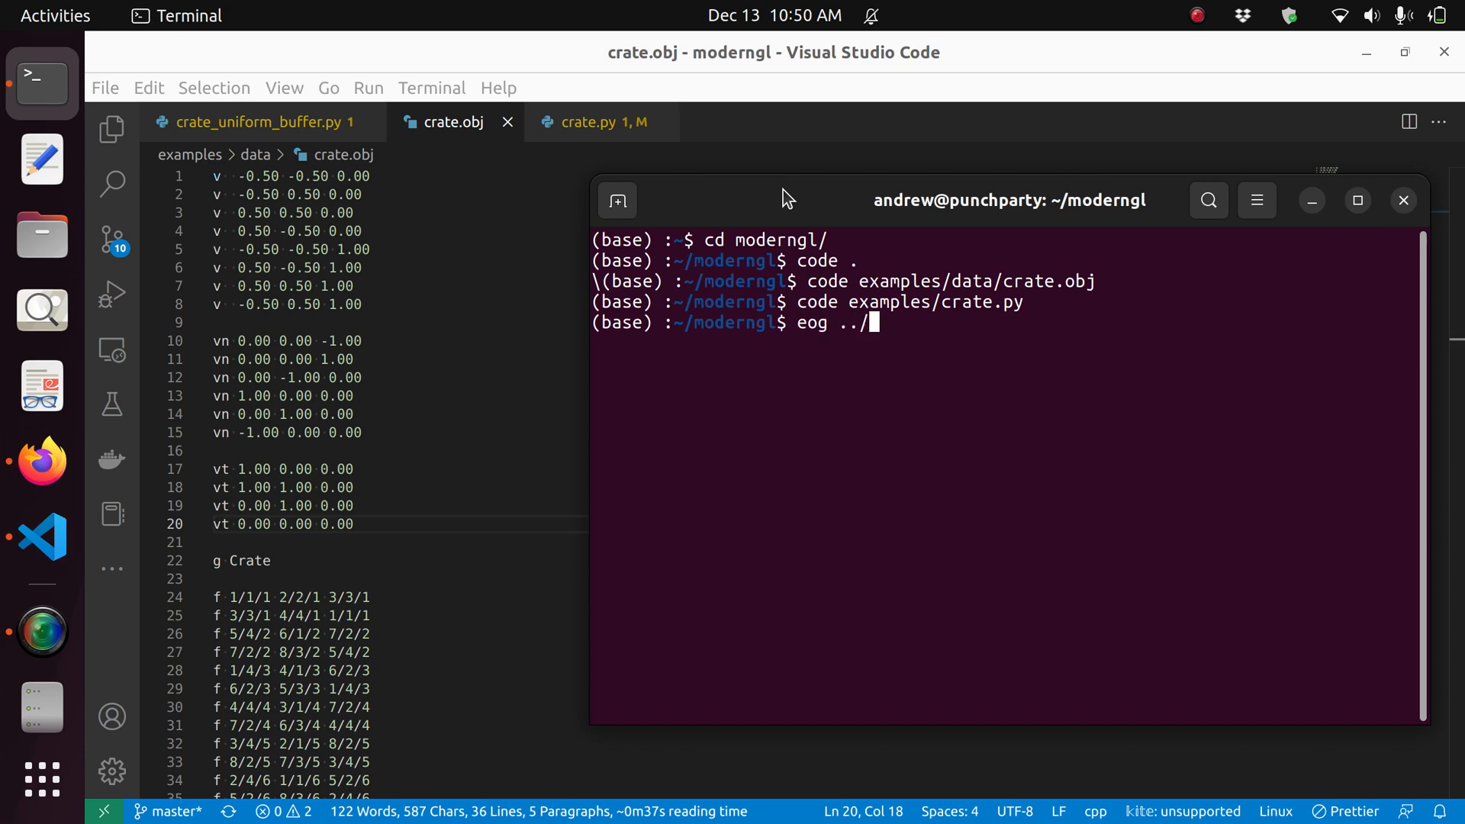
pyautogui.write('obj_vertices.svg')
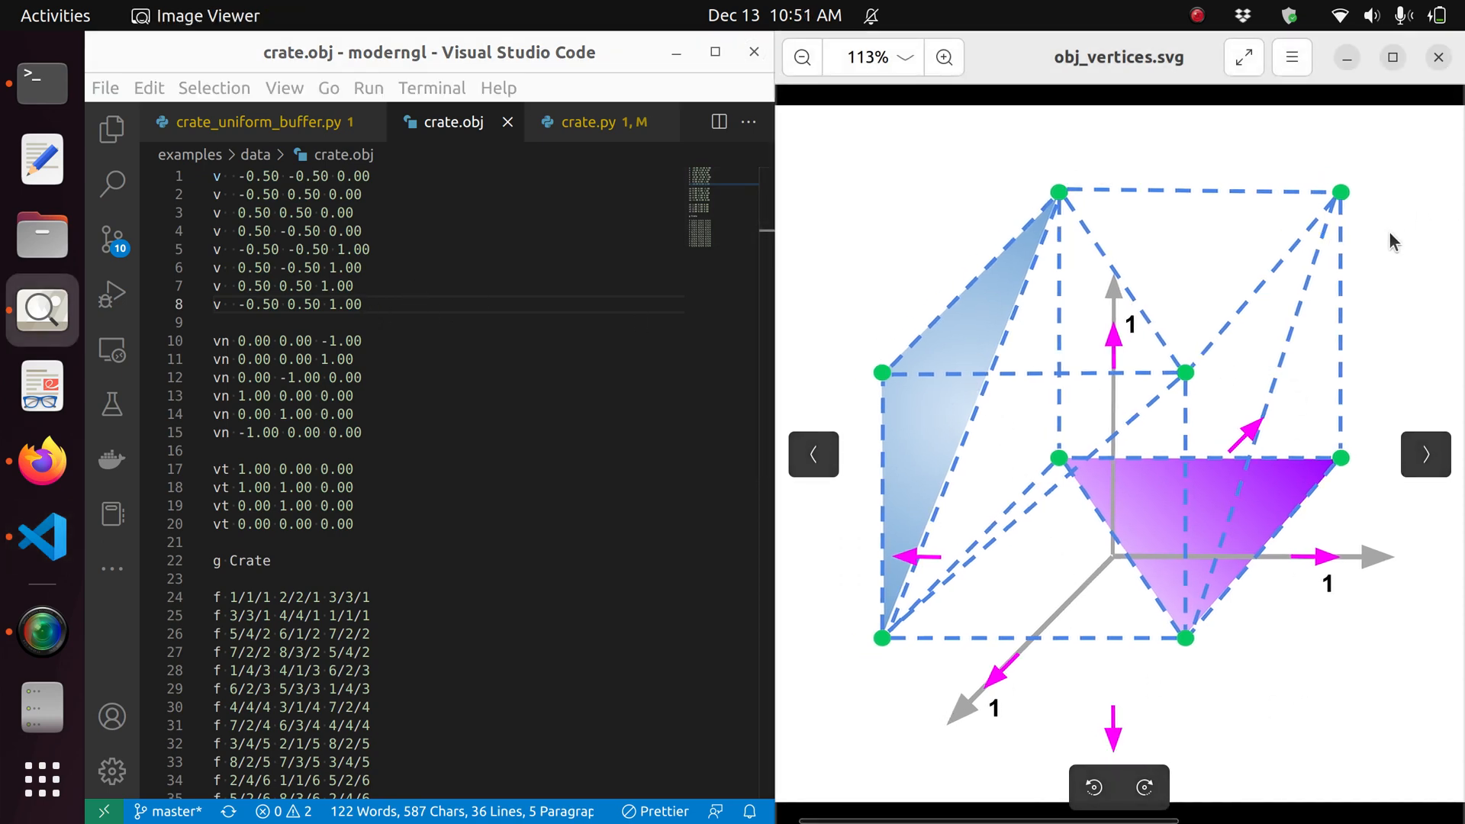
pyautogui.moveTo(883, 659)
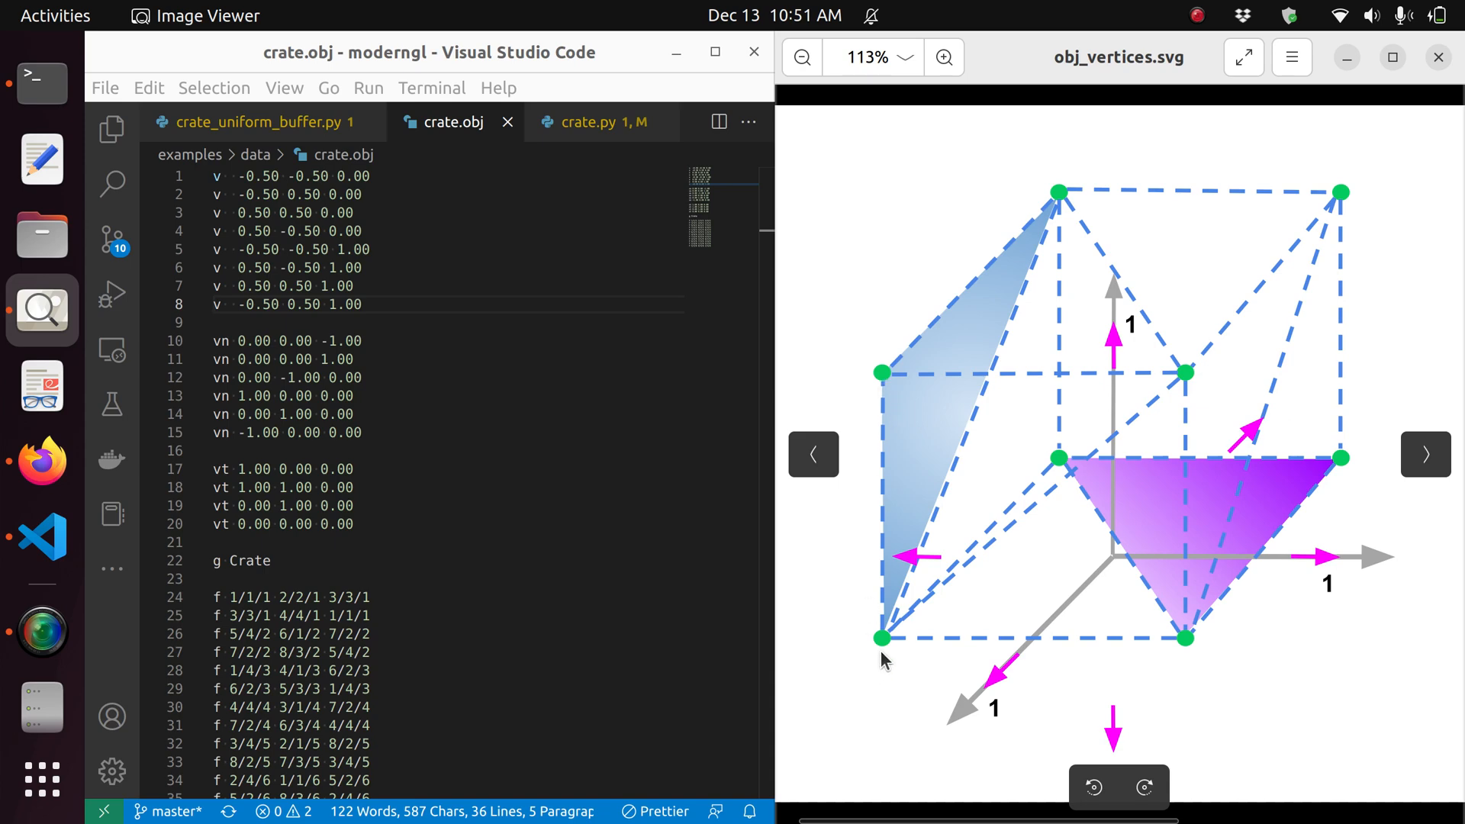
pyautogui.moveTo(1187, 390)
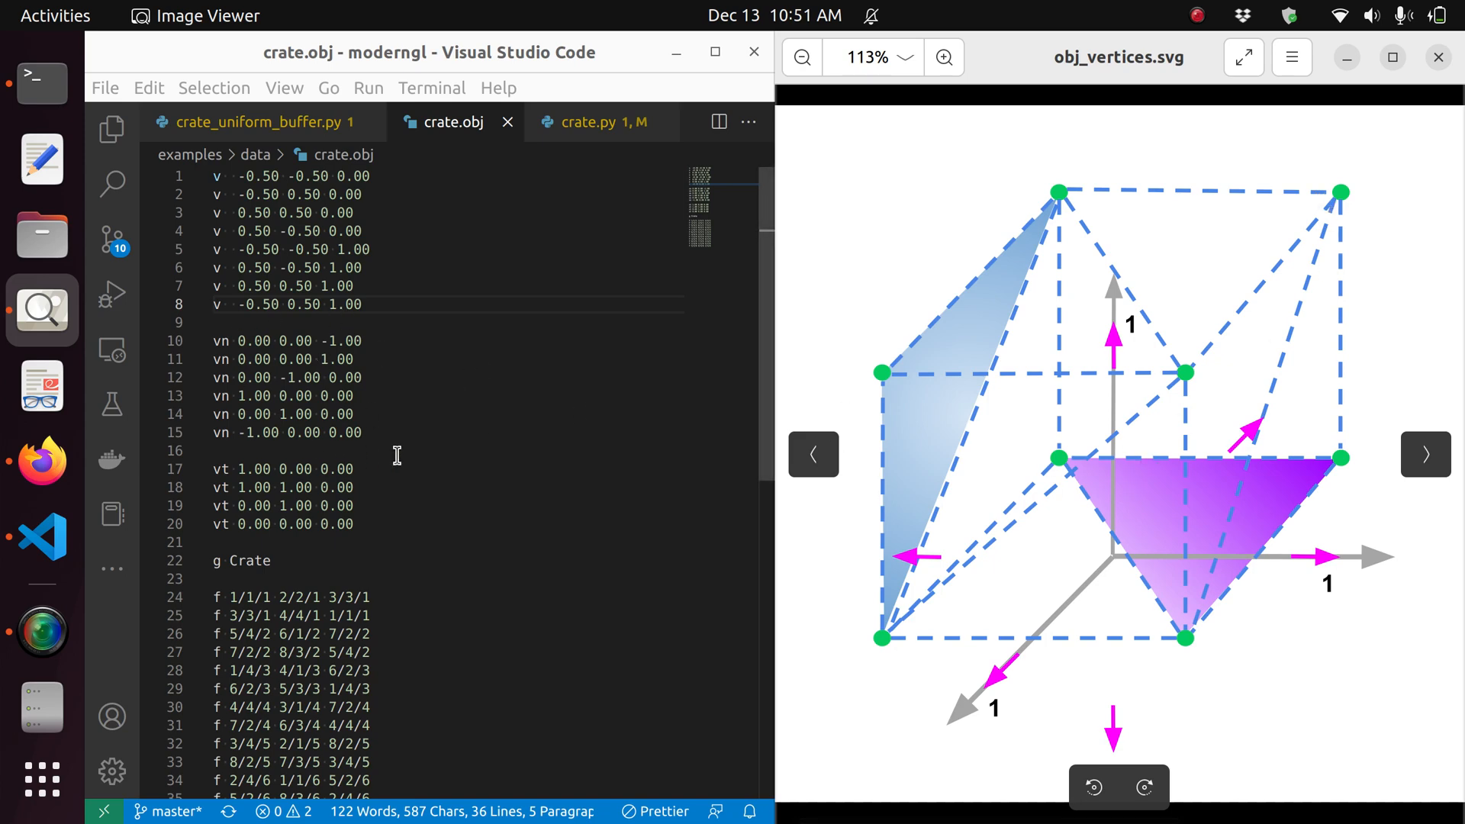
pyautogui.moveTo(215, 340); pyautogui.dragTo(370, 432)
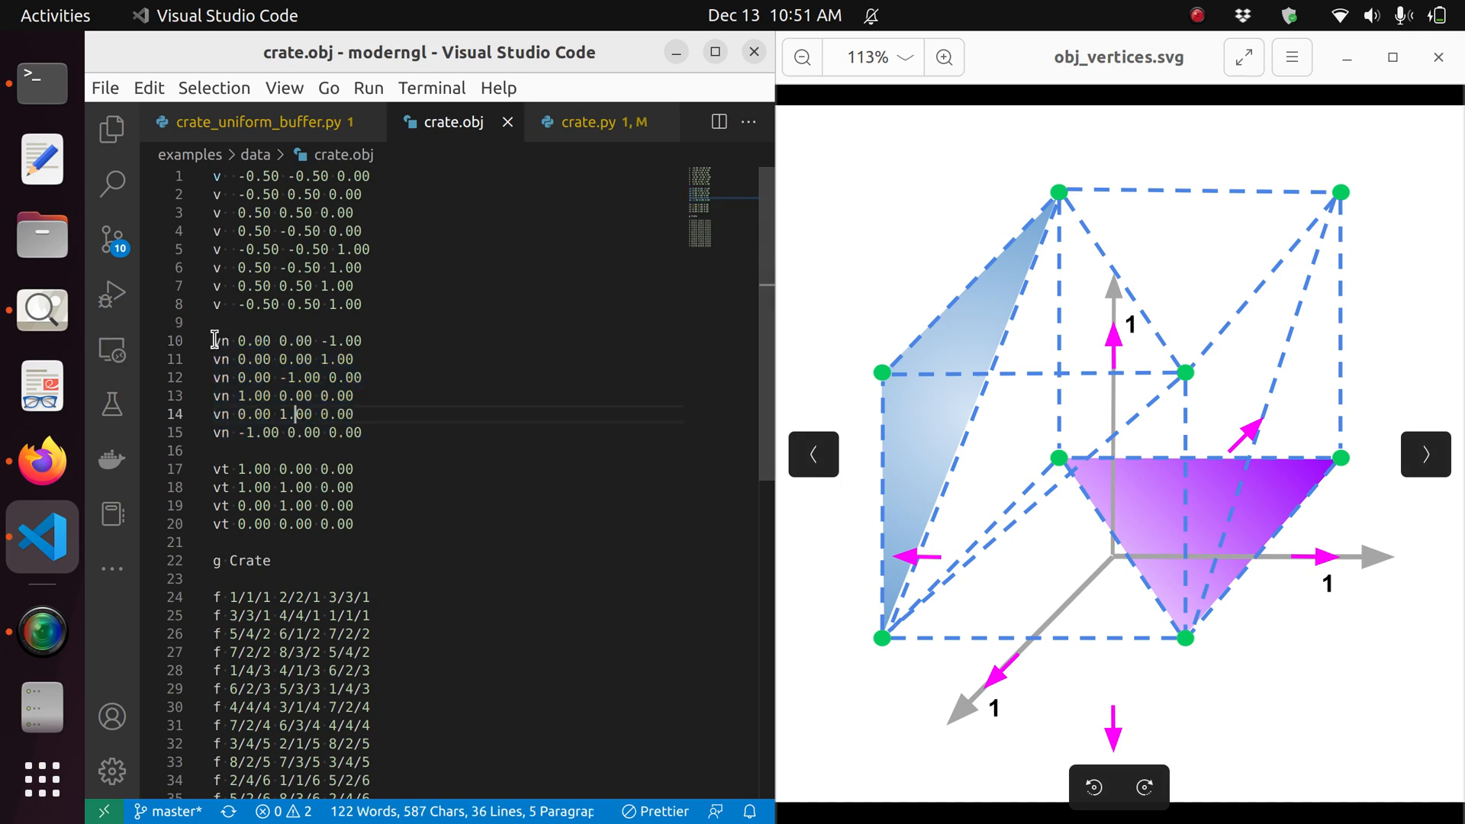
pyautogui.moveTo(213, 340); pyautogui.dragTo(362, 432)
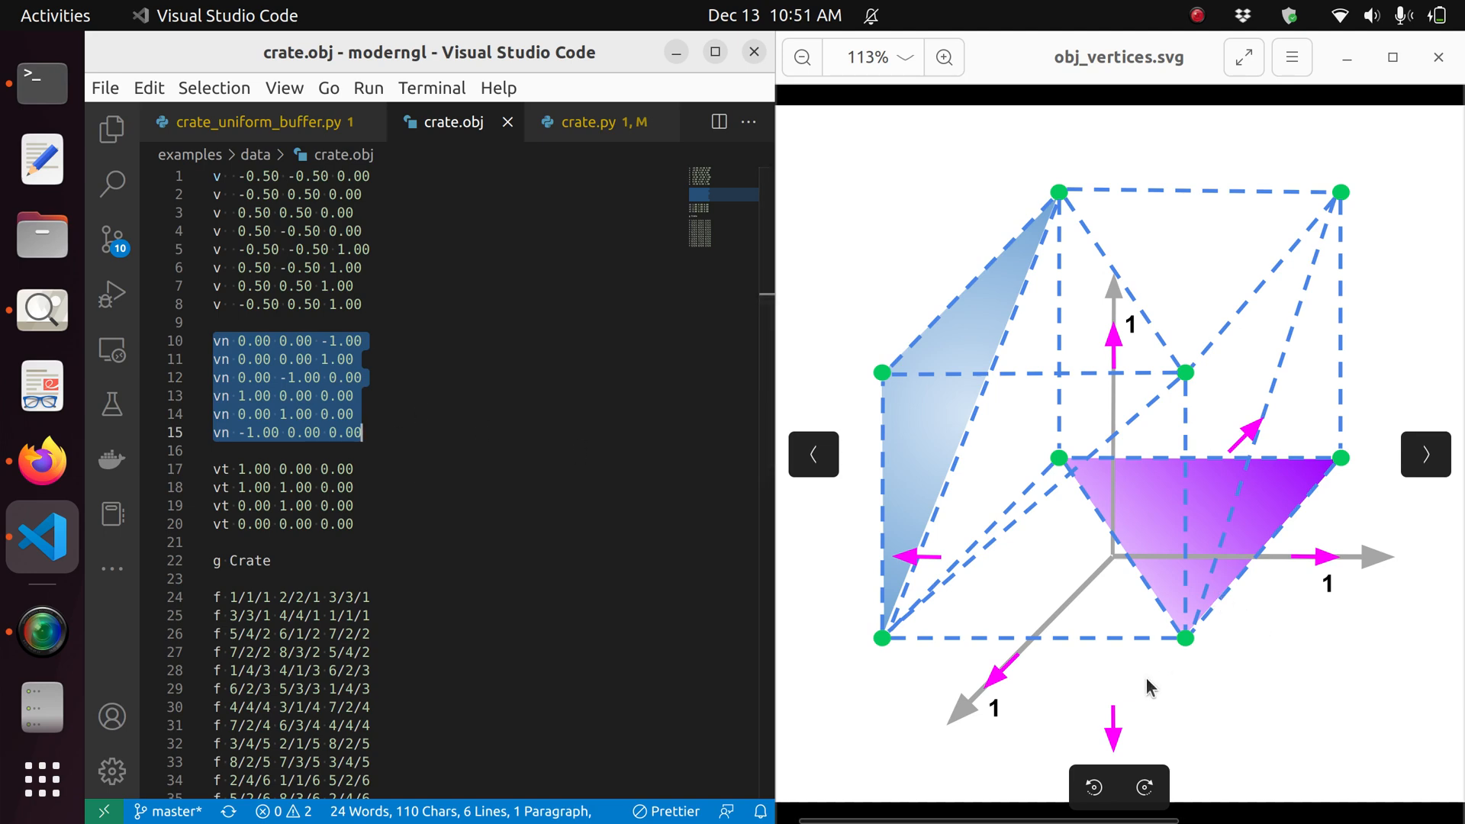
pyautogui.moveTo(930, 560)
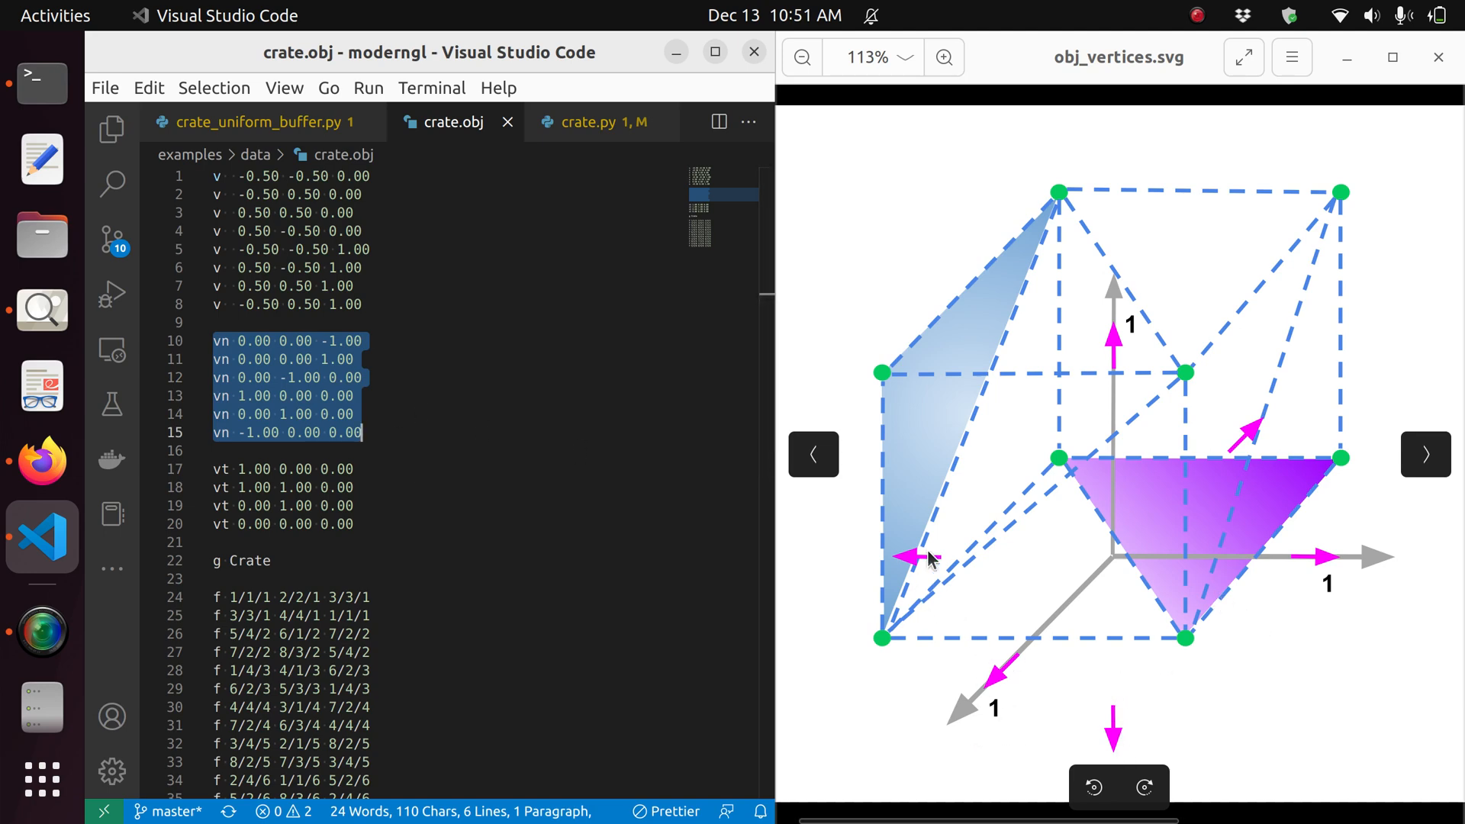
pyautogui.moveTo(1250, 489)
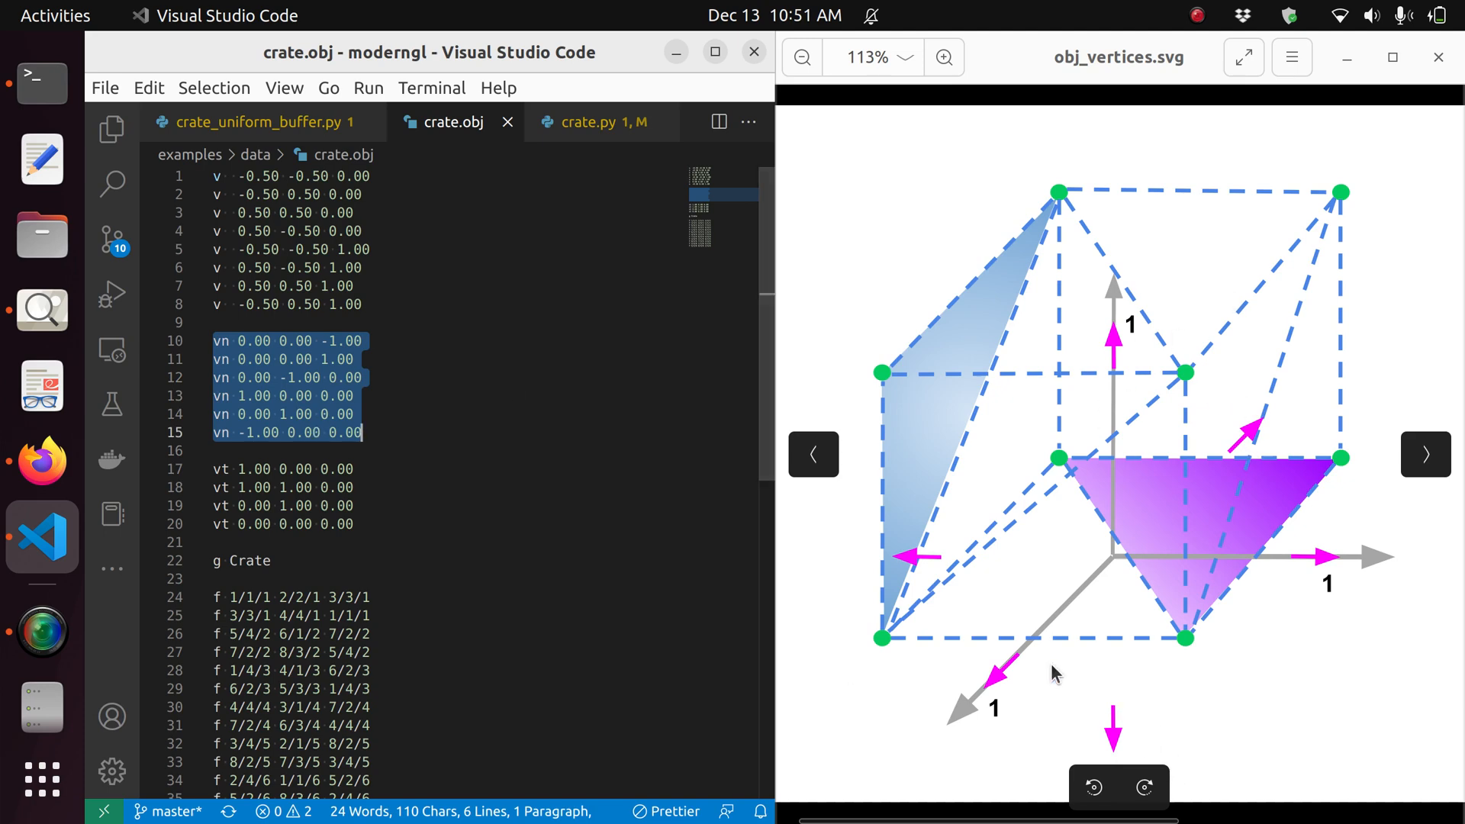
pyautogui.moveTo(1128, 754)
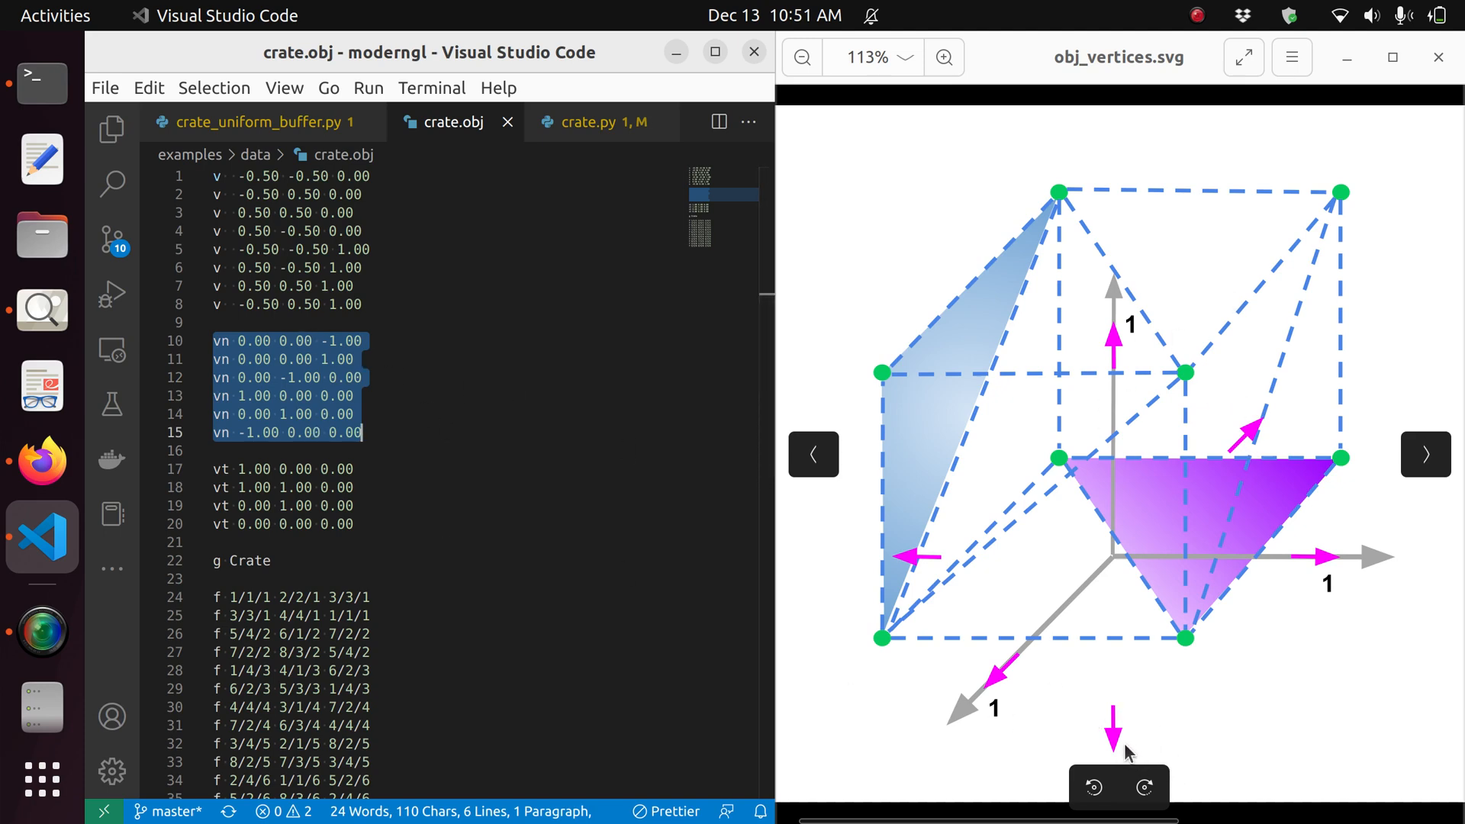
pyautogui.moveTo(382, 363)
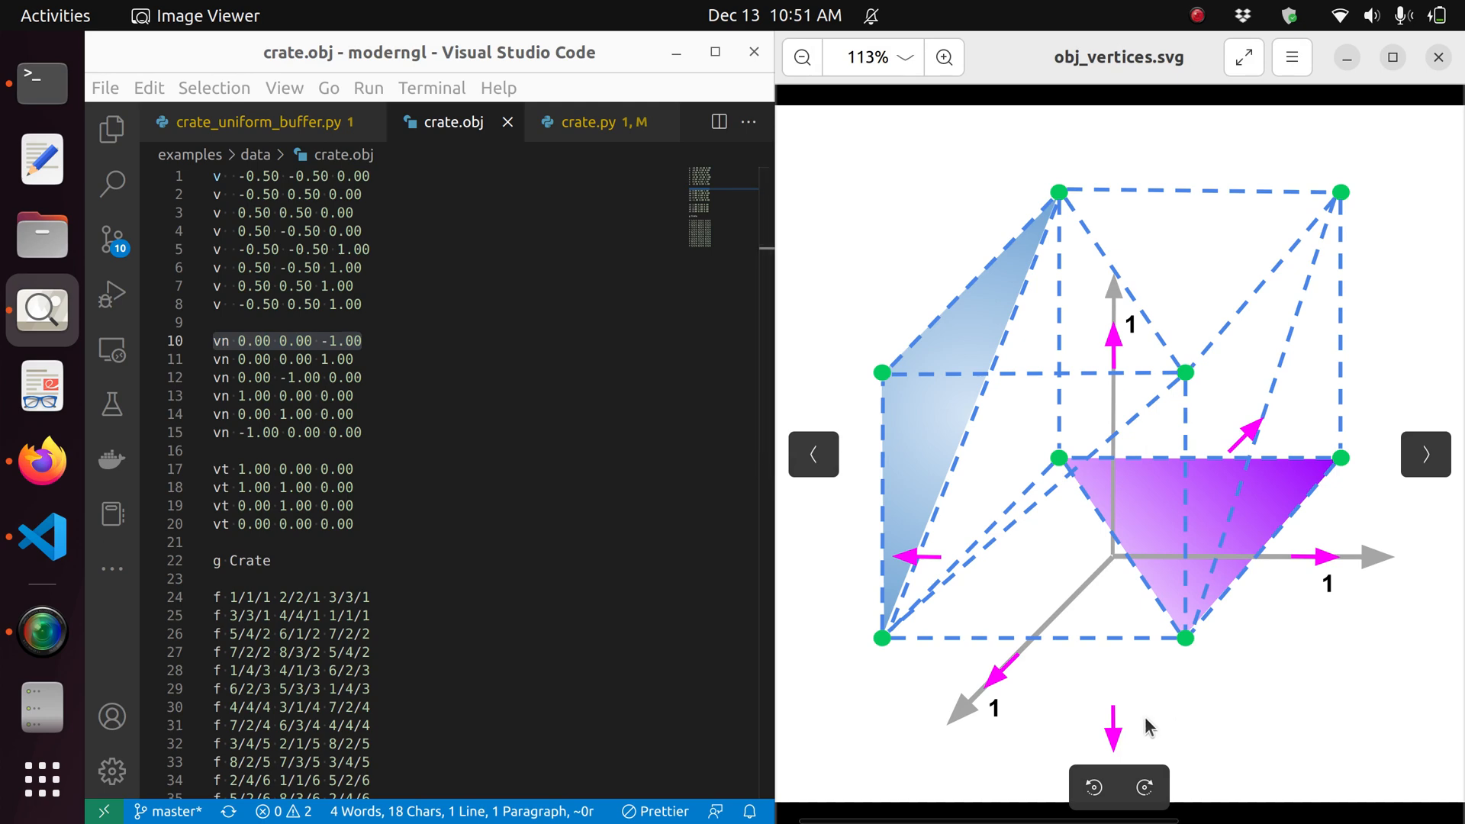
pyautogui.moveTo(1112, 744)
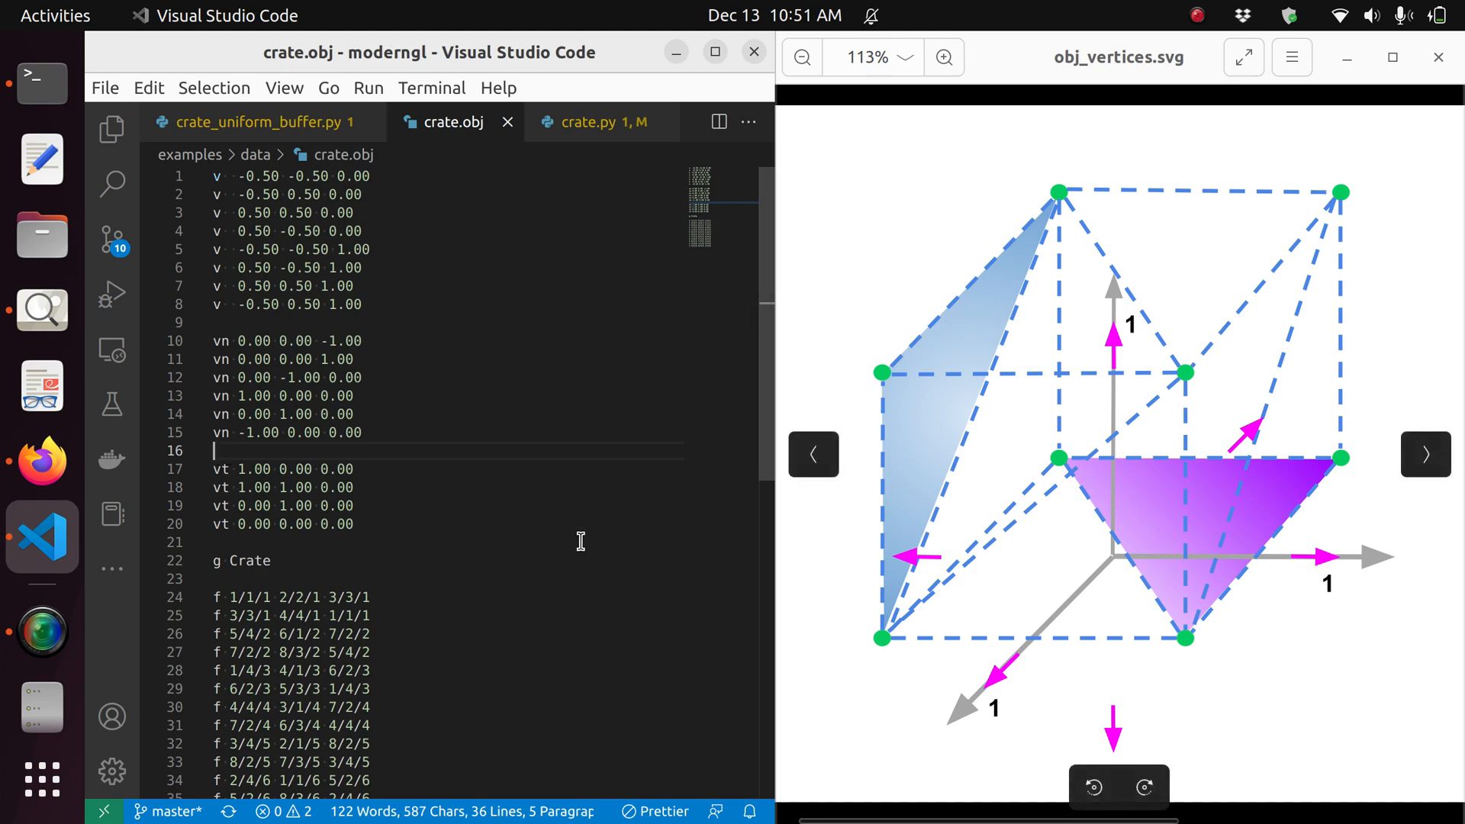
pyautogui.moveTo(372, 547)
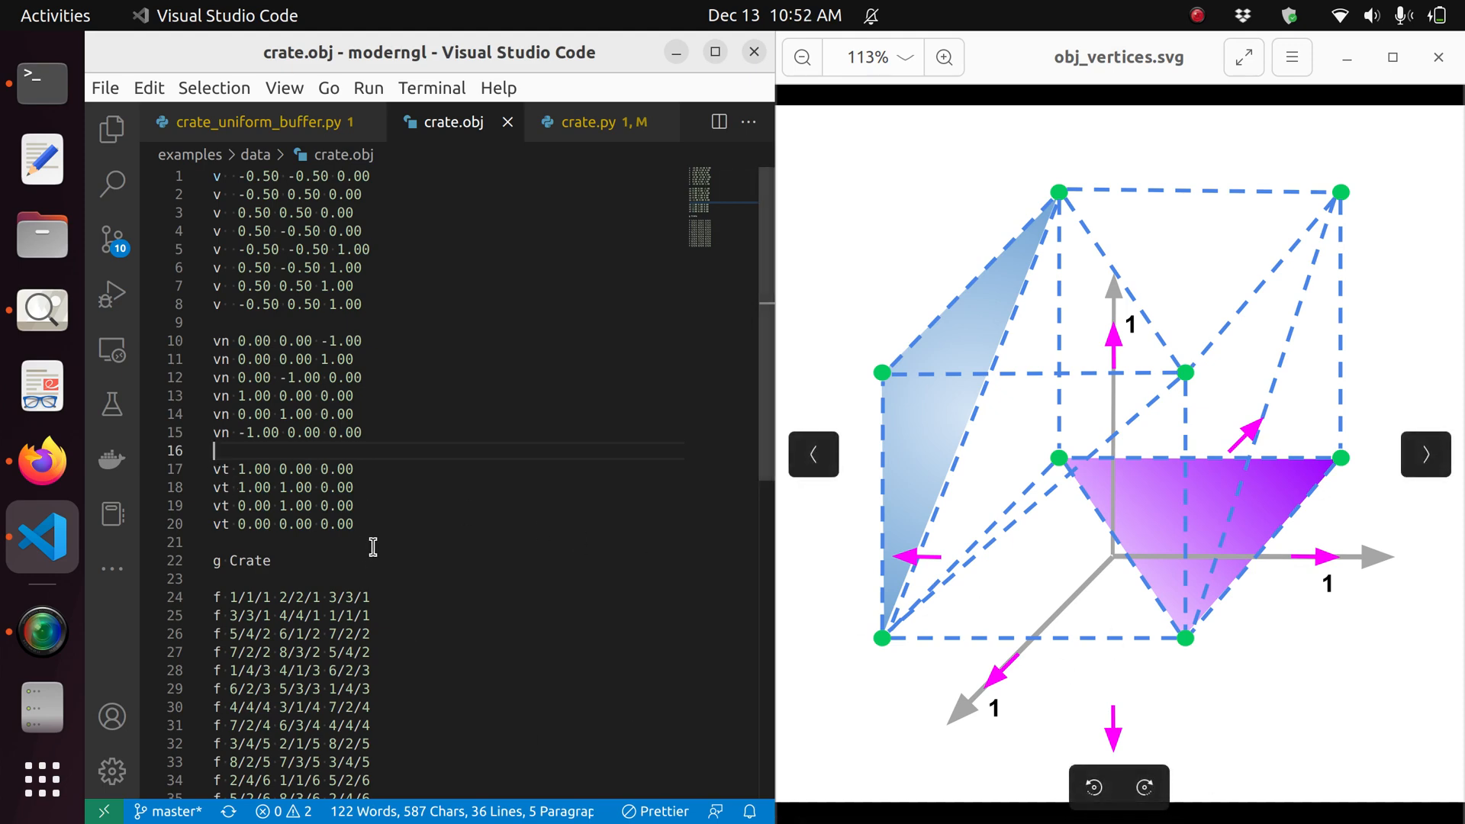
pyautogui.moveTo(834, 779)
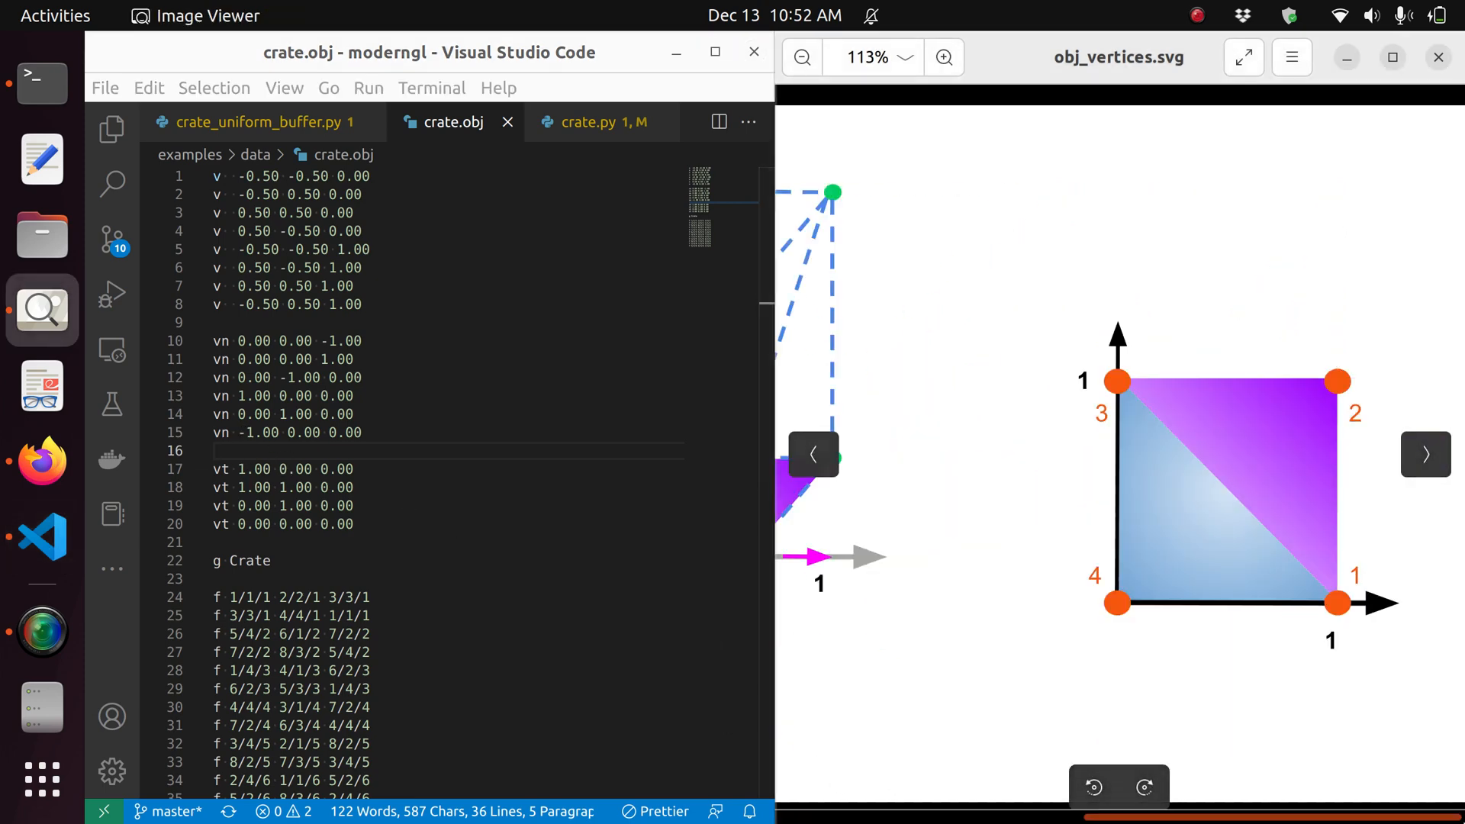
# Advance the Image Viewer to the texture-coordinate square diagram.
pyautogui.click(943, 56)
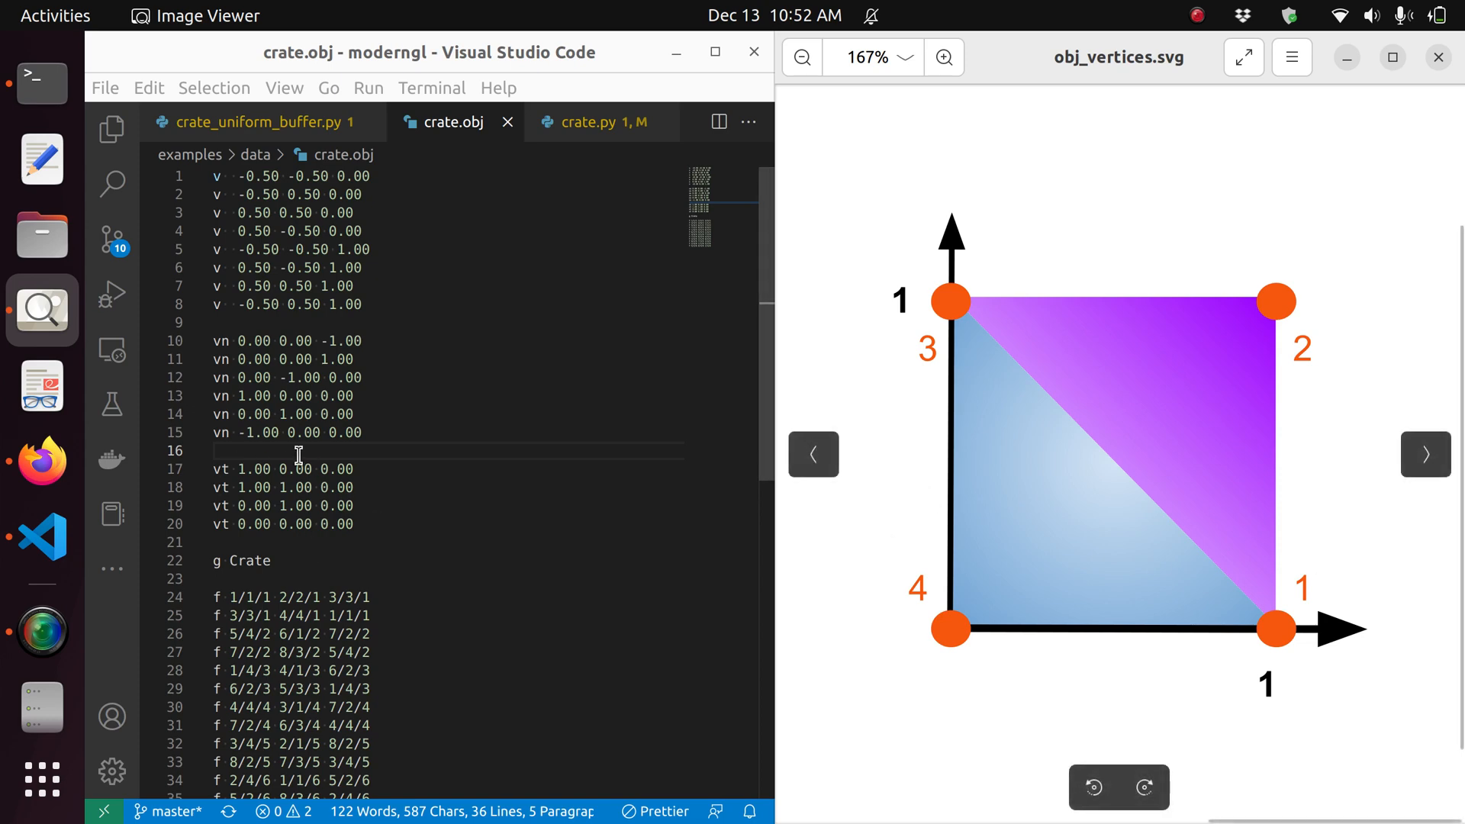
pyautogui.moveTo(1097, 635)
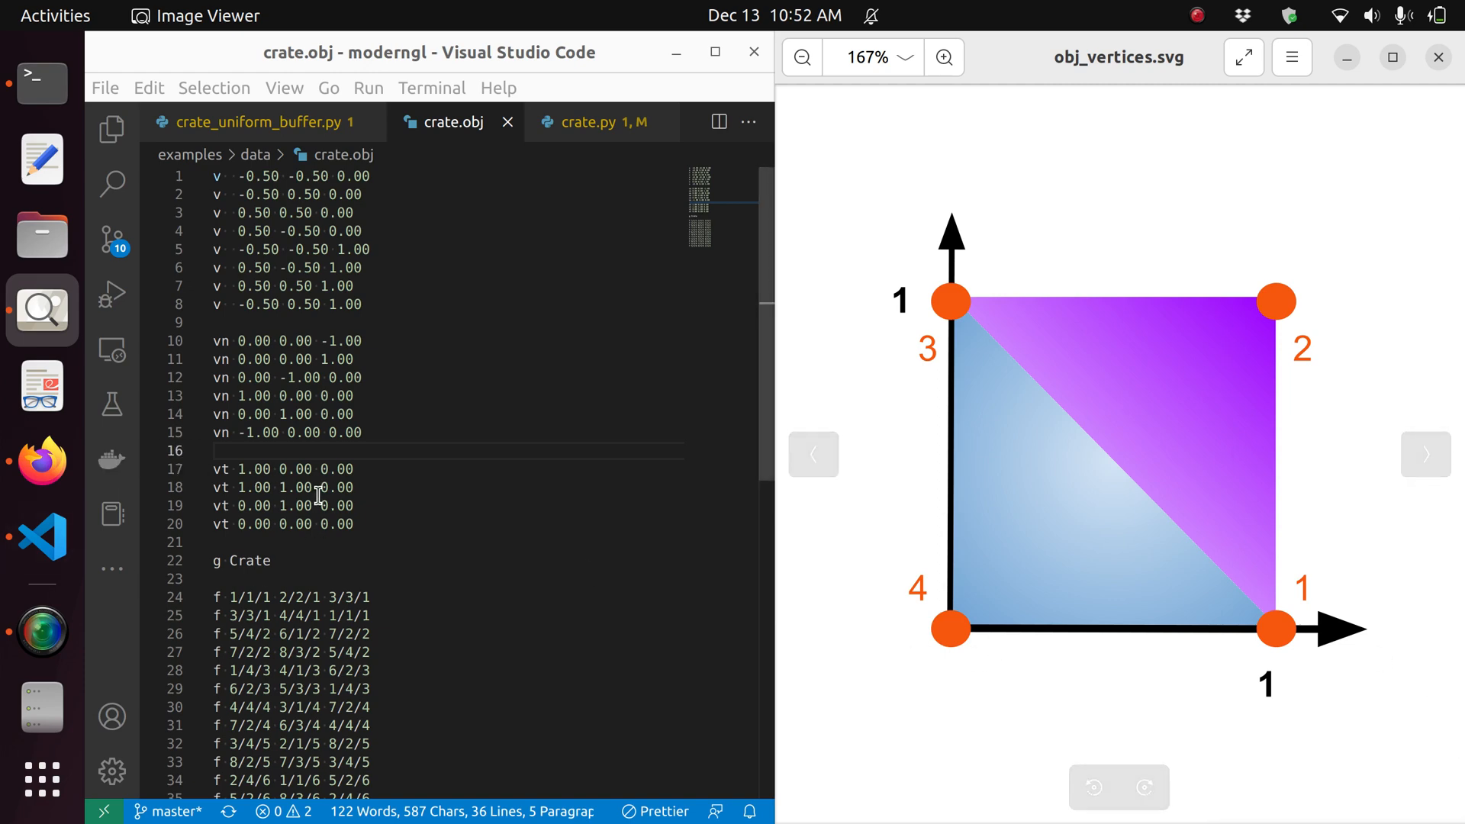
pyautogui.moveTo(1192, 609)
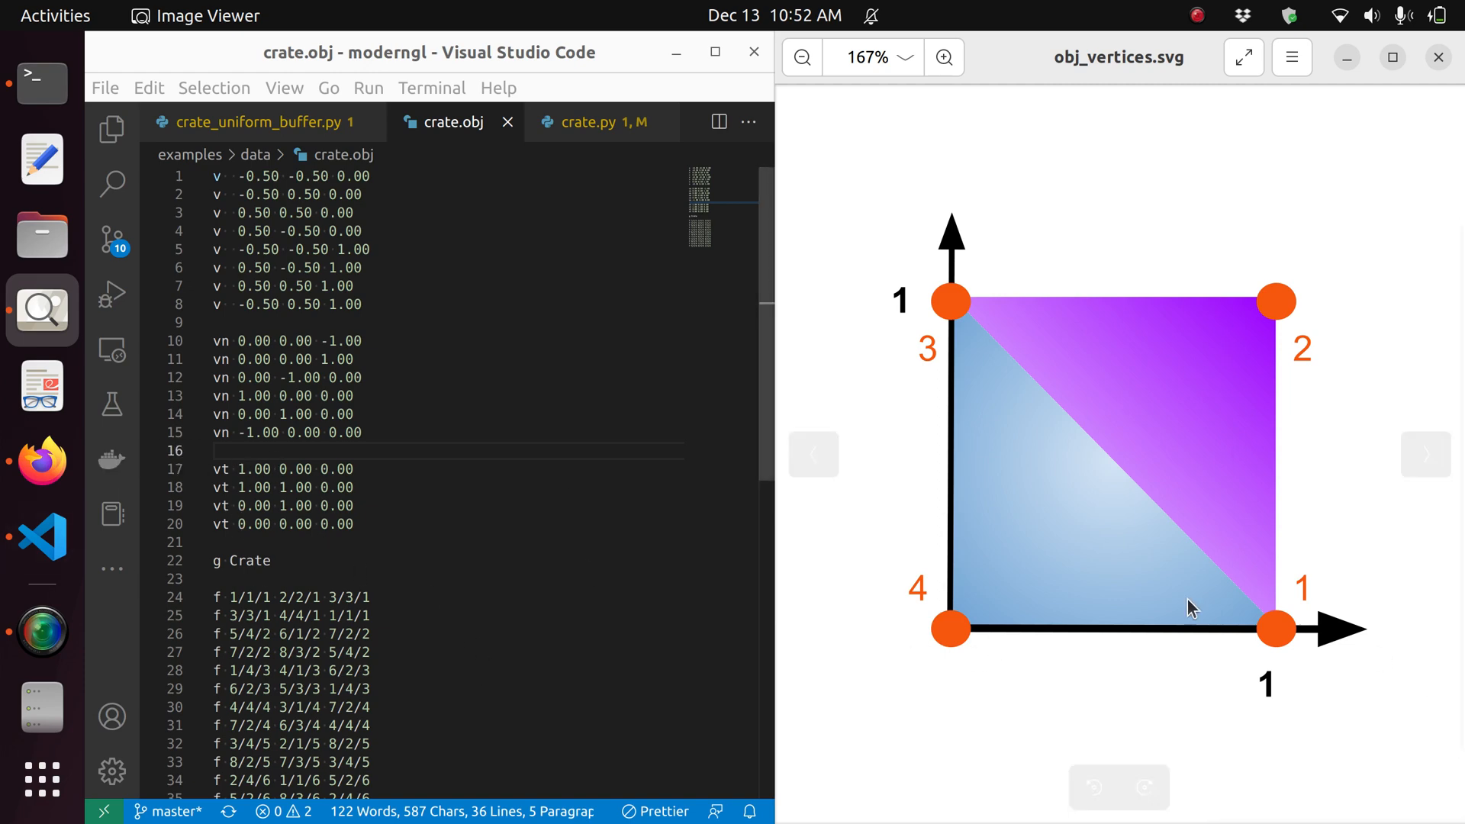
pyautogui.moveTo(928, 547)
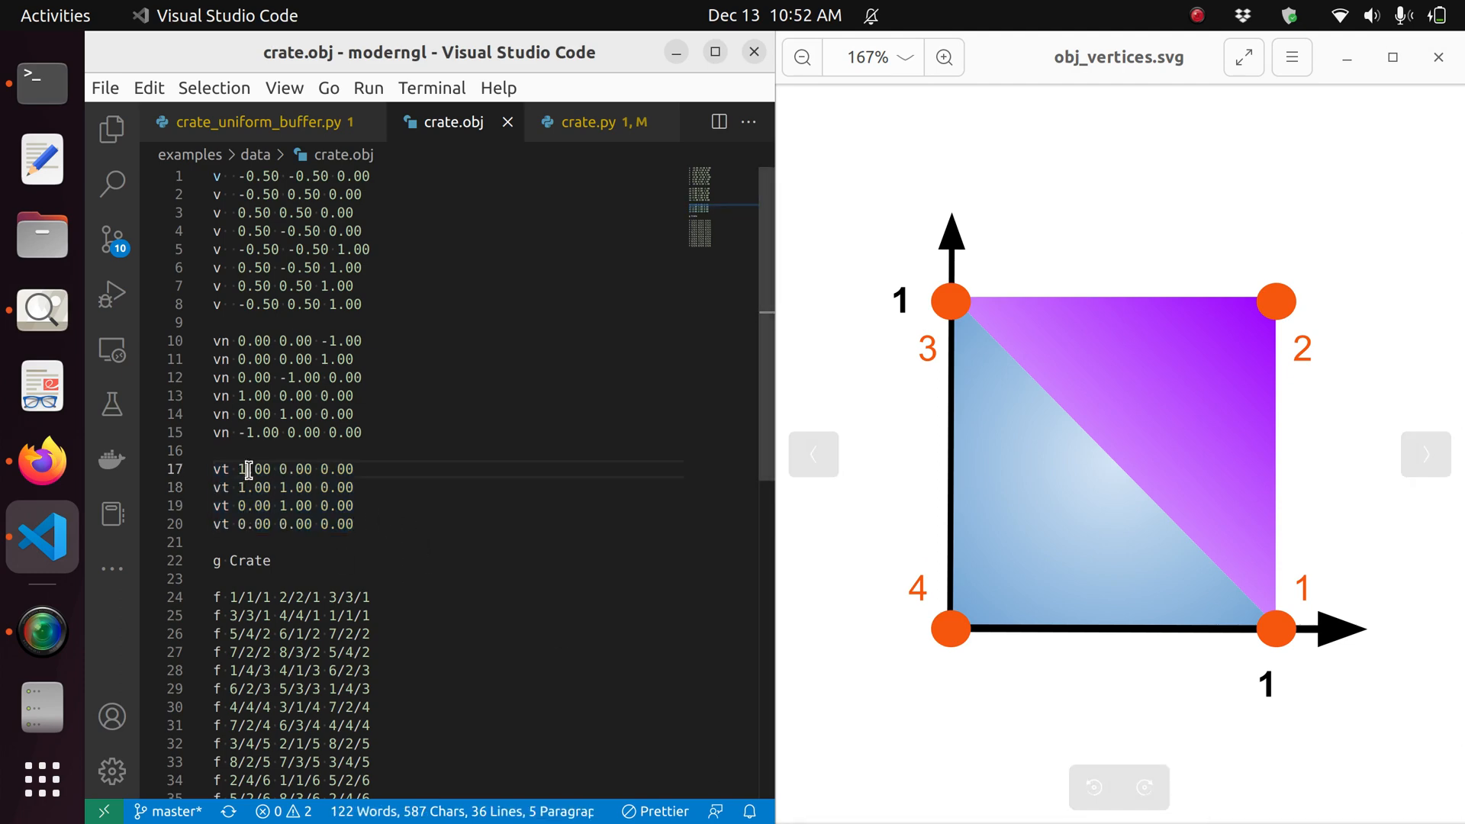
pyautogui.tripleClick(281, 468)
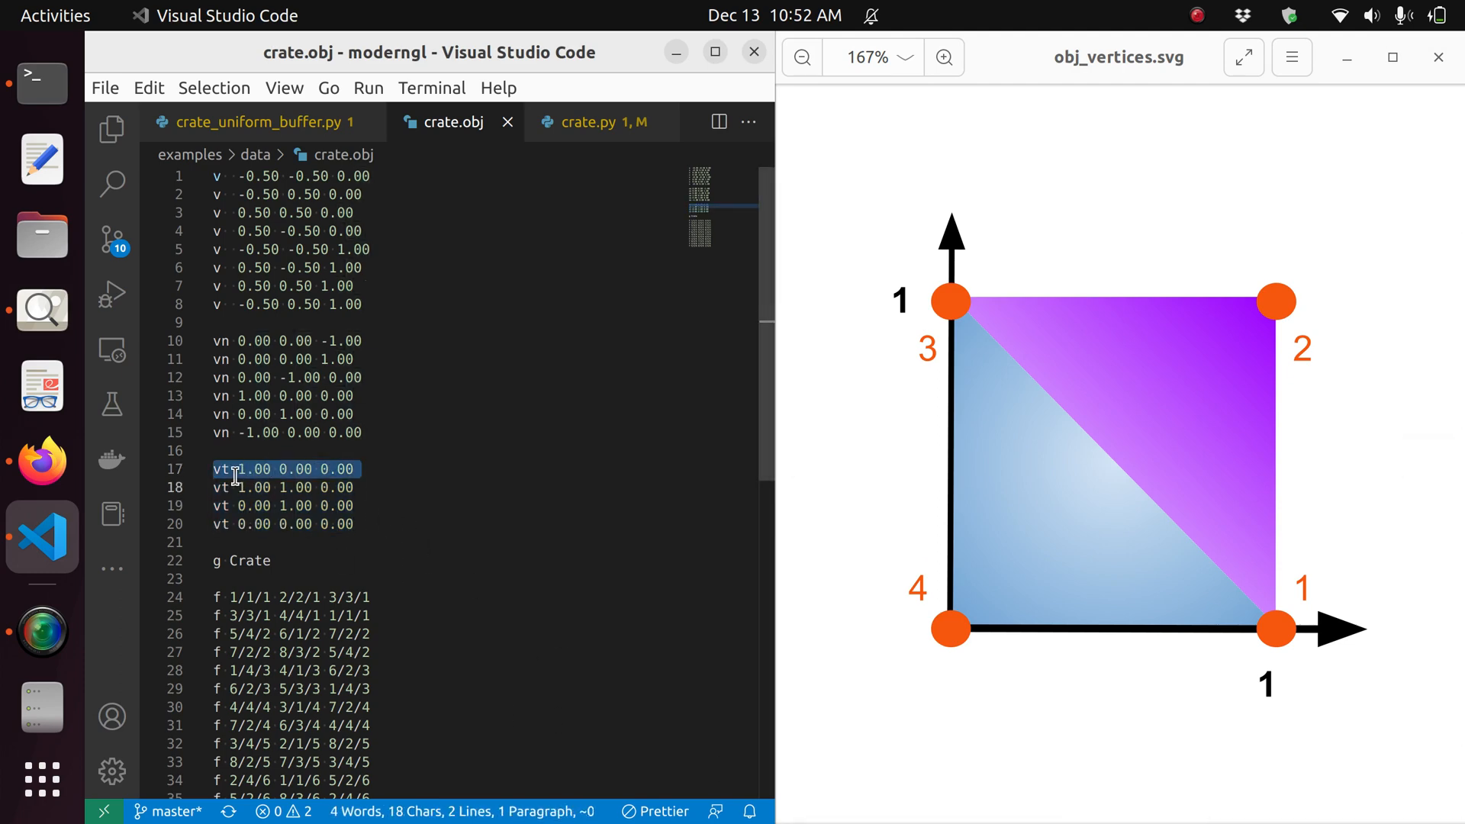
pyautogui.moveTo(1059, 640)
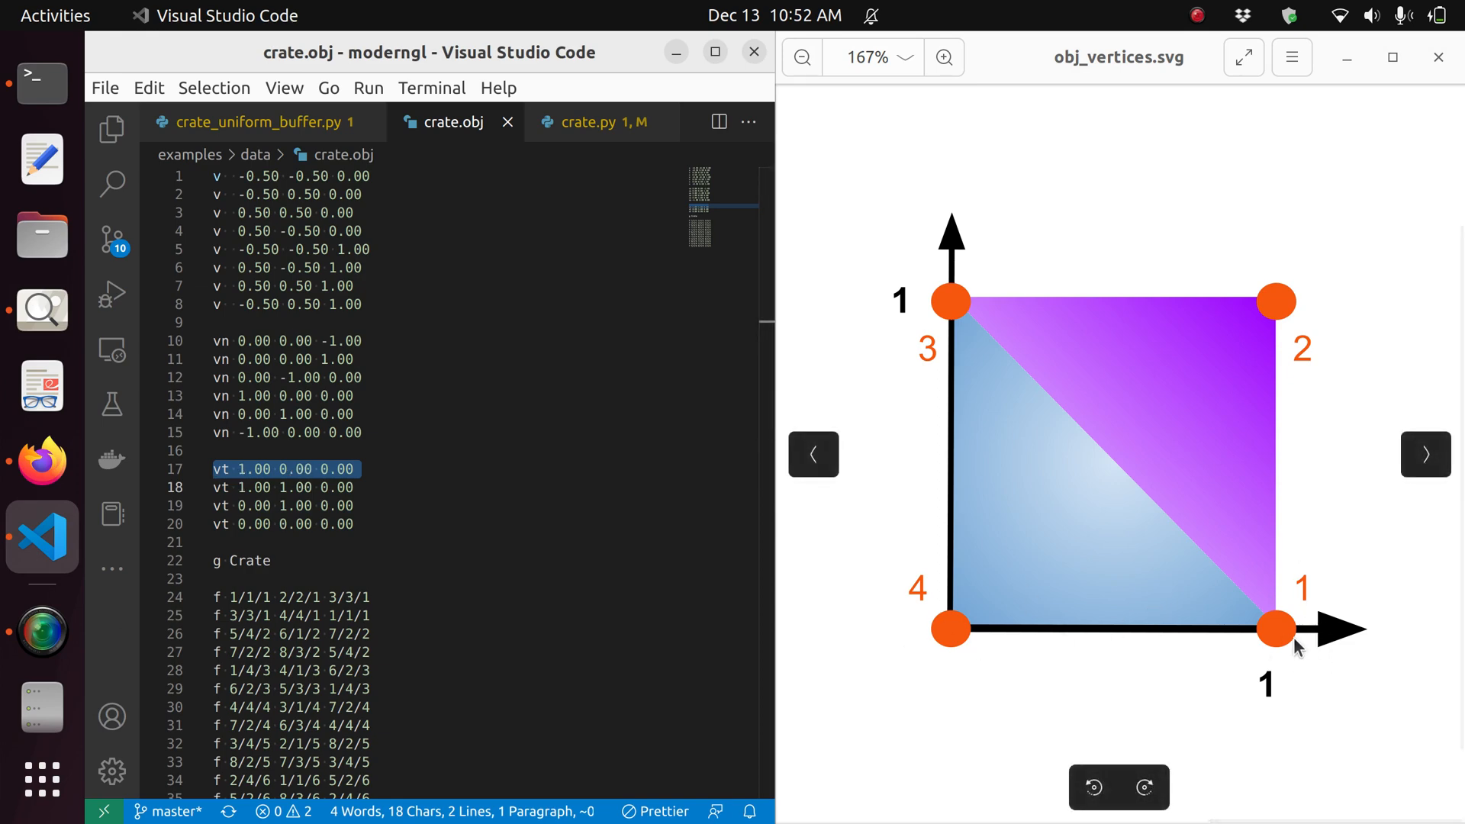
pyautogui.moveTo(1268, 696)
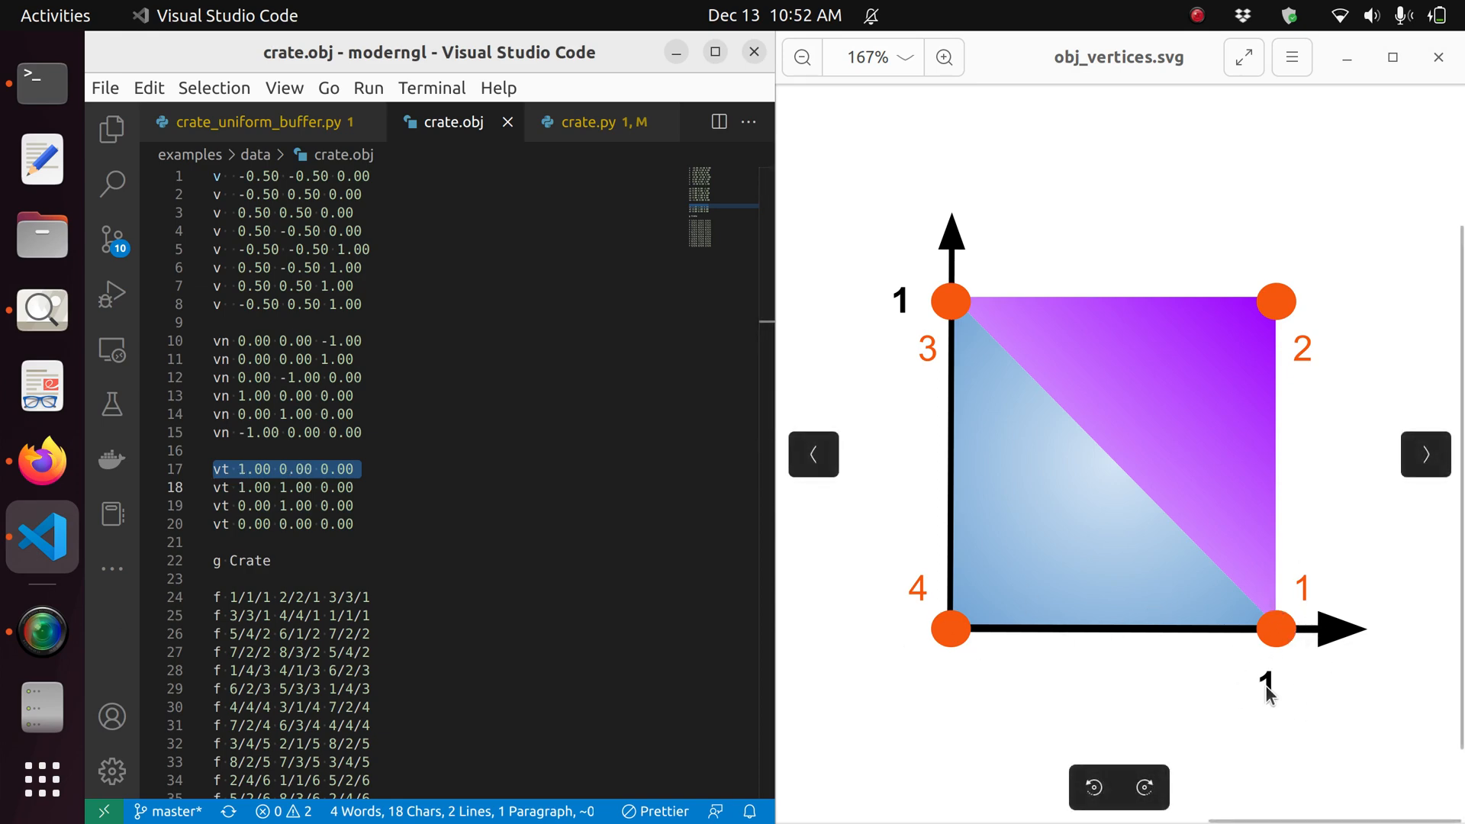
pyautogui.moveTo(1256, 598)
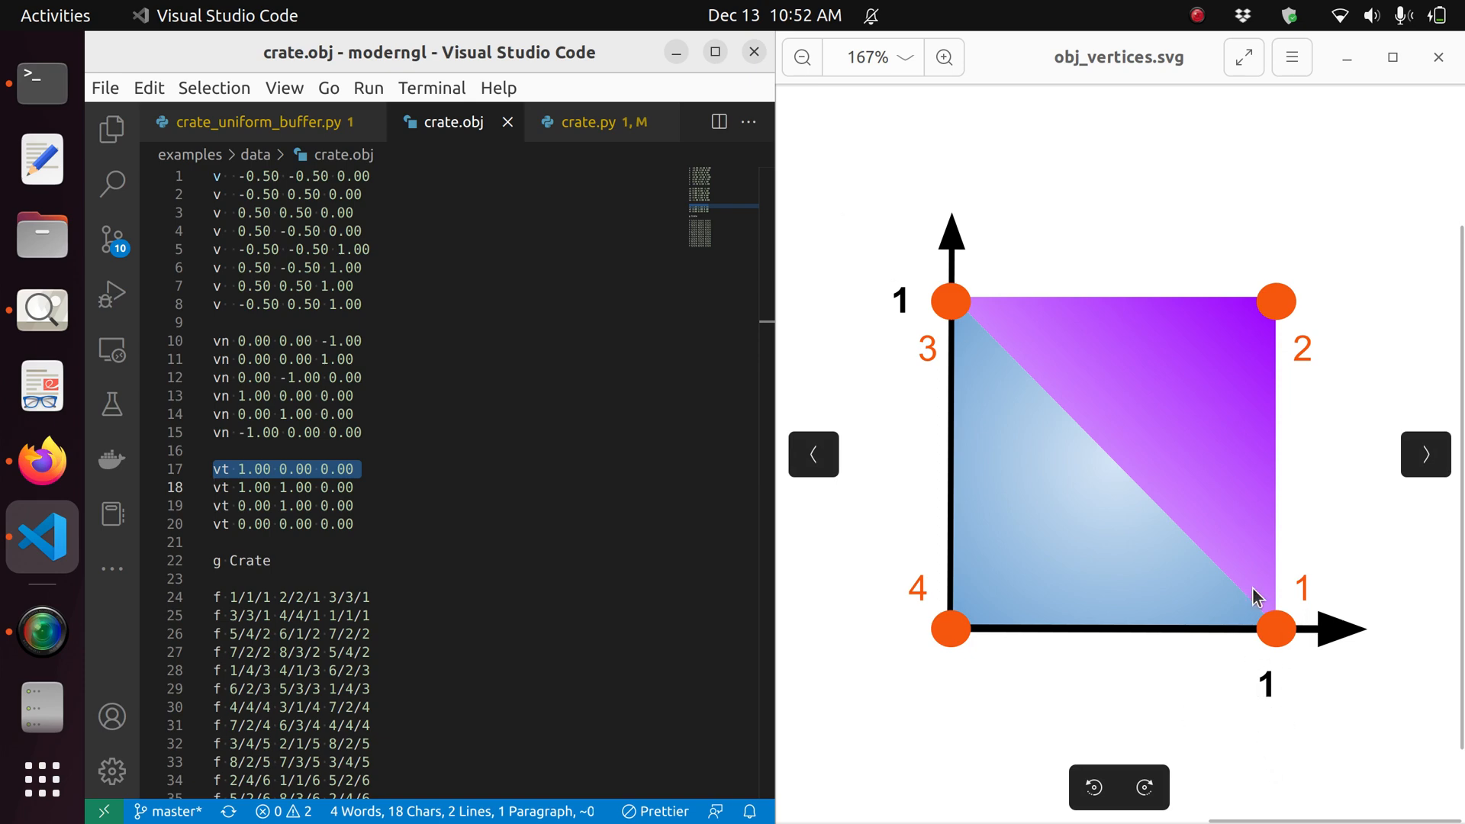
pyautogui.moveTo(1320, 351)
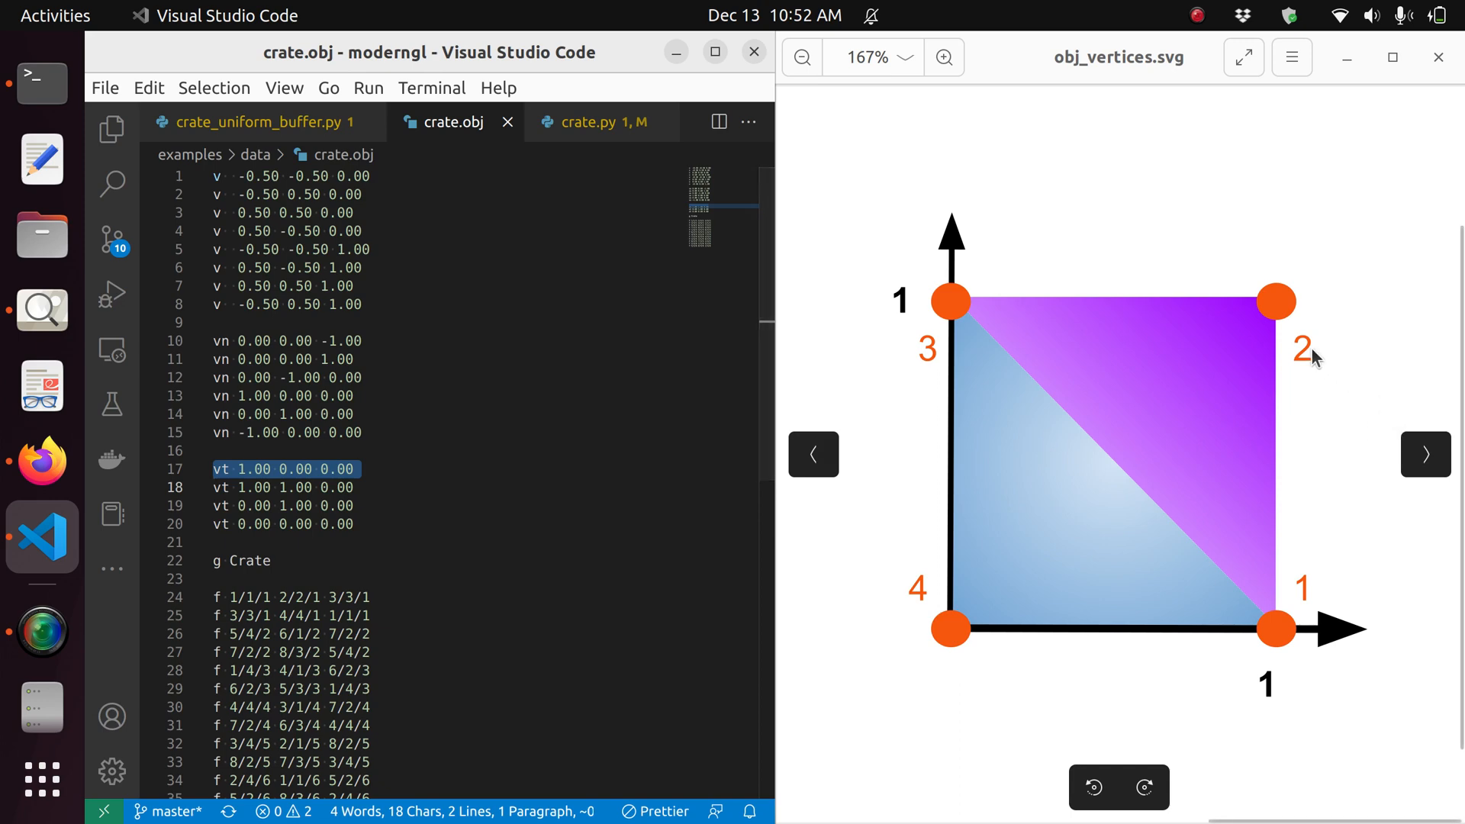
pyautogui.moveTo(904, 288)
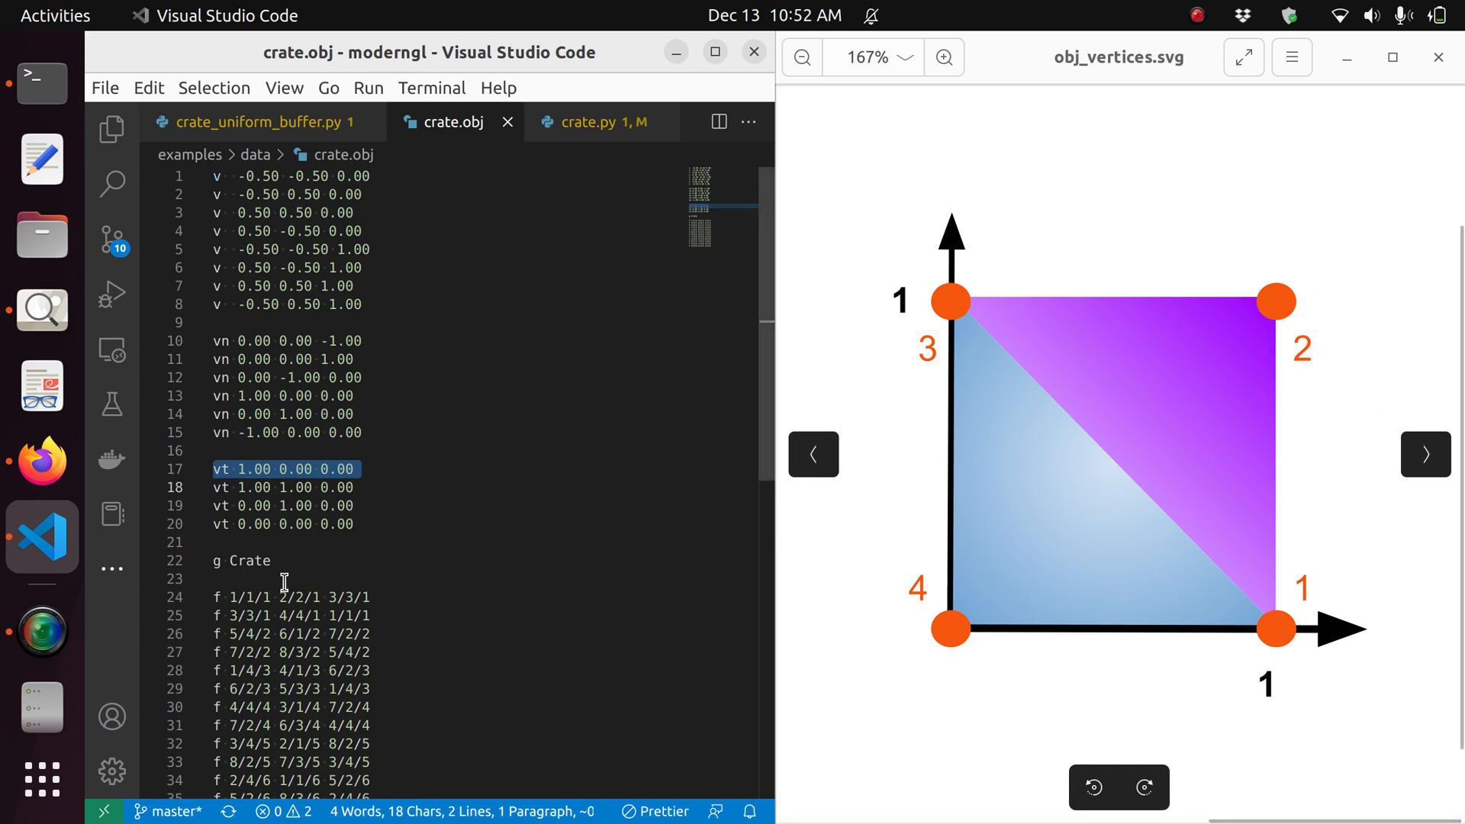
pyautogui.moveTo(380, 573)
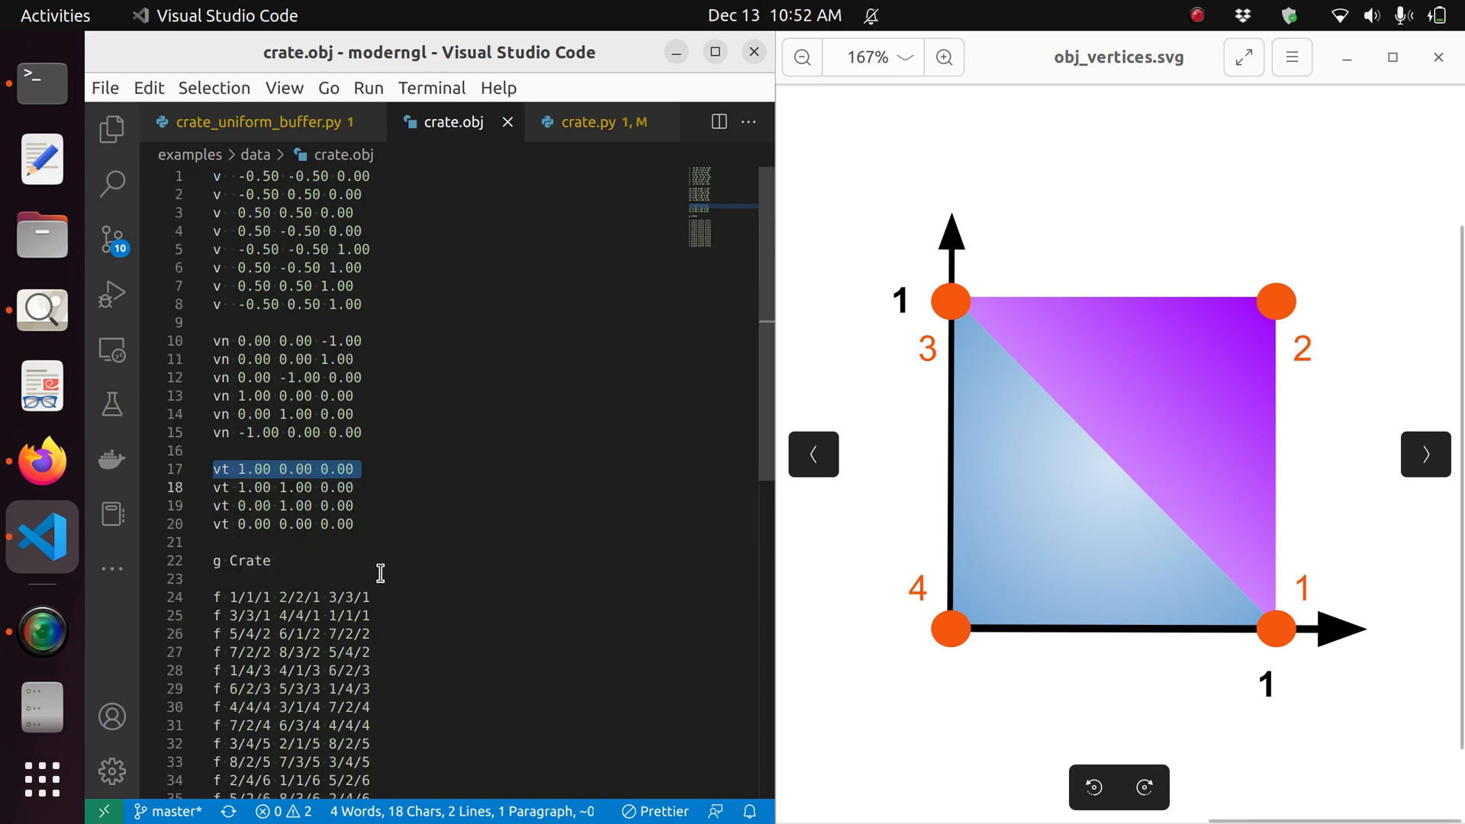
pyautogui.moveTo(560, 343)
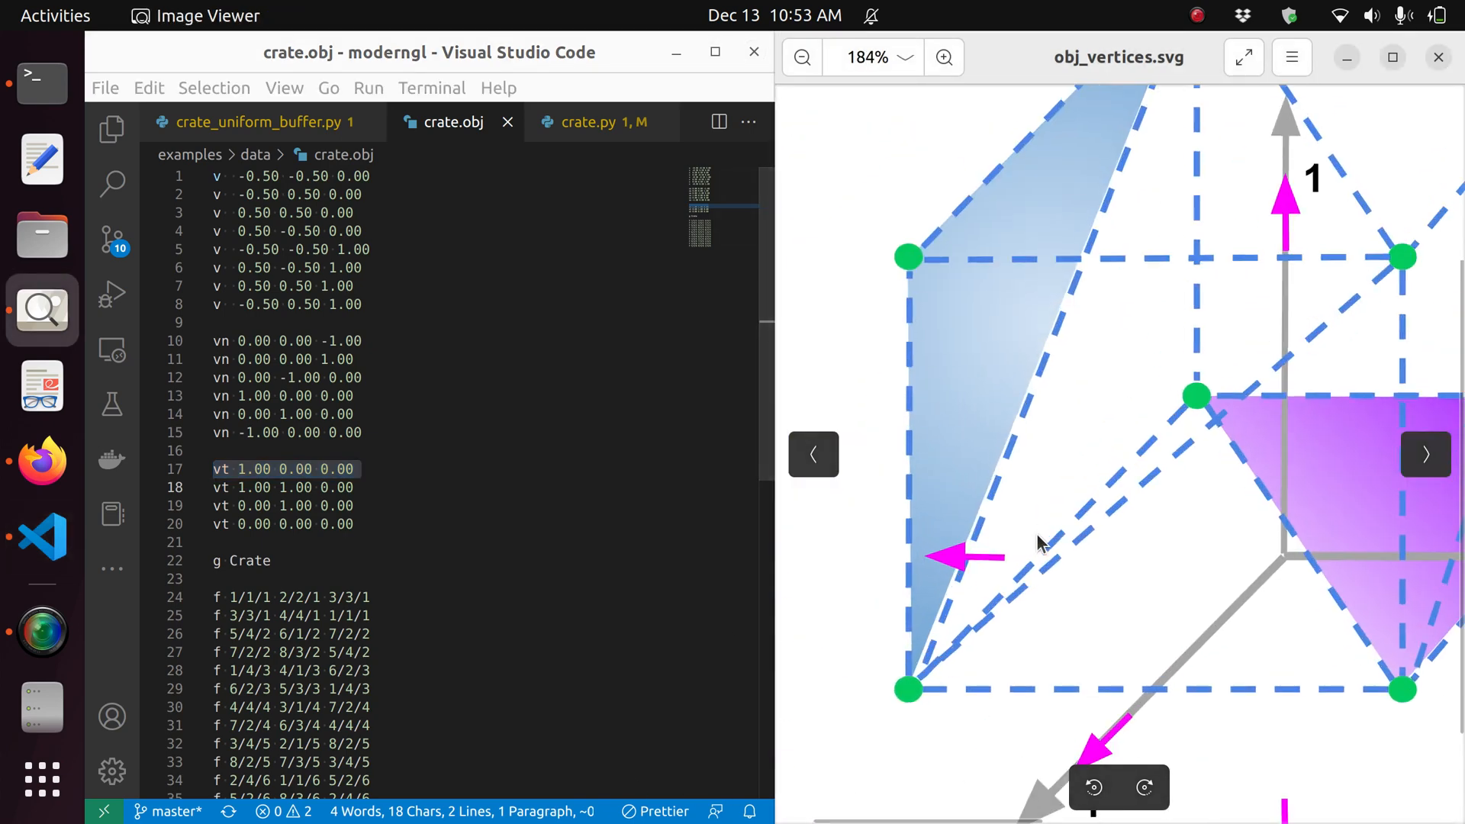
pyautogui.click(801, 56)
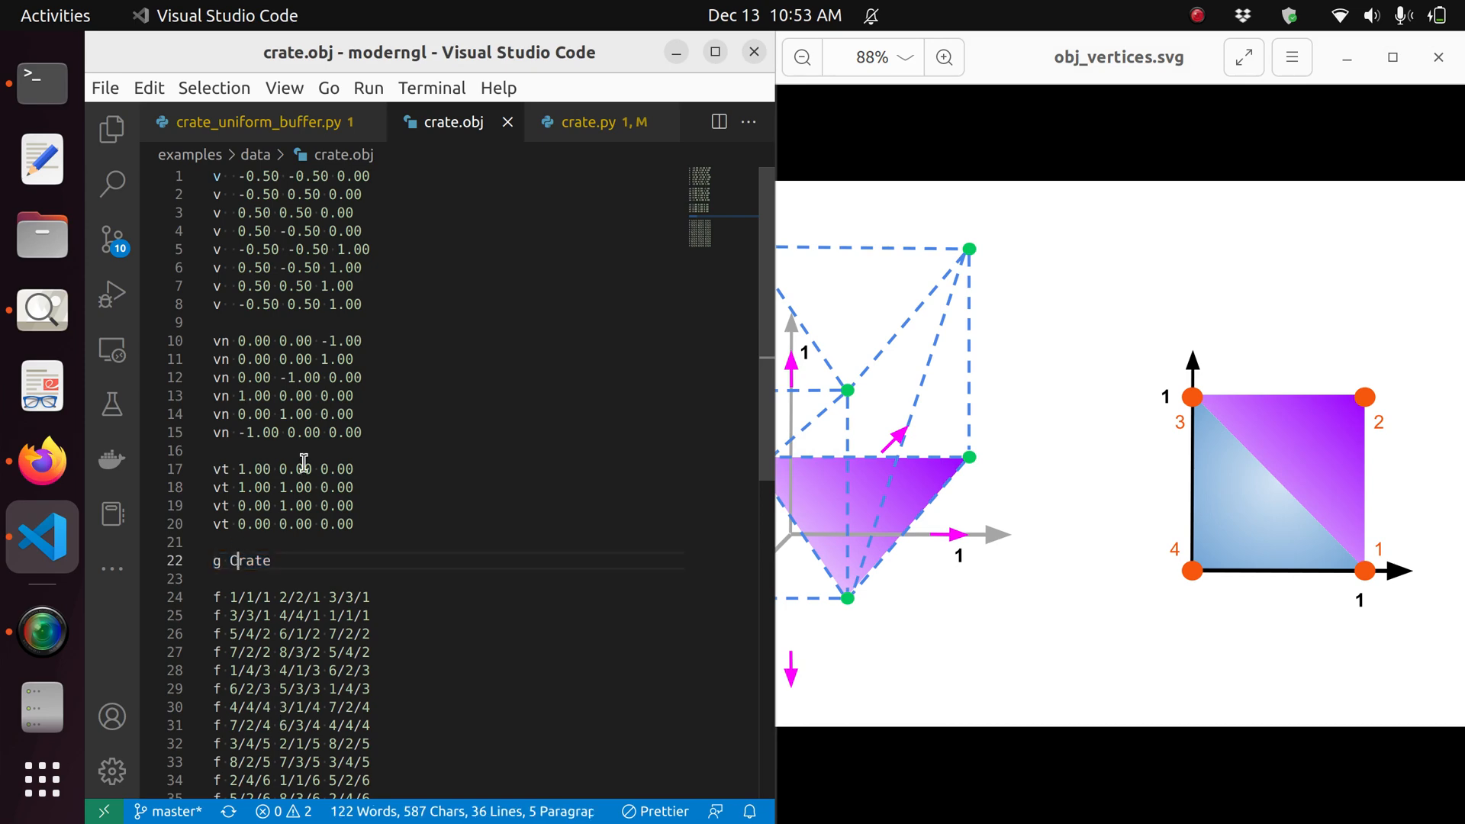
pyautogui.moveTo(486, 625)
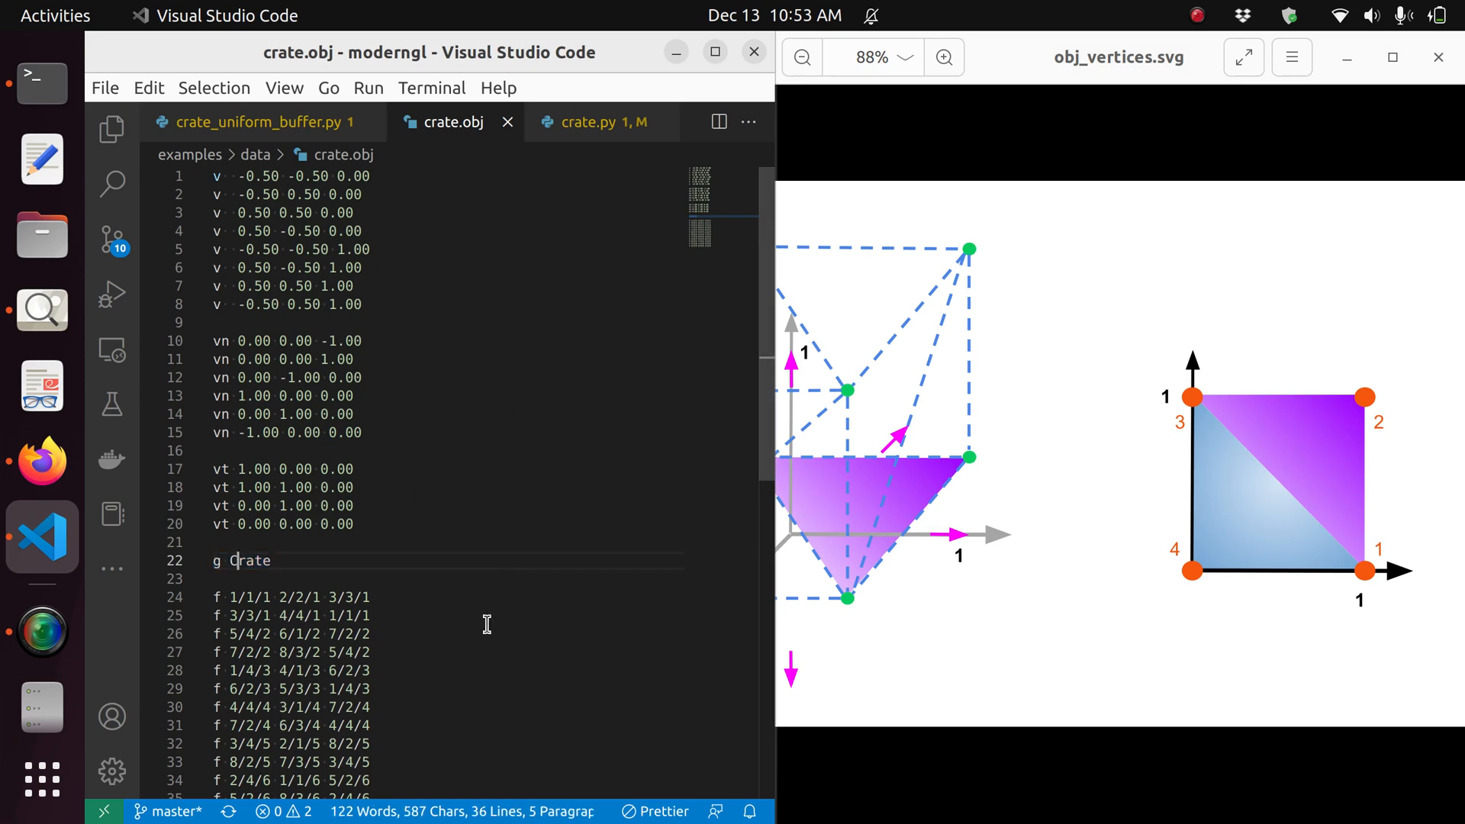
pyautogui.scroll(-3)
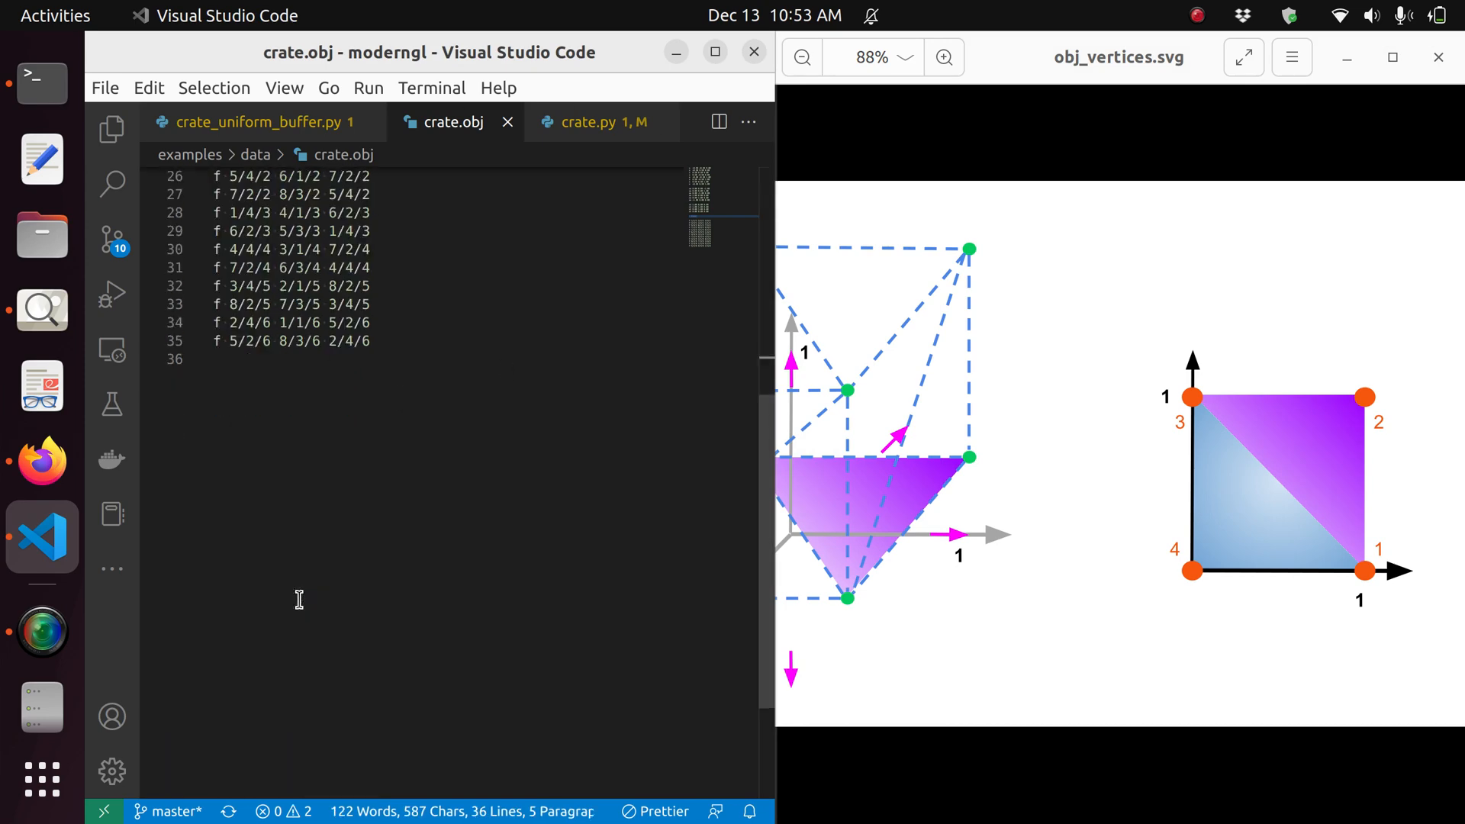
pyautogui.scroll(3)
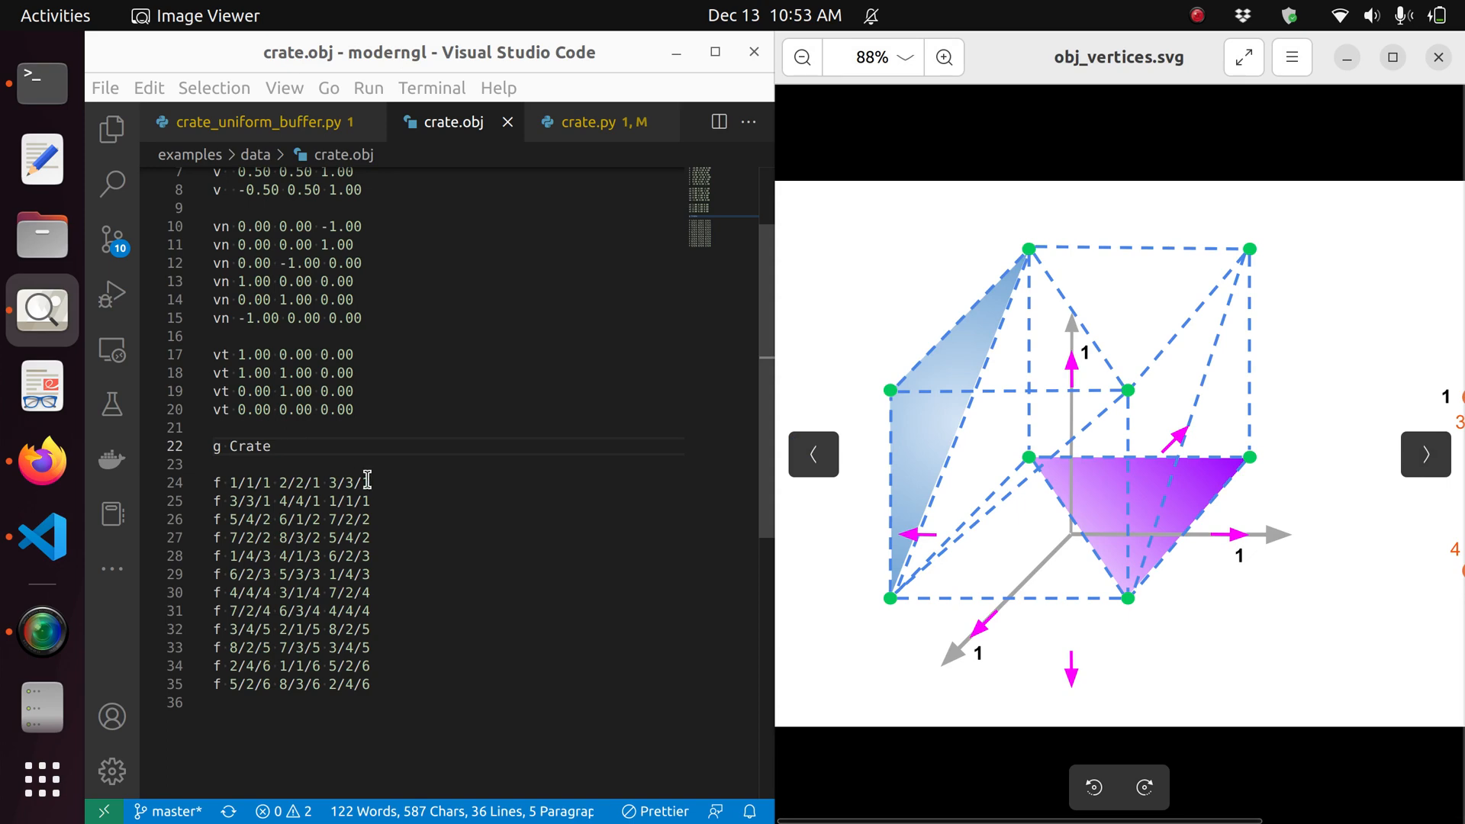
pyautogui.tripleClick(290, 484)
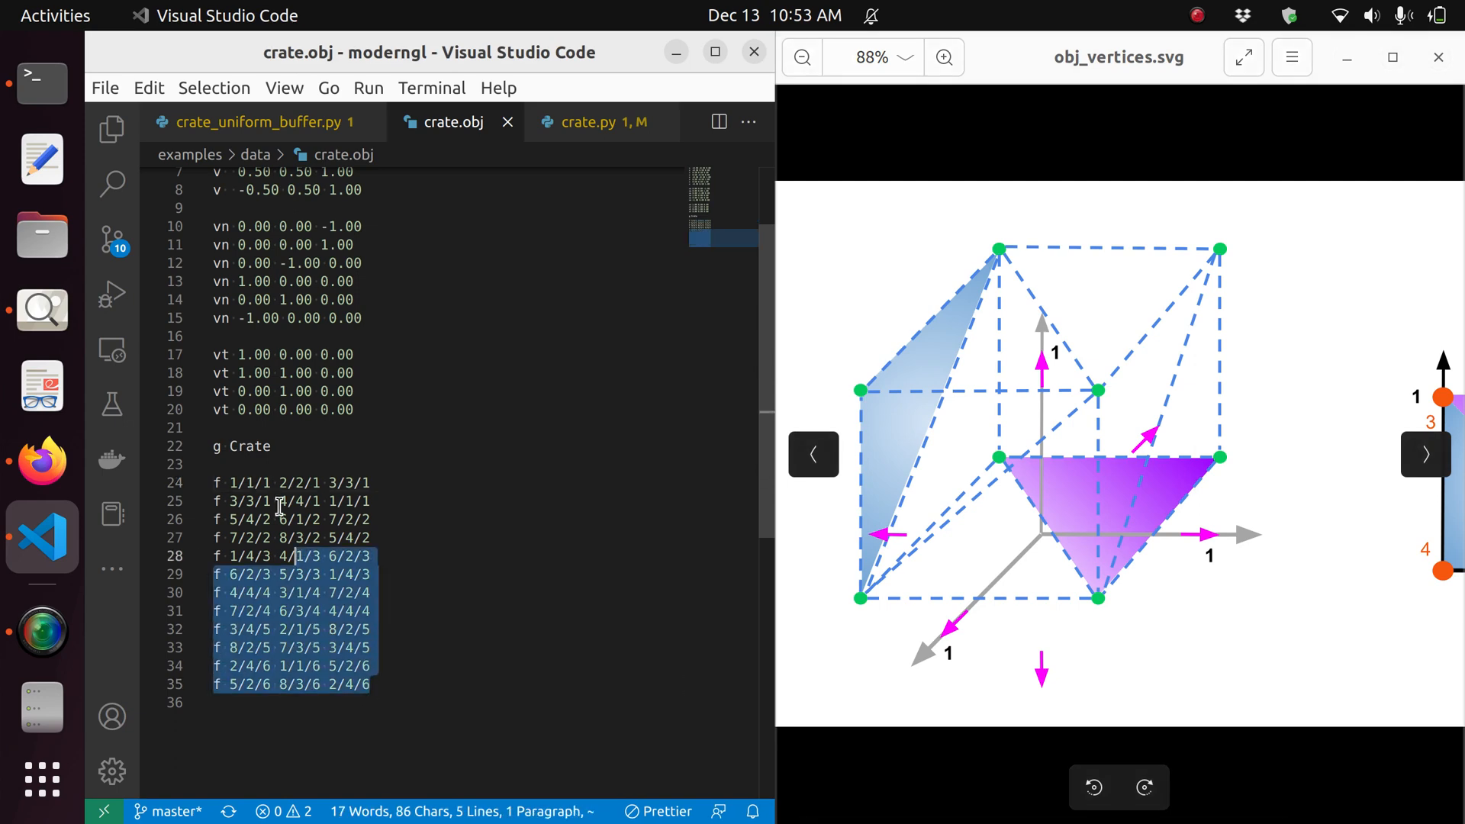
pyautogui.click(368, 555)
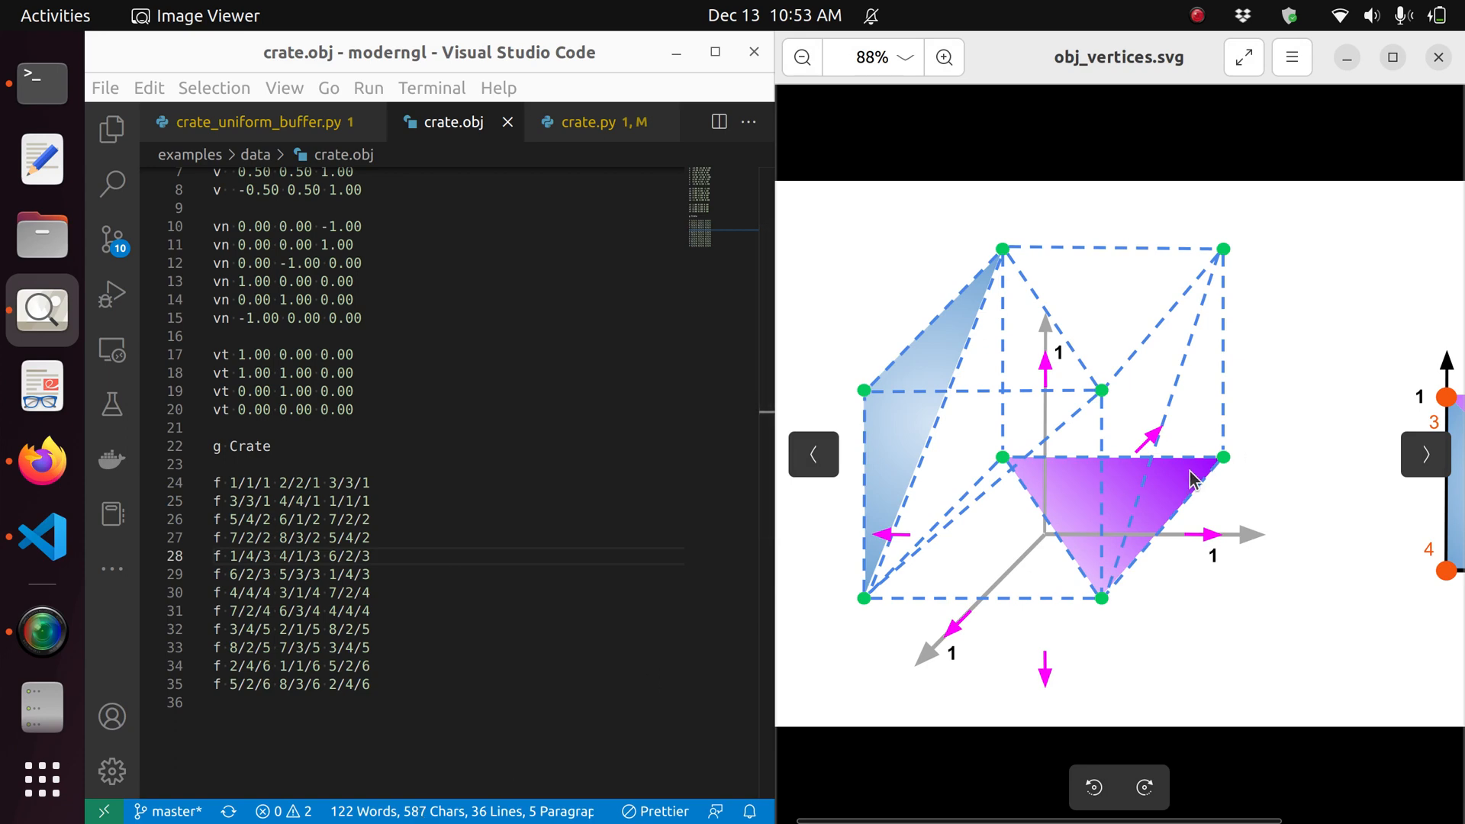
pyautogui.moveTo(1210, 459)
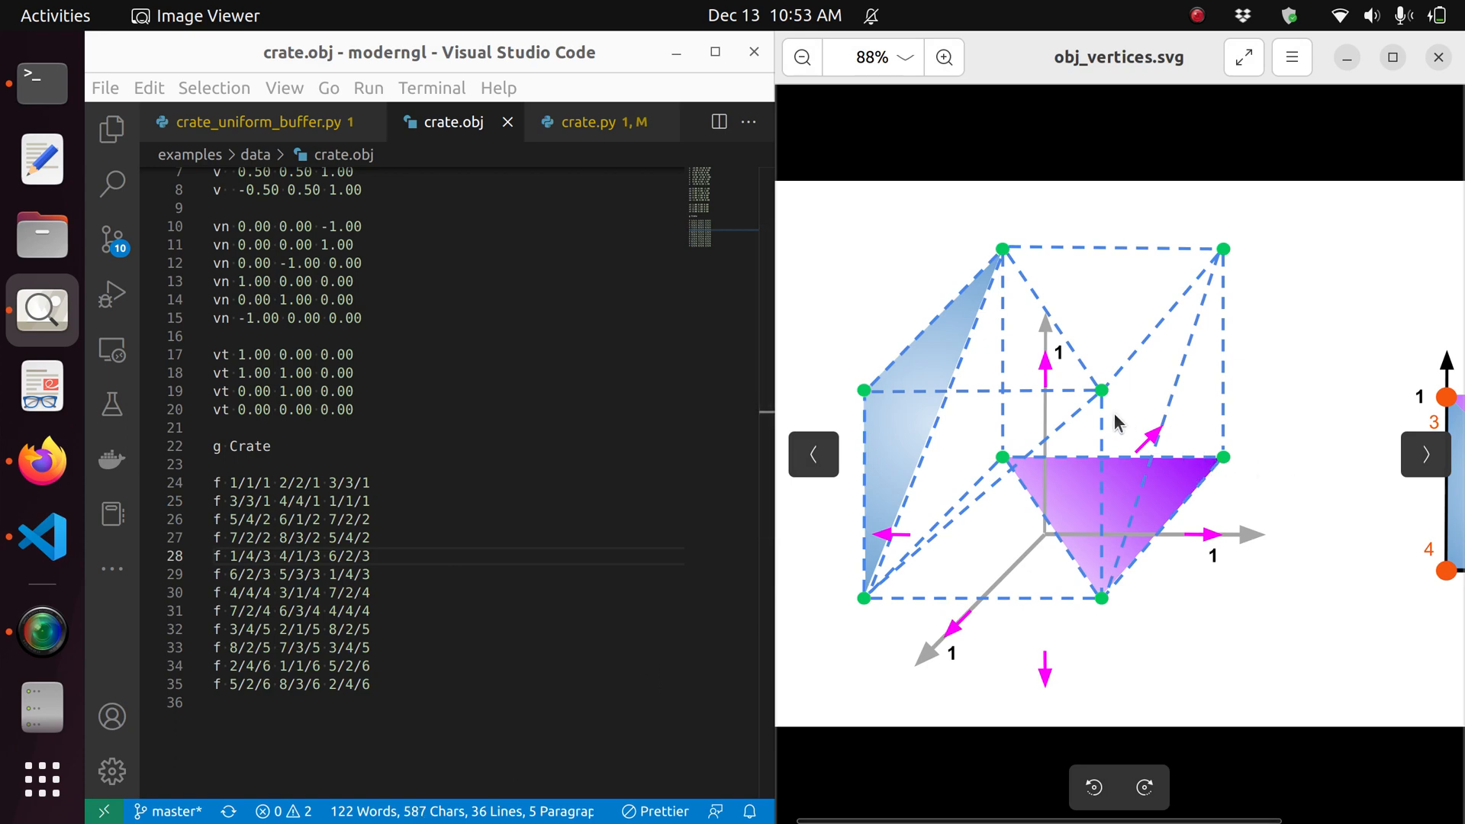
pyautogui.moveTo(1072, 445)
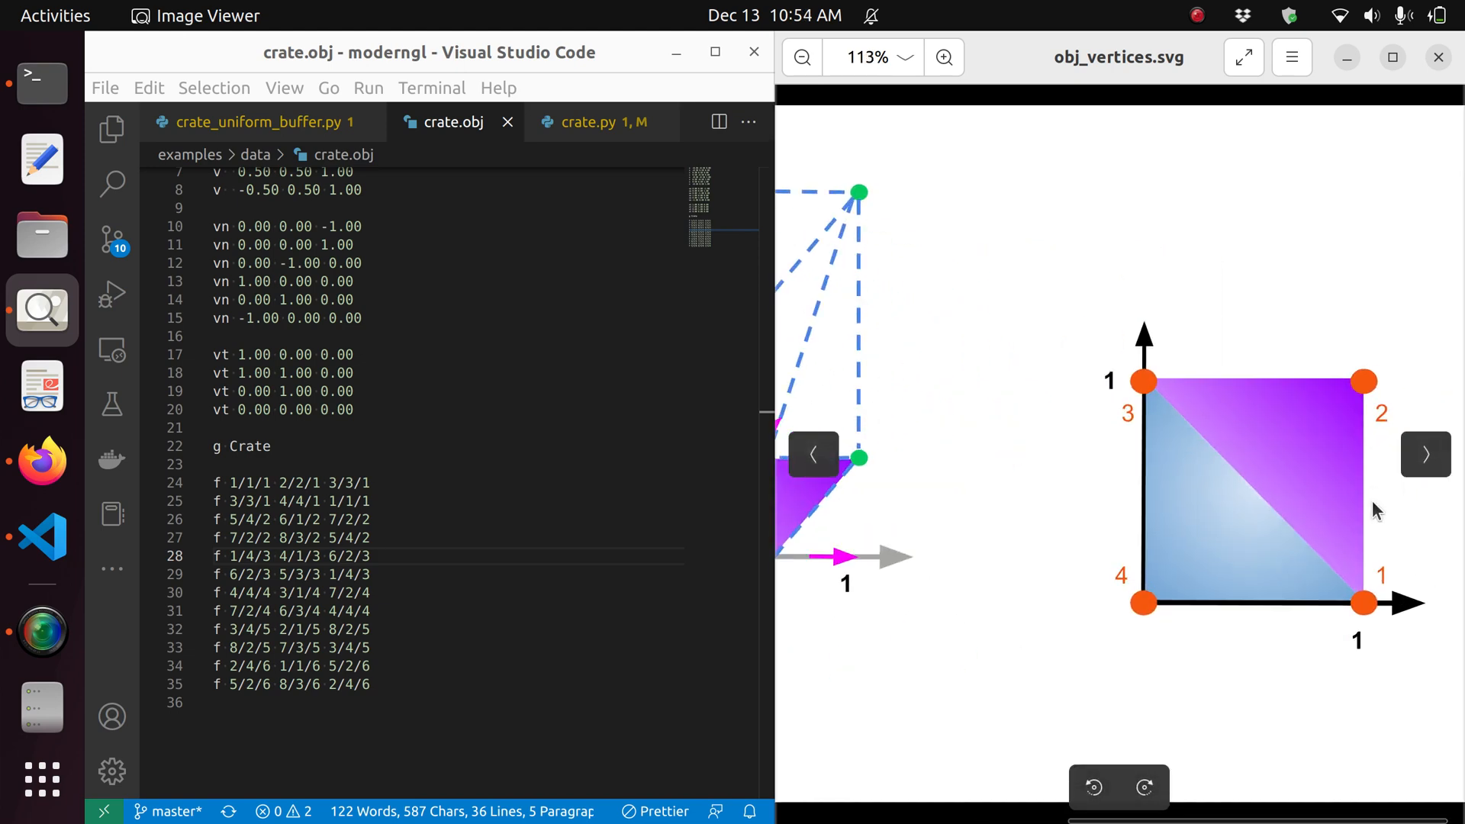
pyautogui.click(943, 57)
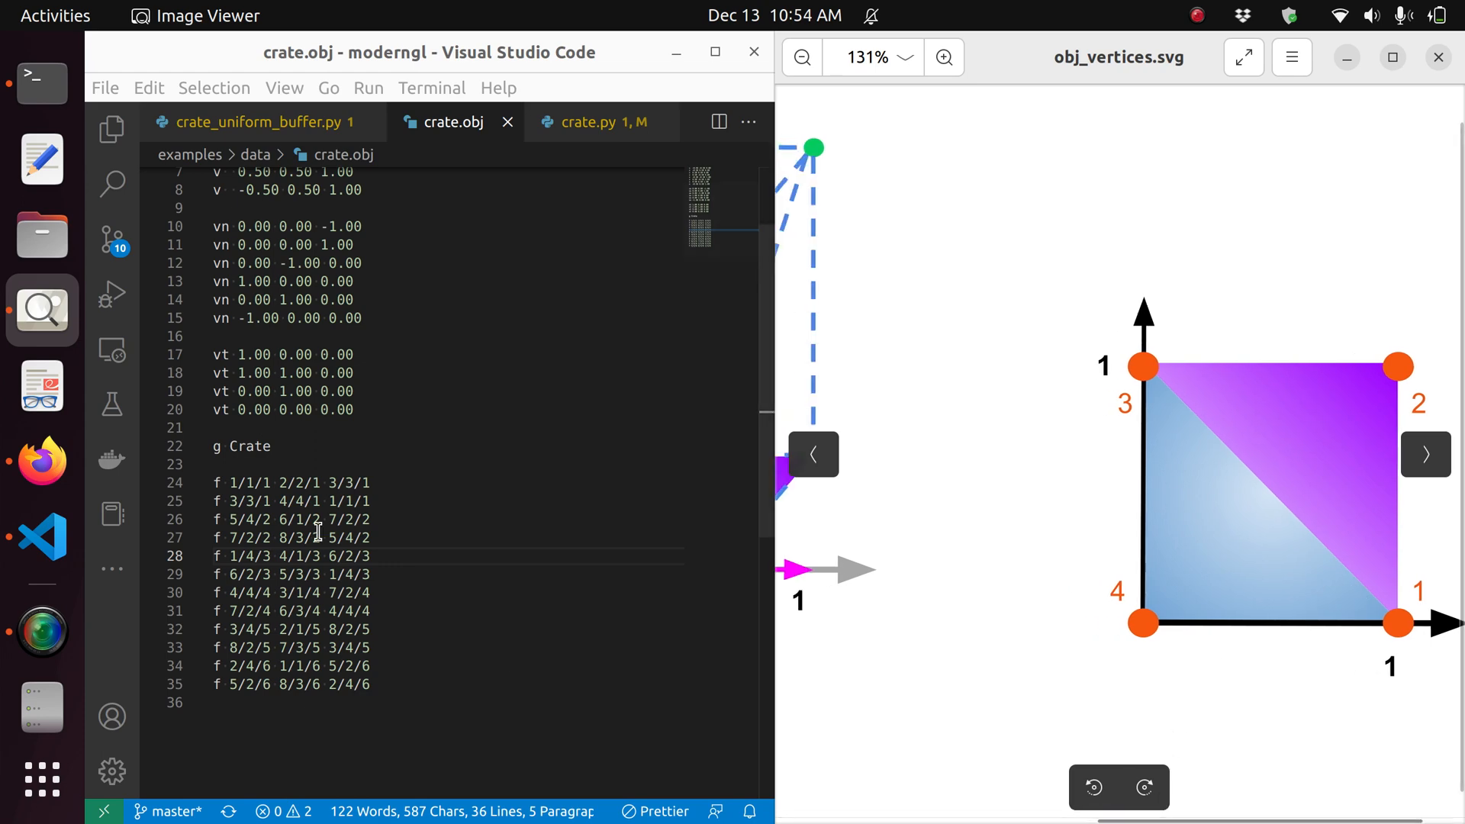
pyautogui.moveTo(215, 484); pyautogui.dragTo(369, 502)
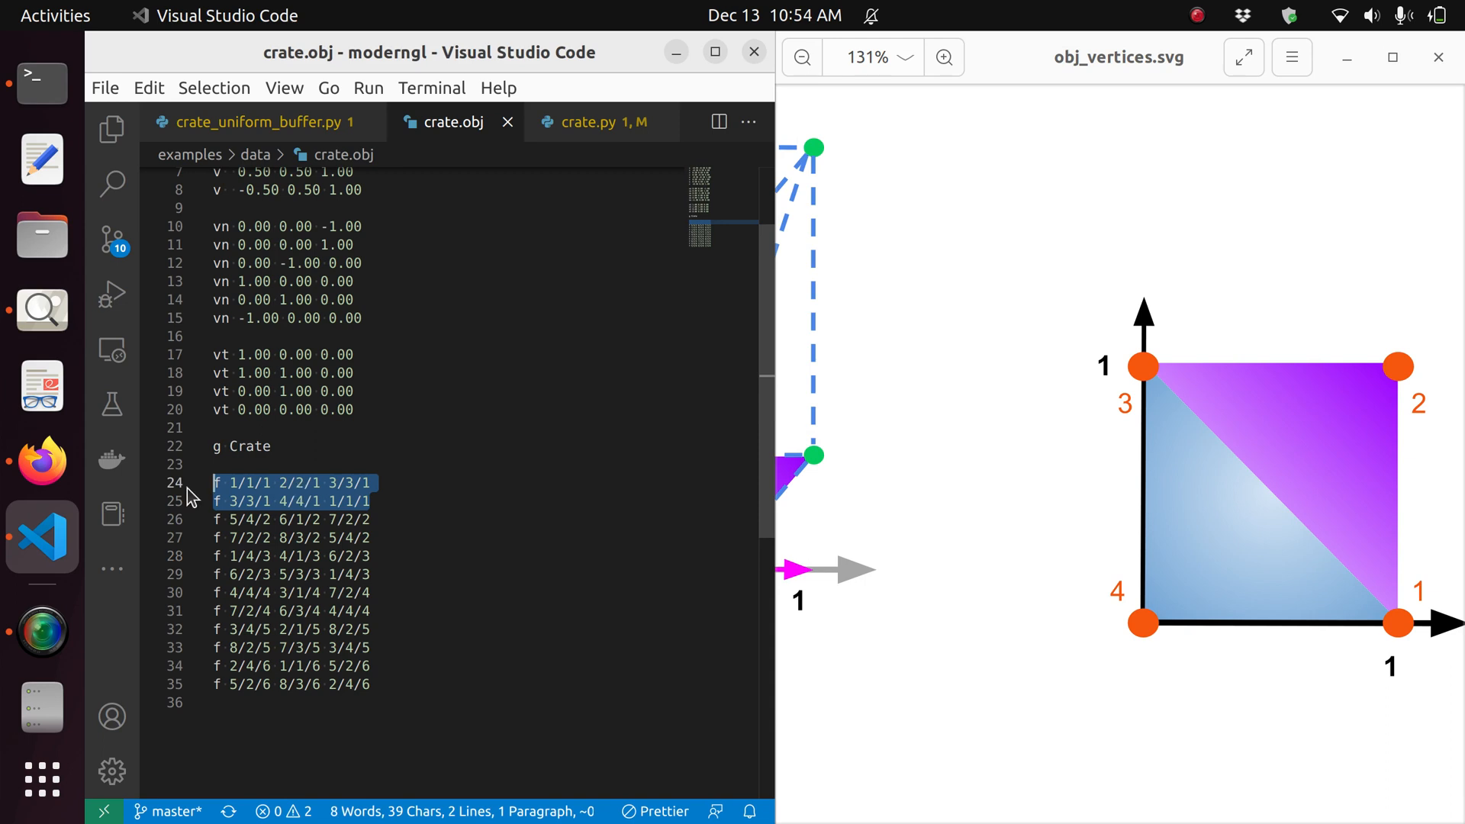
pyautogui.click(281, 500)
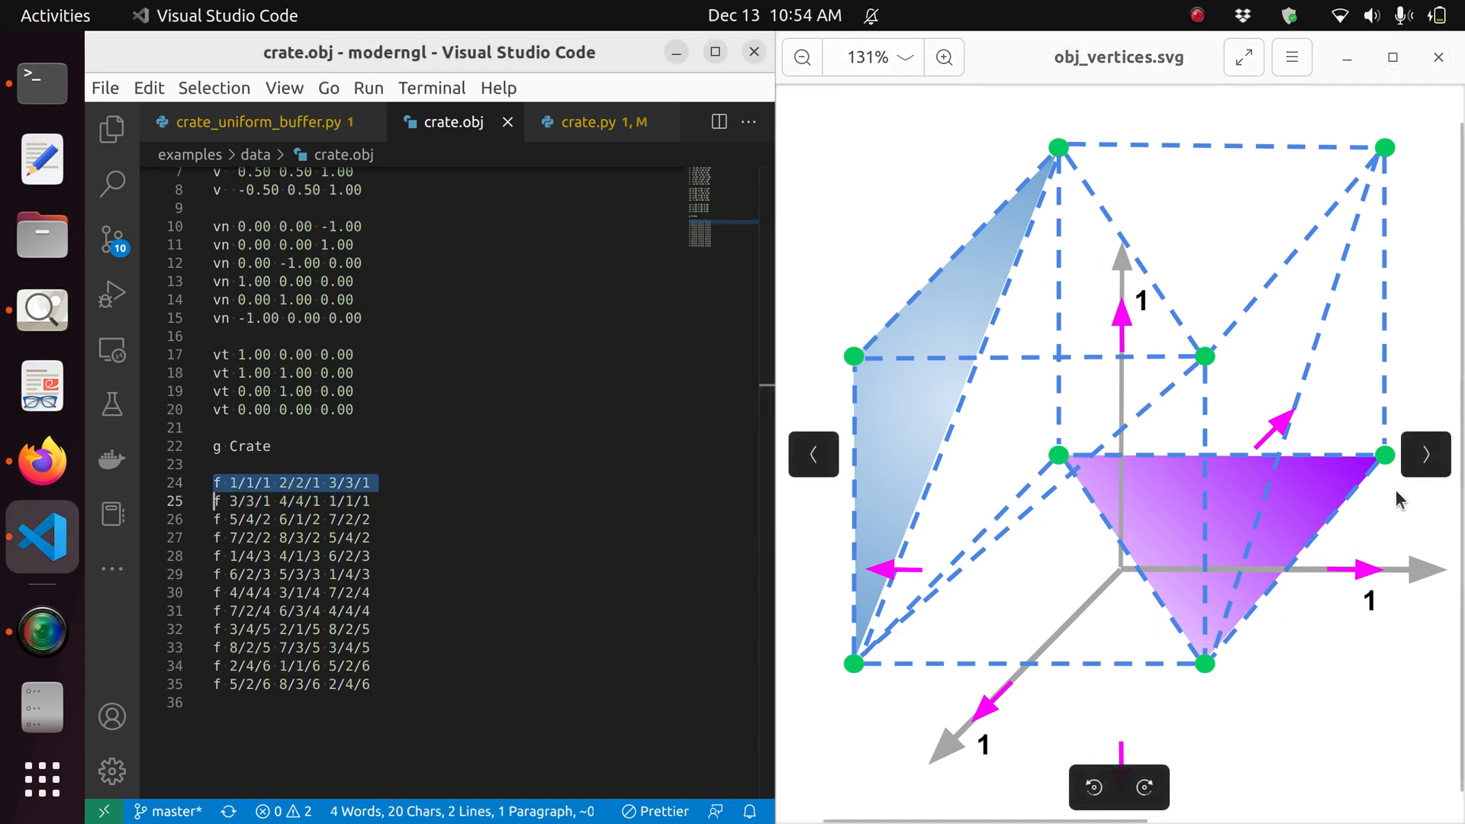
pyautogui.click(239, 500)
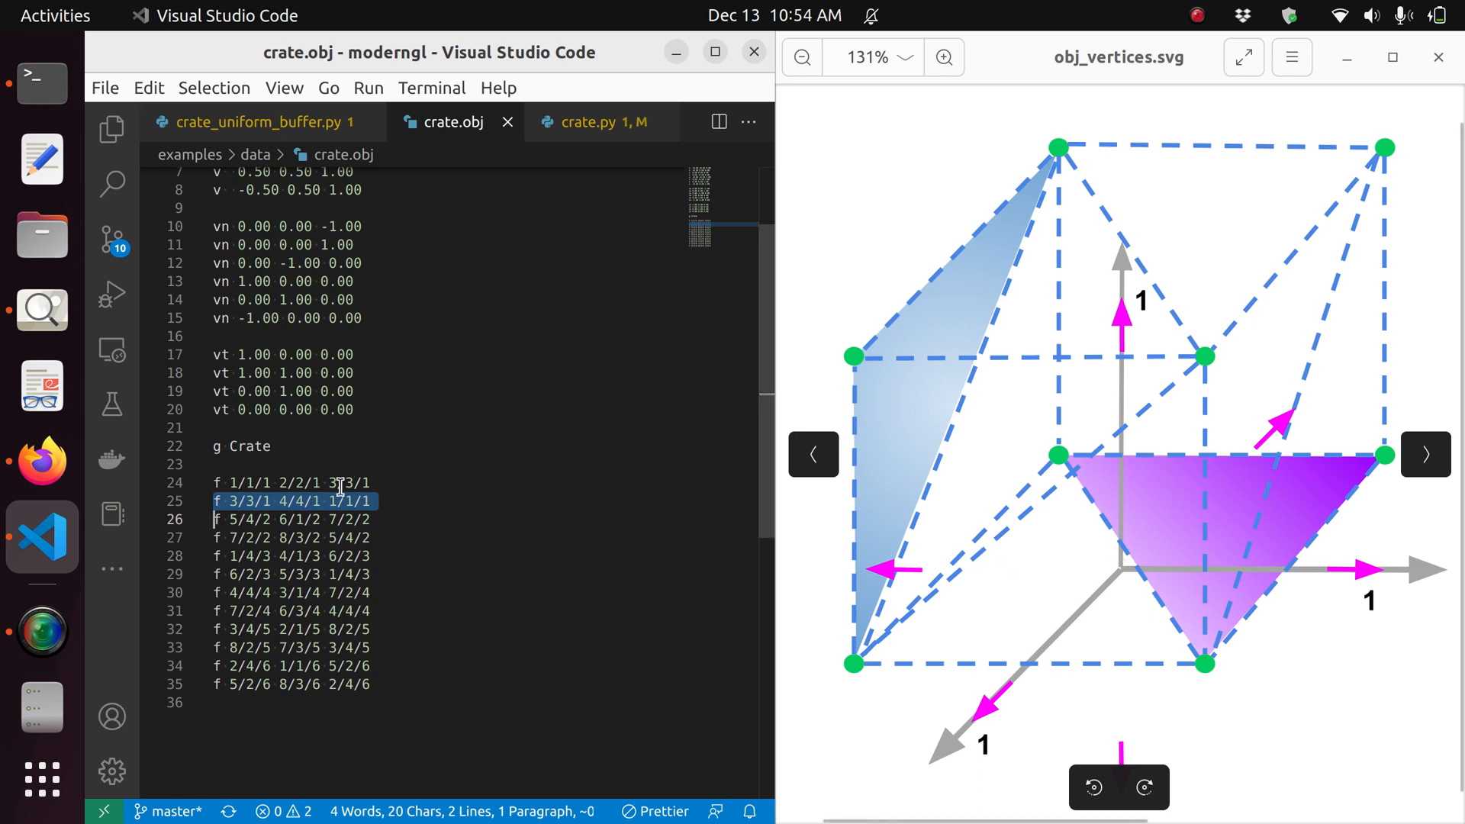
pyautogui.scroll(-3)
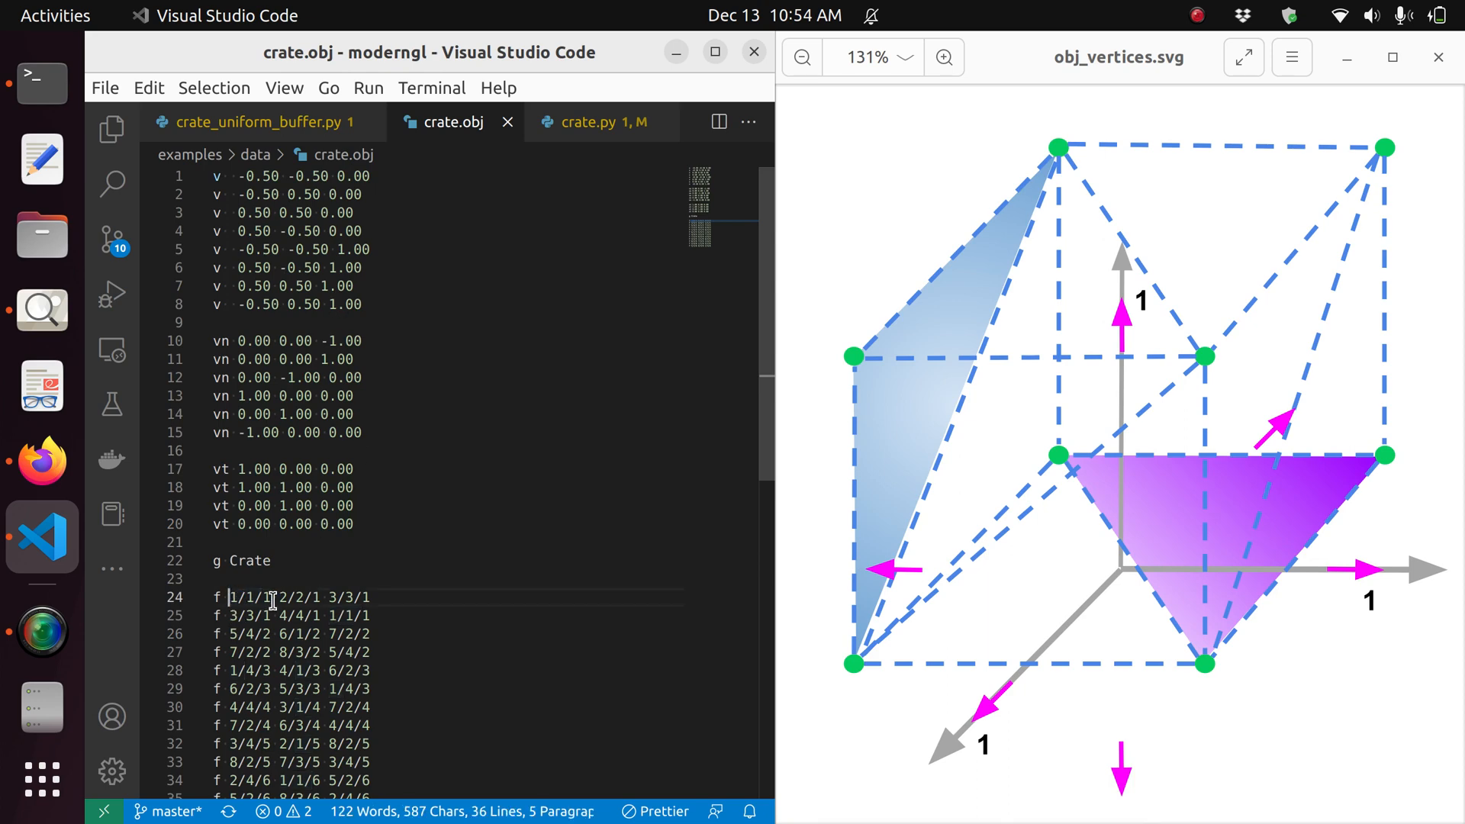
pyautogui.moveTo(287, 619)
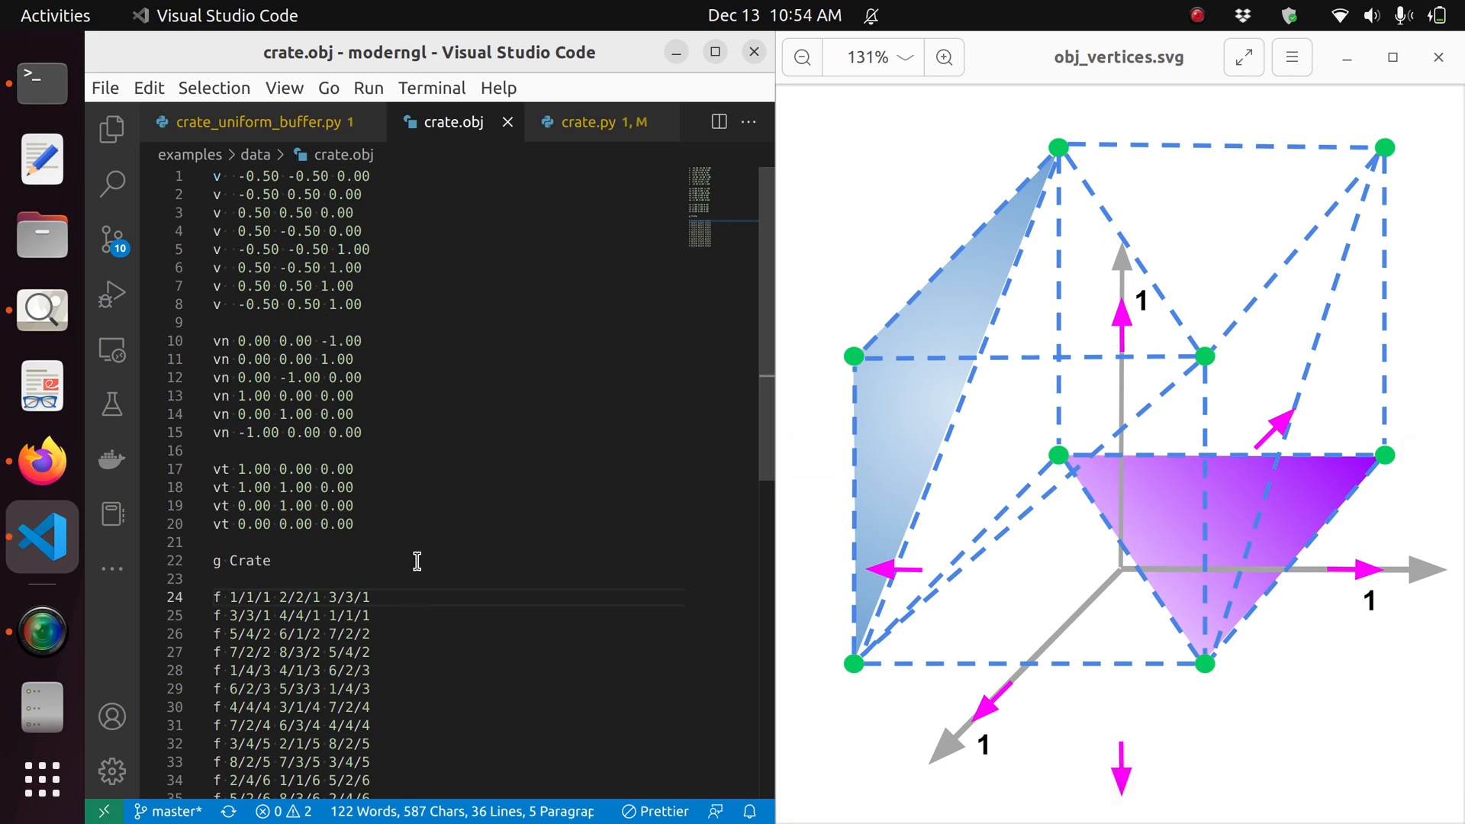
# Move the four vt texture-coordinate lines above the vn normals in crate.obj.
pyautogui.doubleClick(238, 597)
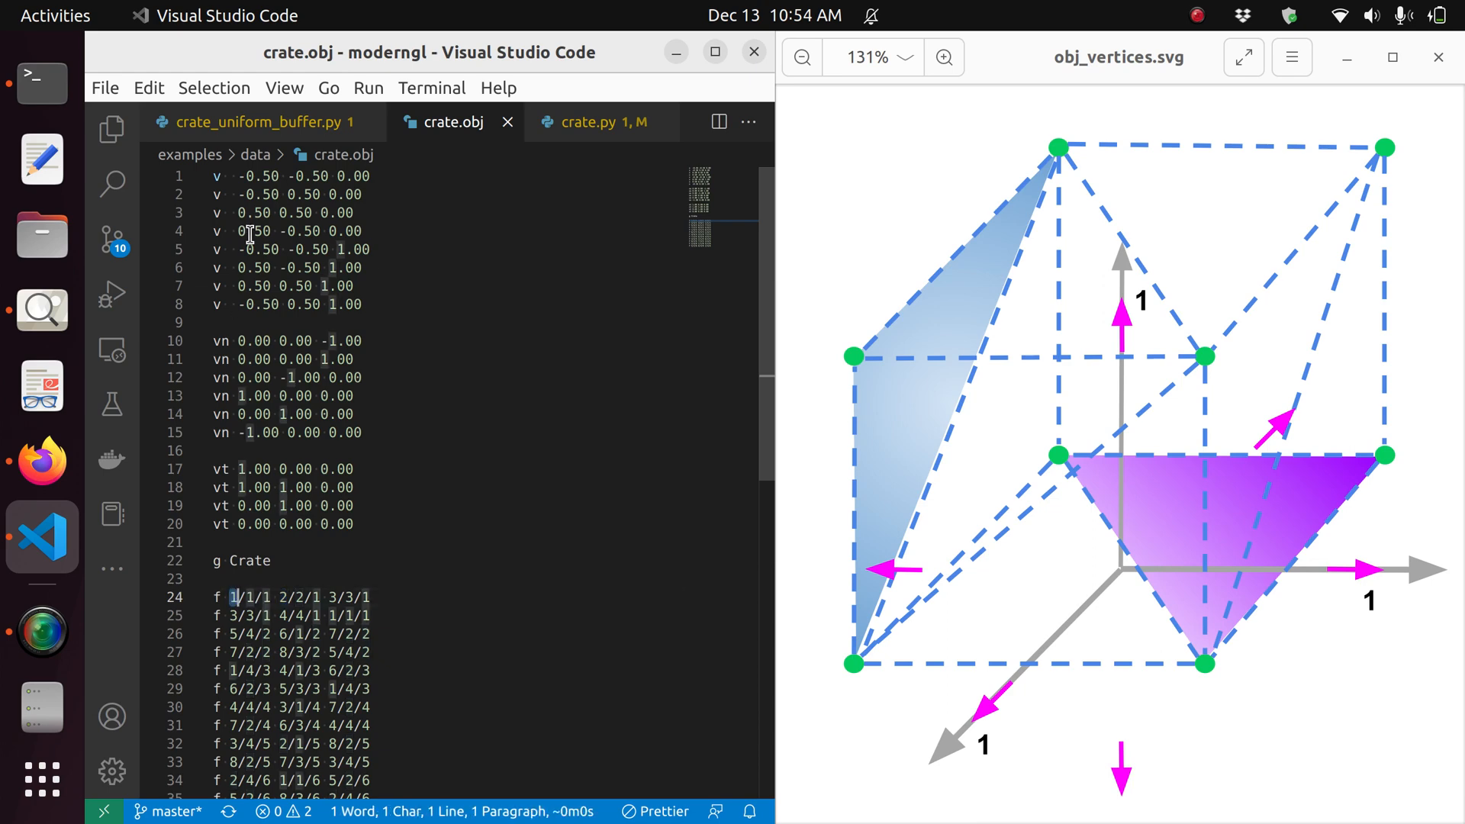
pyautogui.moveTo(225, 175)
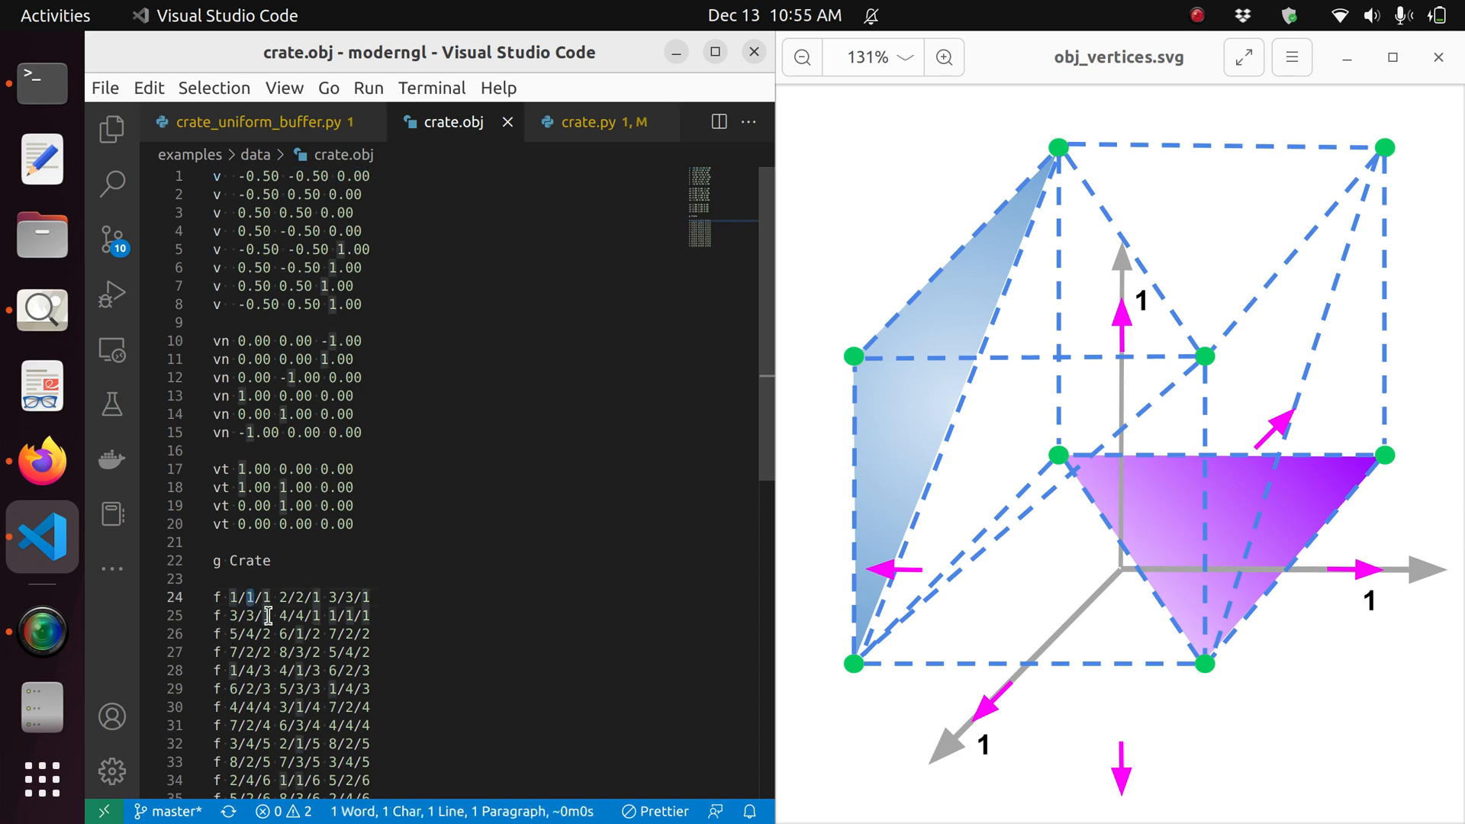
pyautogui.moveTo(213, 469); pyautogui.dragTo(353, 524)
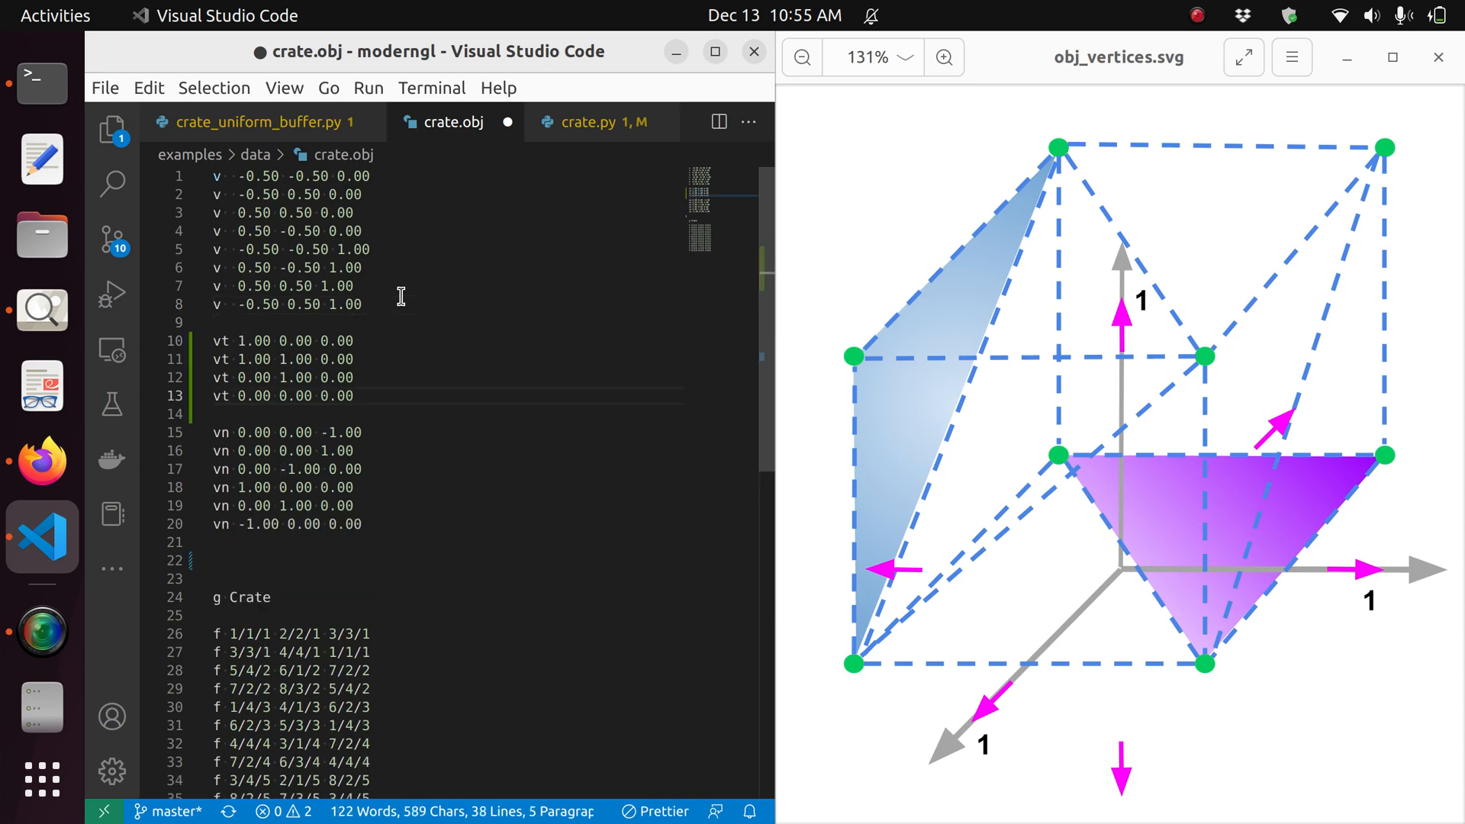
pyautogui.moveTo(299, 598)
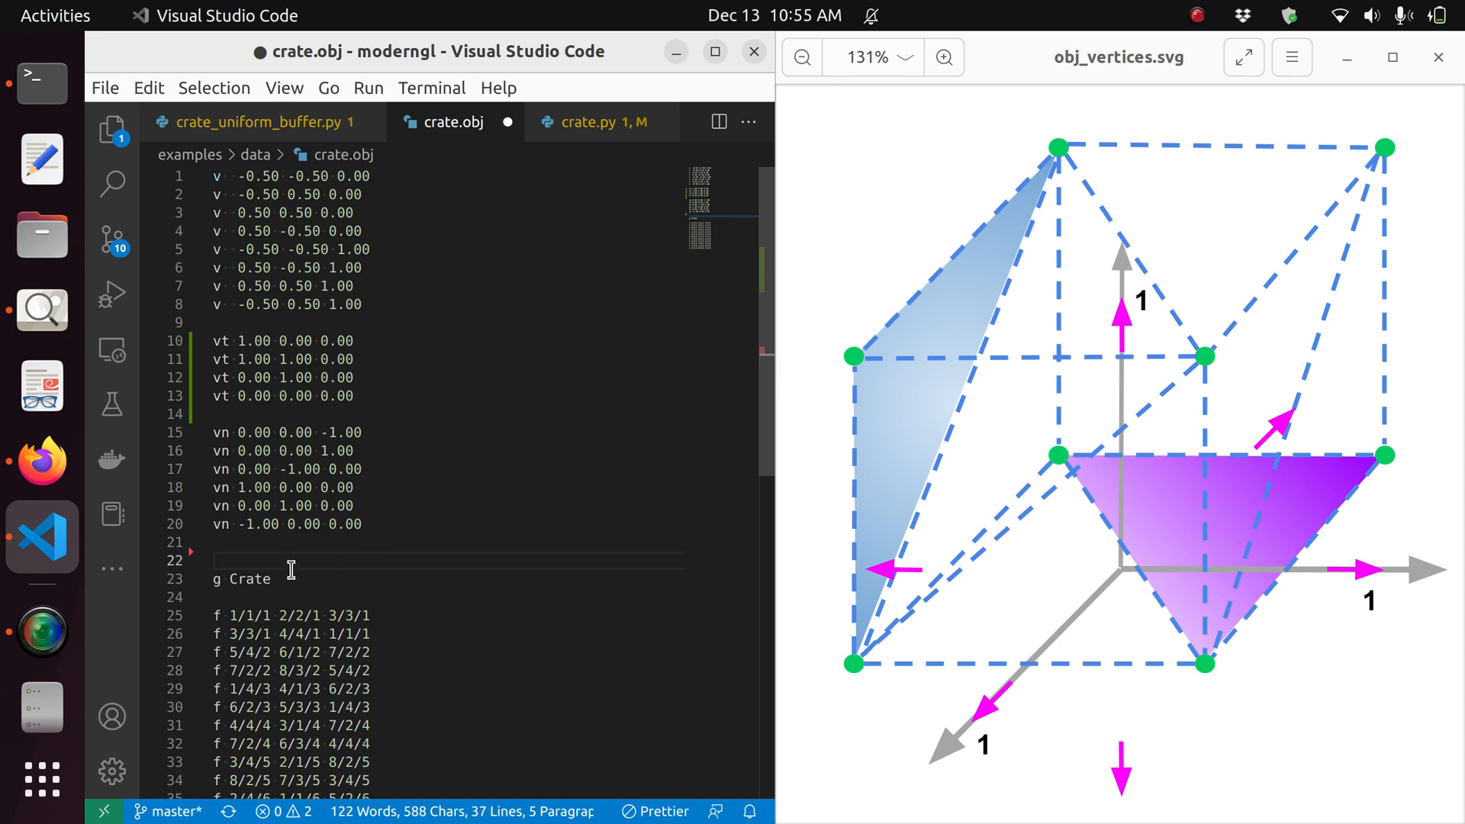
pyautogui.moveTo(252, 548)
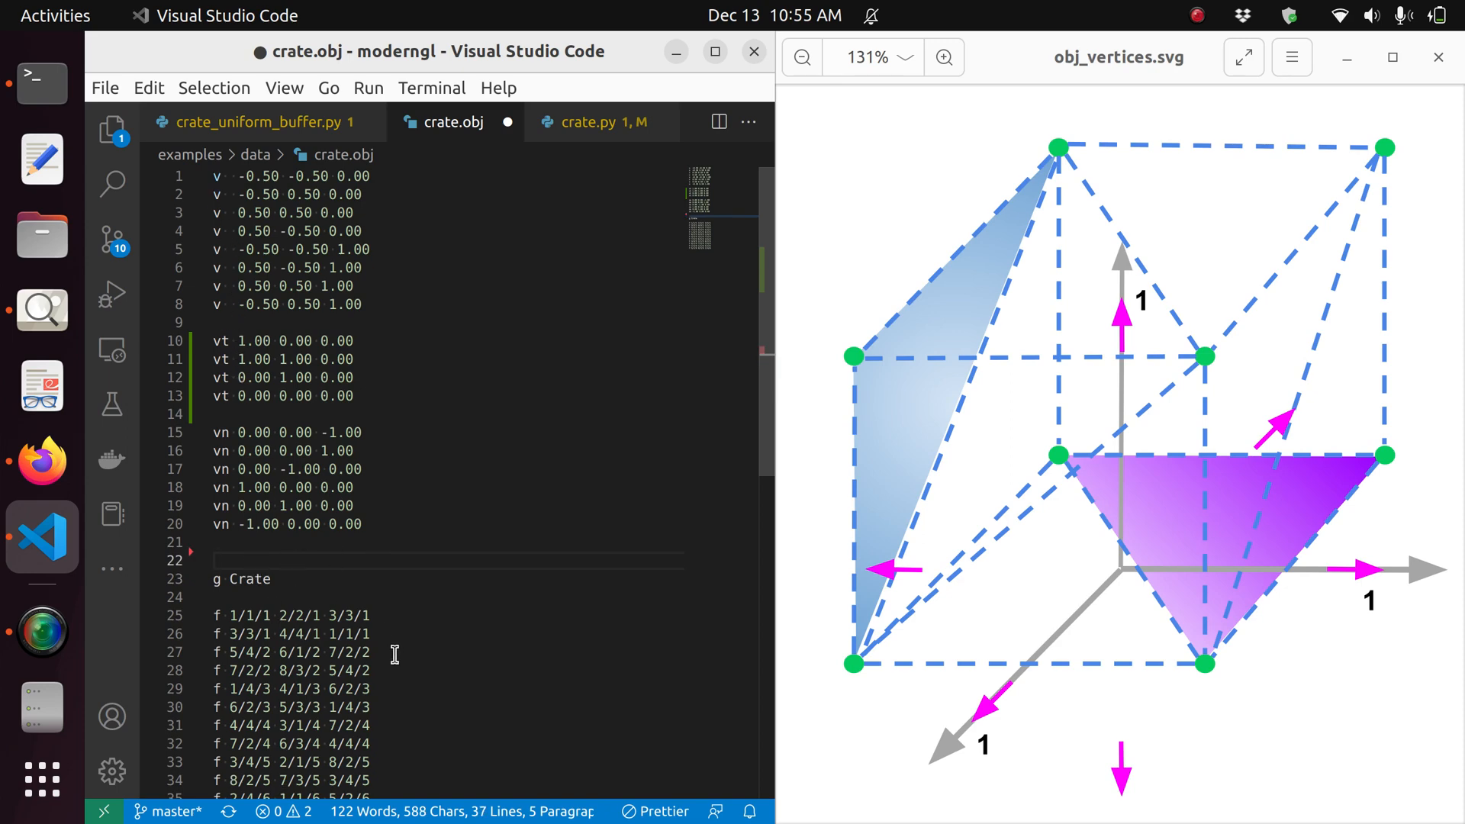
pyautogui.click(363, 633)
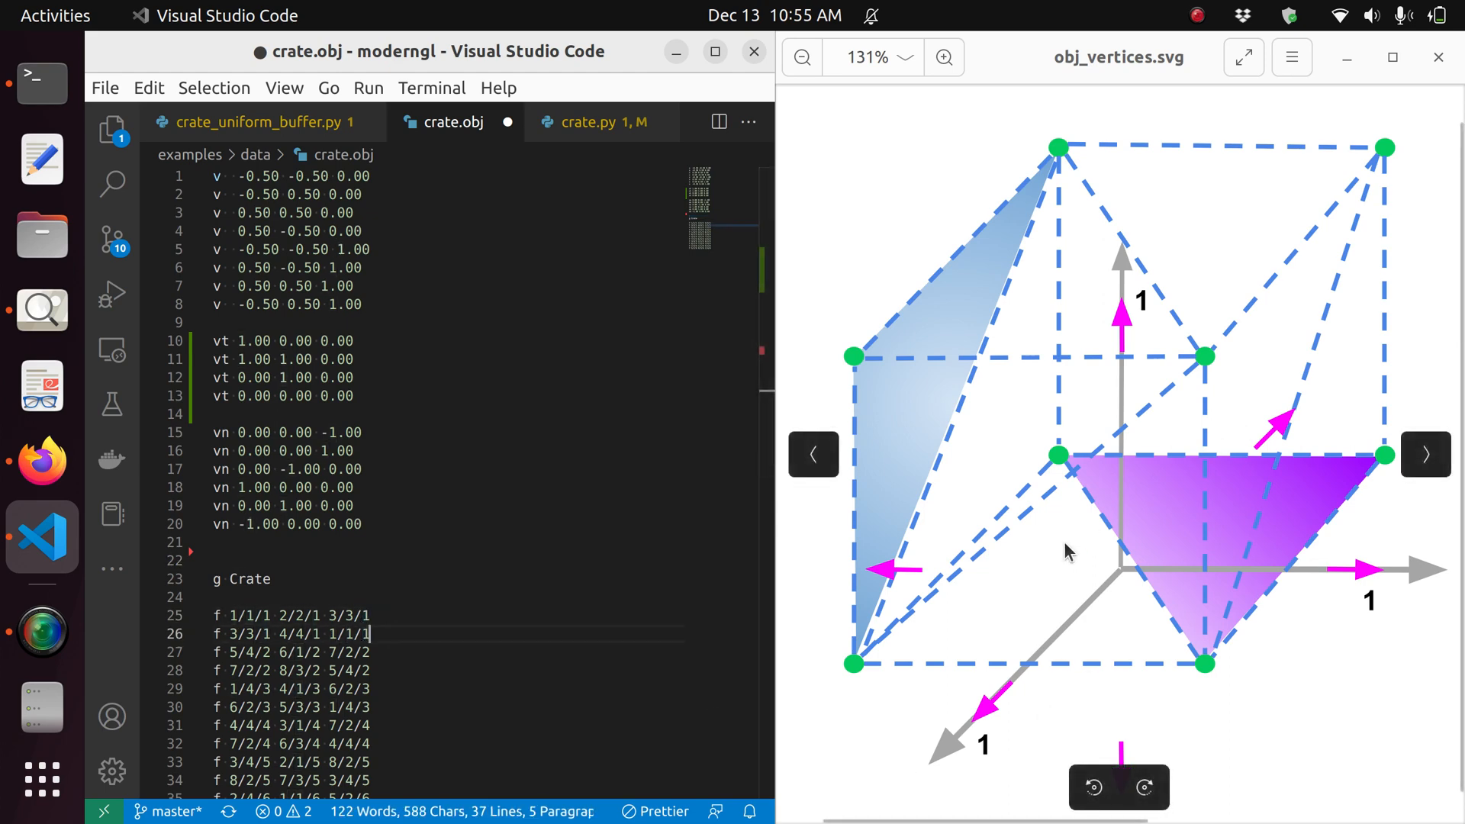
pyautogui.moveTo(1346, 568)
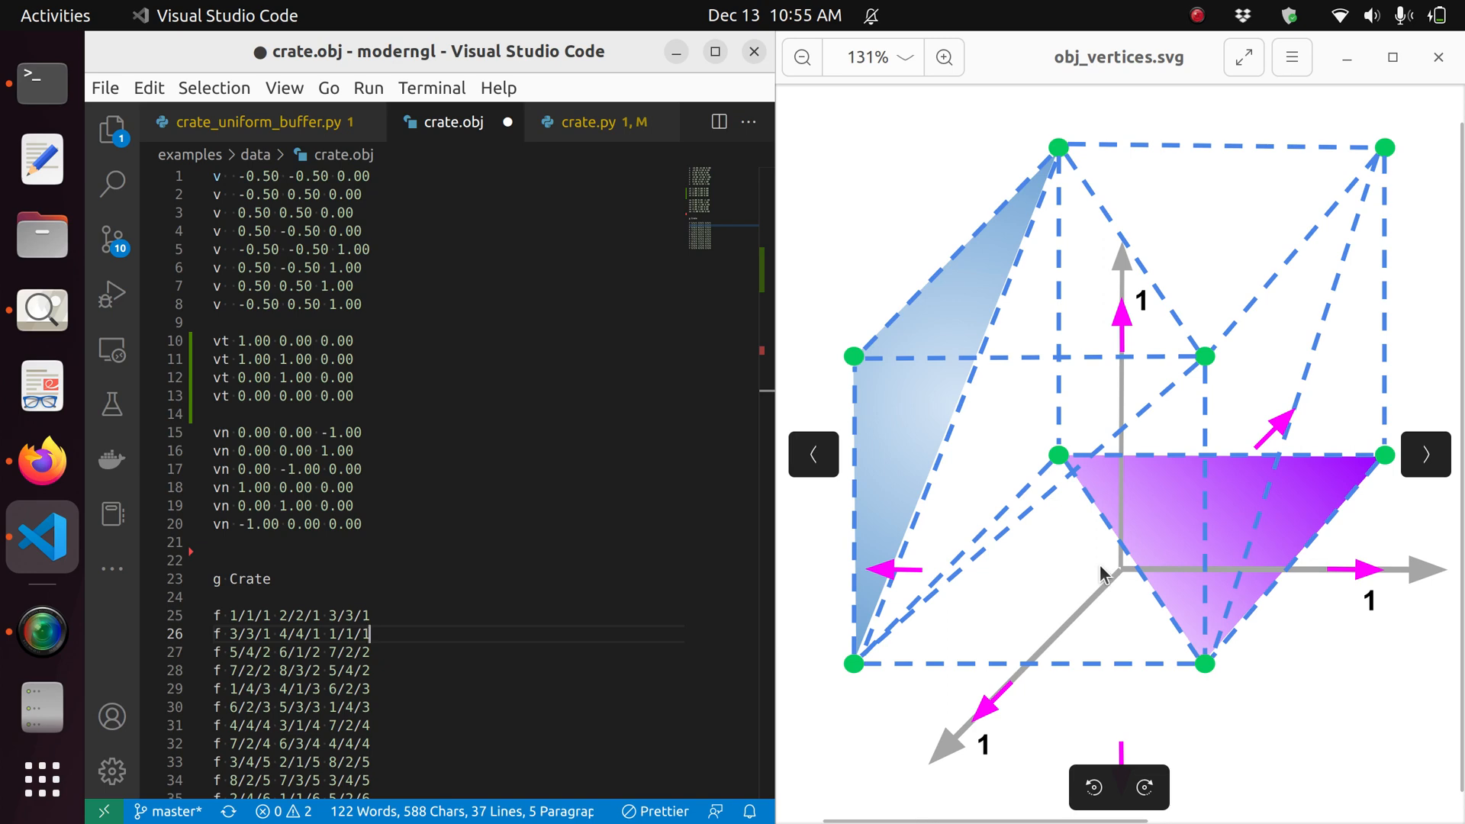
pyautogui.moveTo(1162, 606)
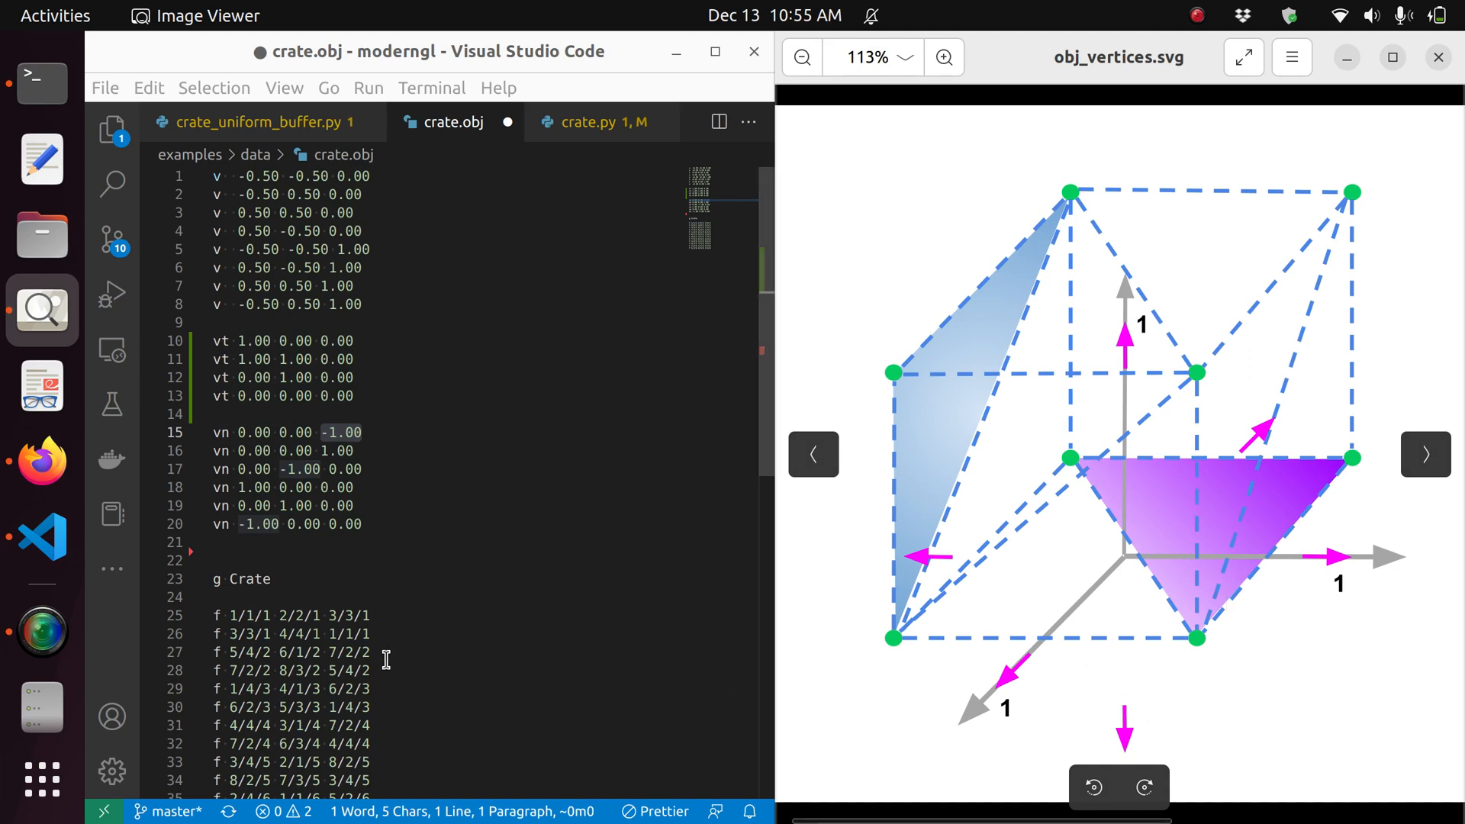
pyautogui.moveTo(238, 633); pyautogui.dragTo(370, 633)
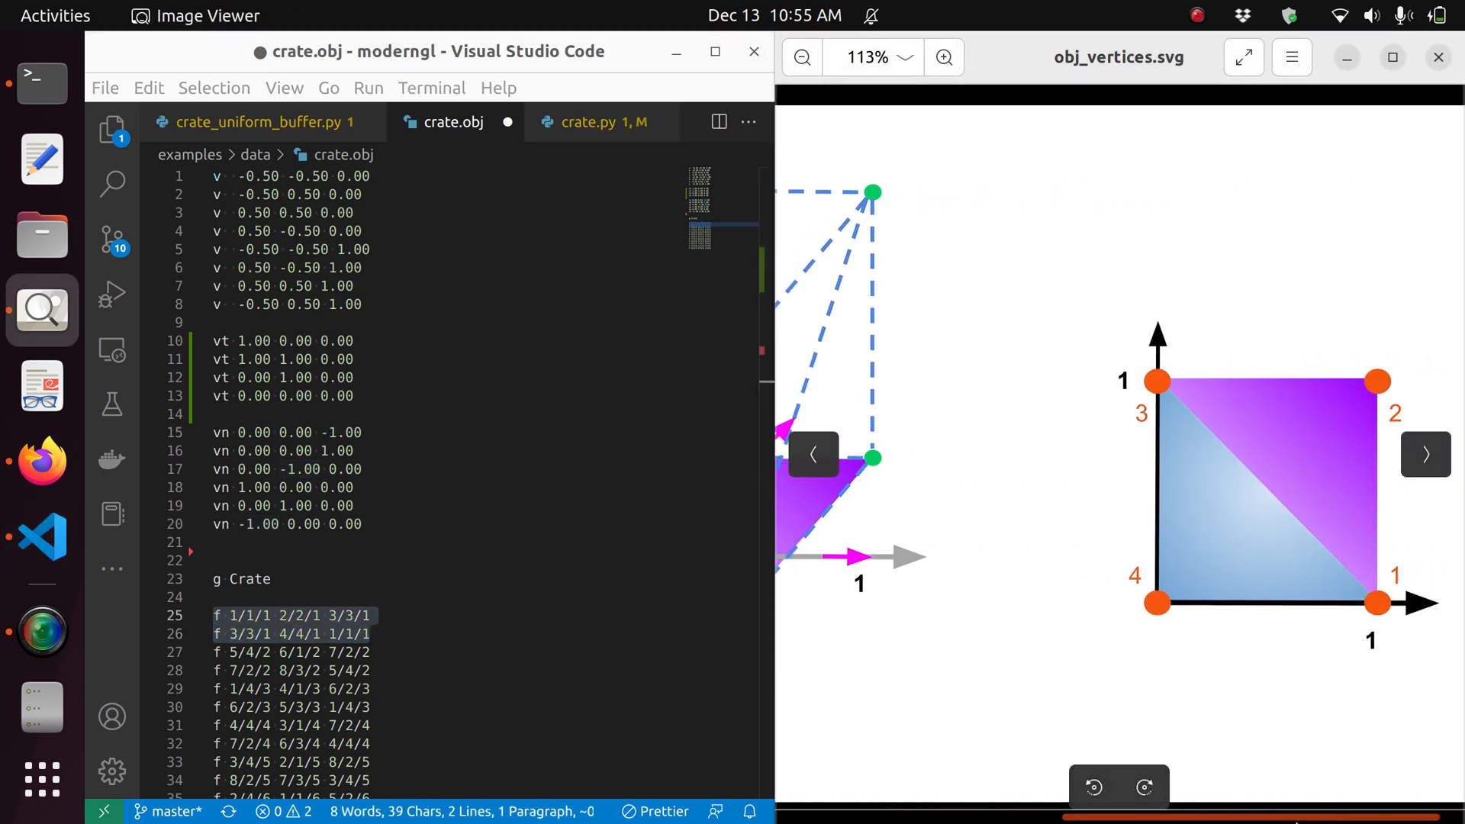
pyautogui.click(801, 56)
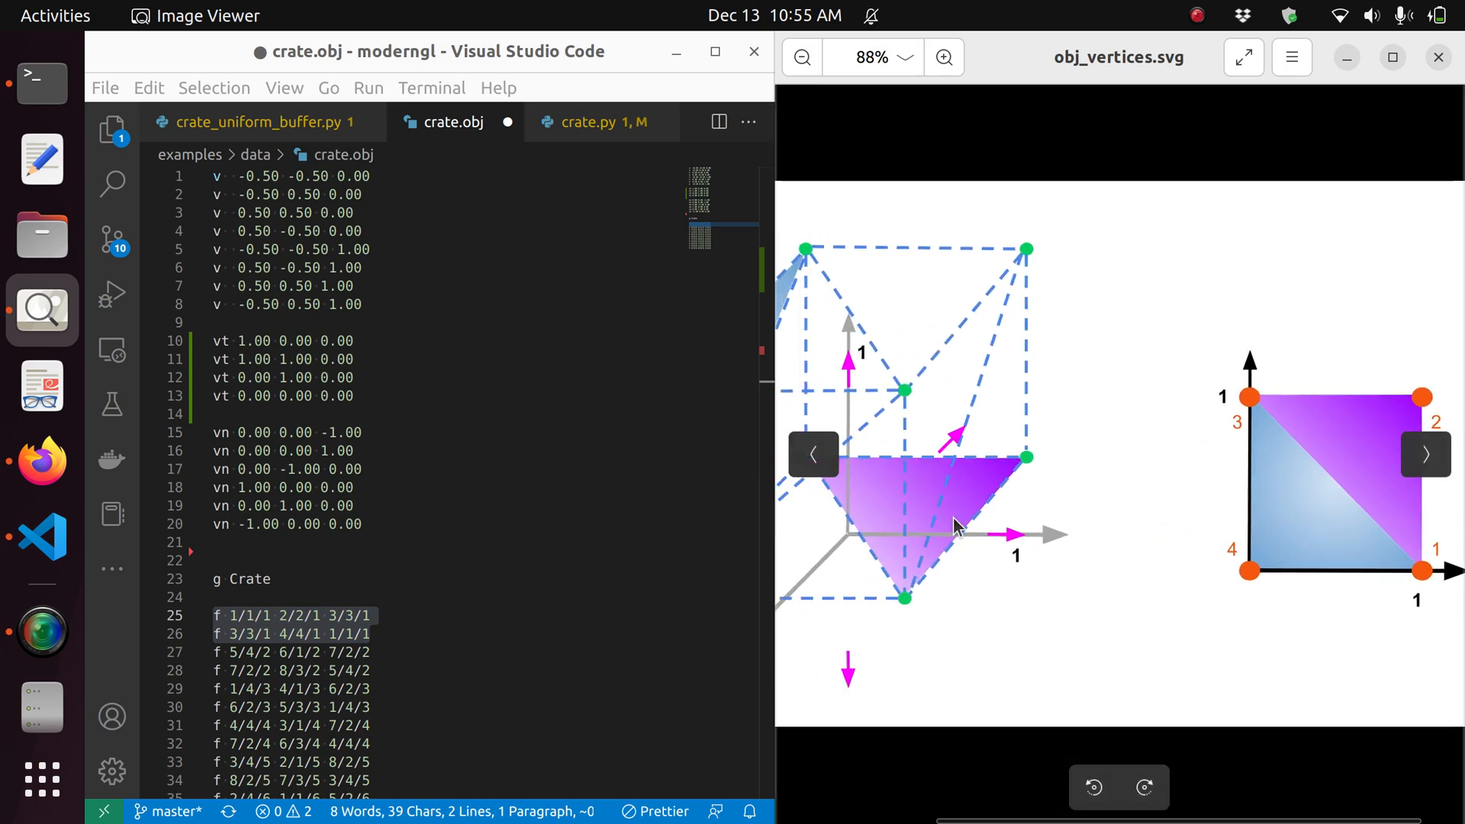
pyautogui.click(802, 57)
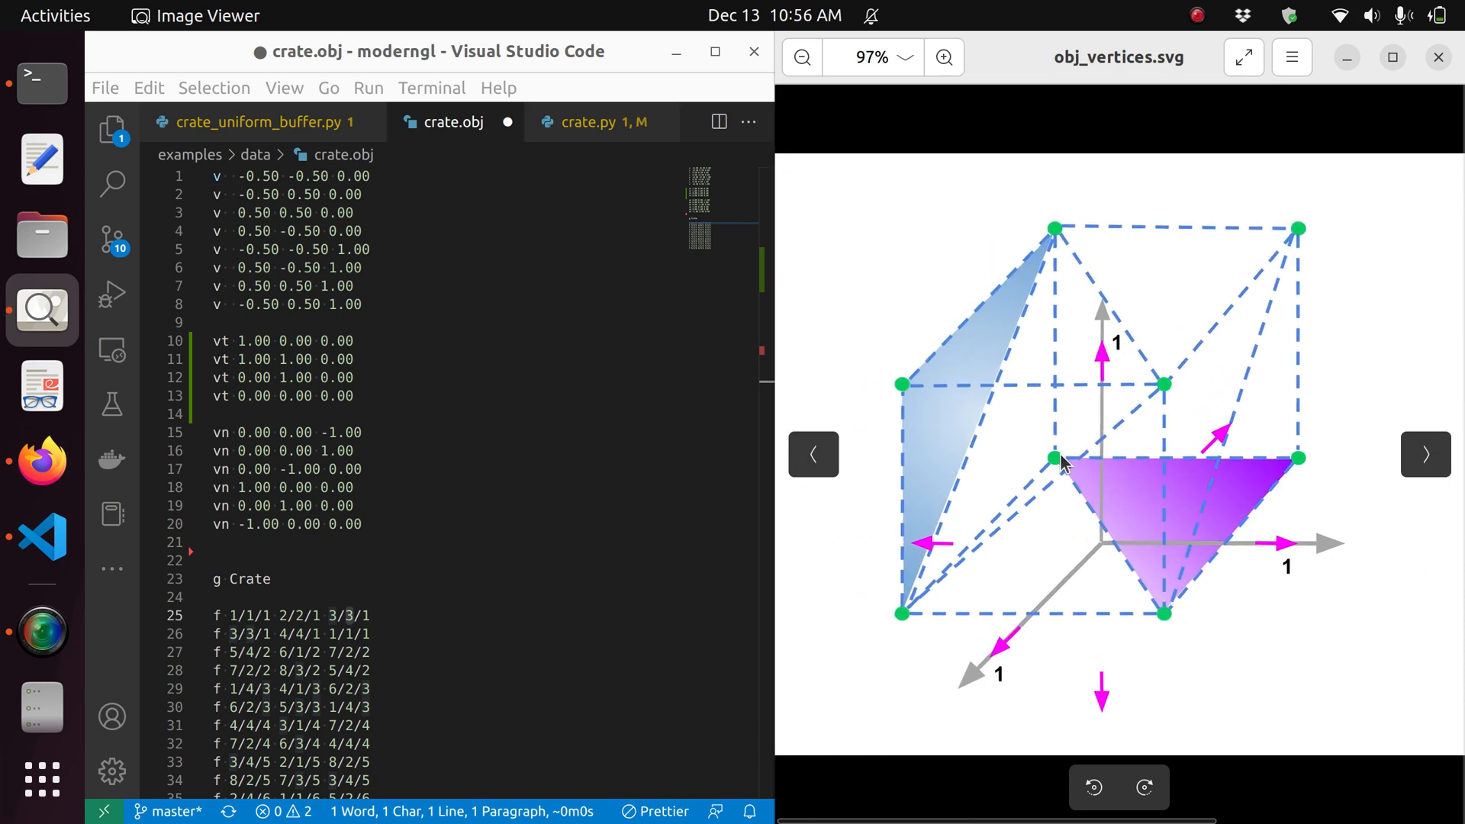
pyautogui.click(943, 57)
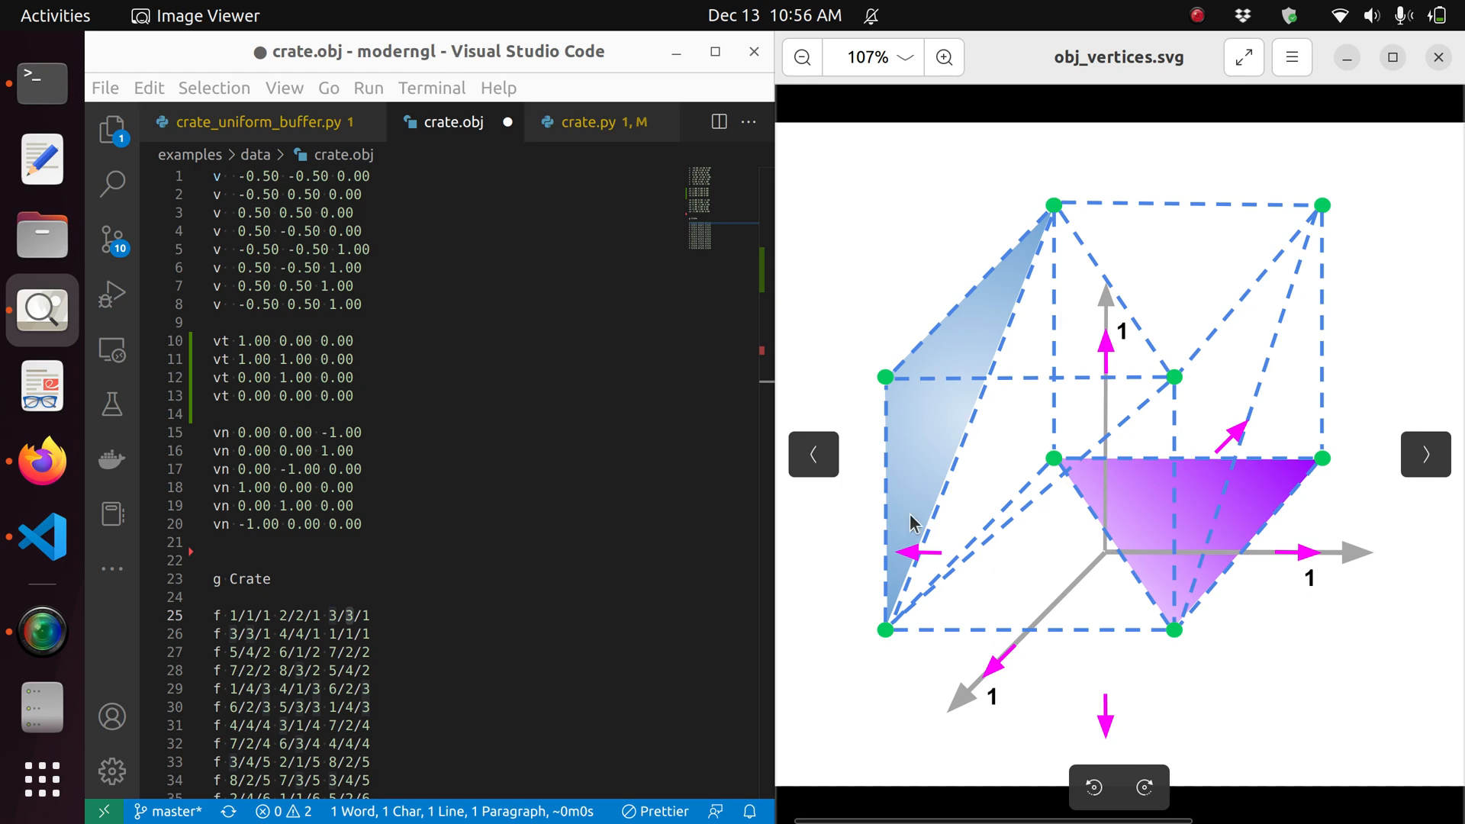
pyautogui.moveTo(1074, 203)
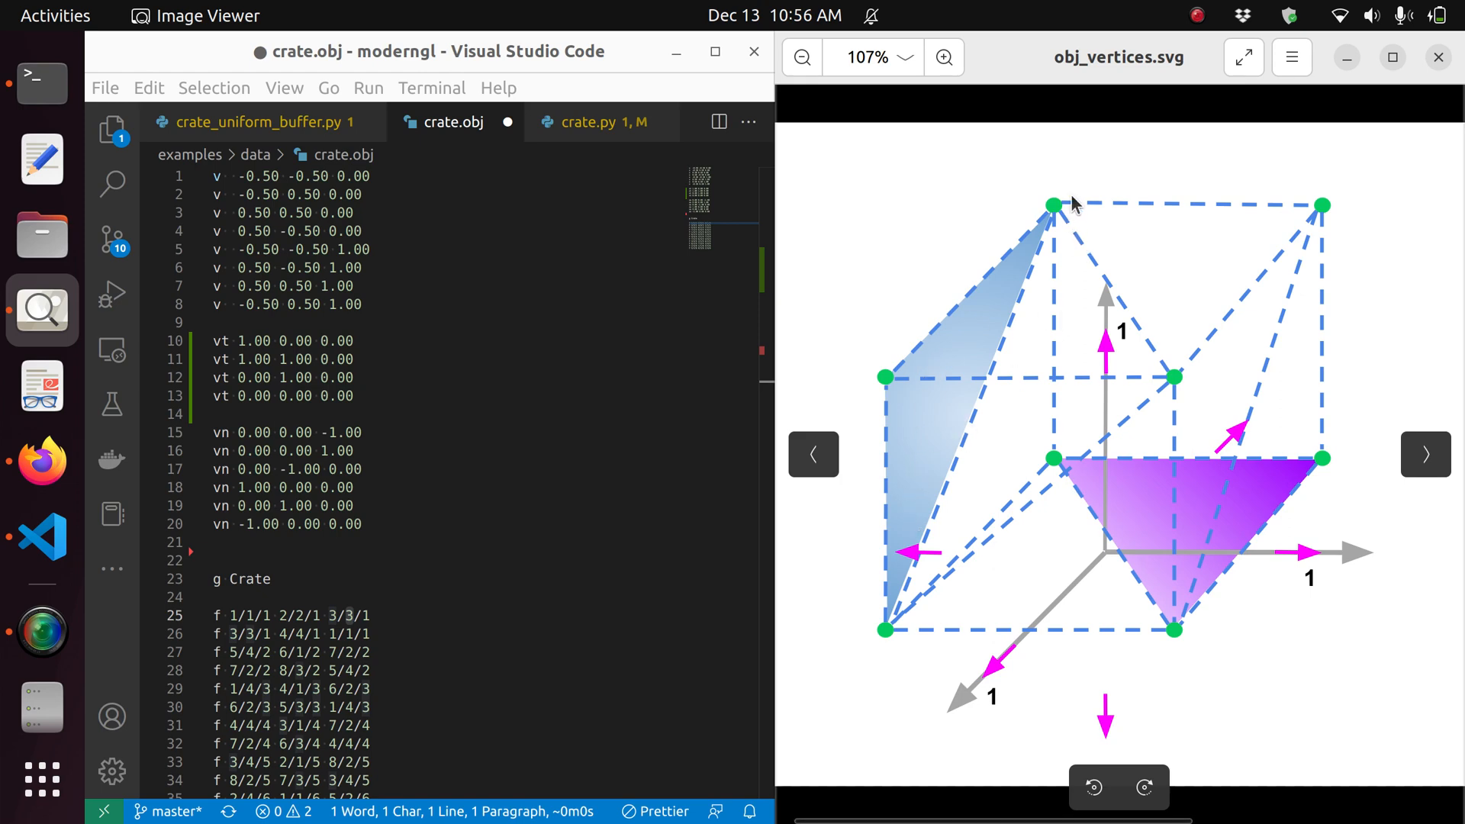
pyautogui.moveTo(1302, 617)
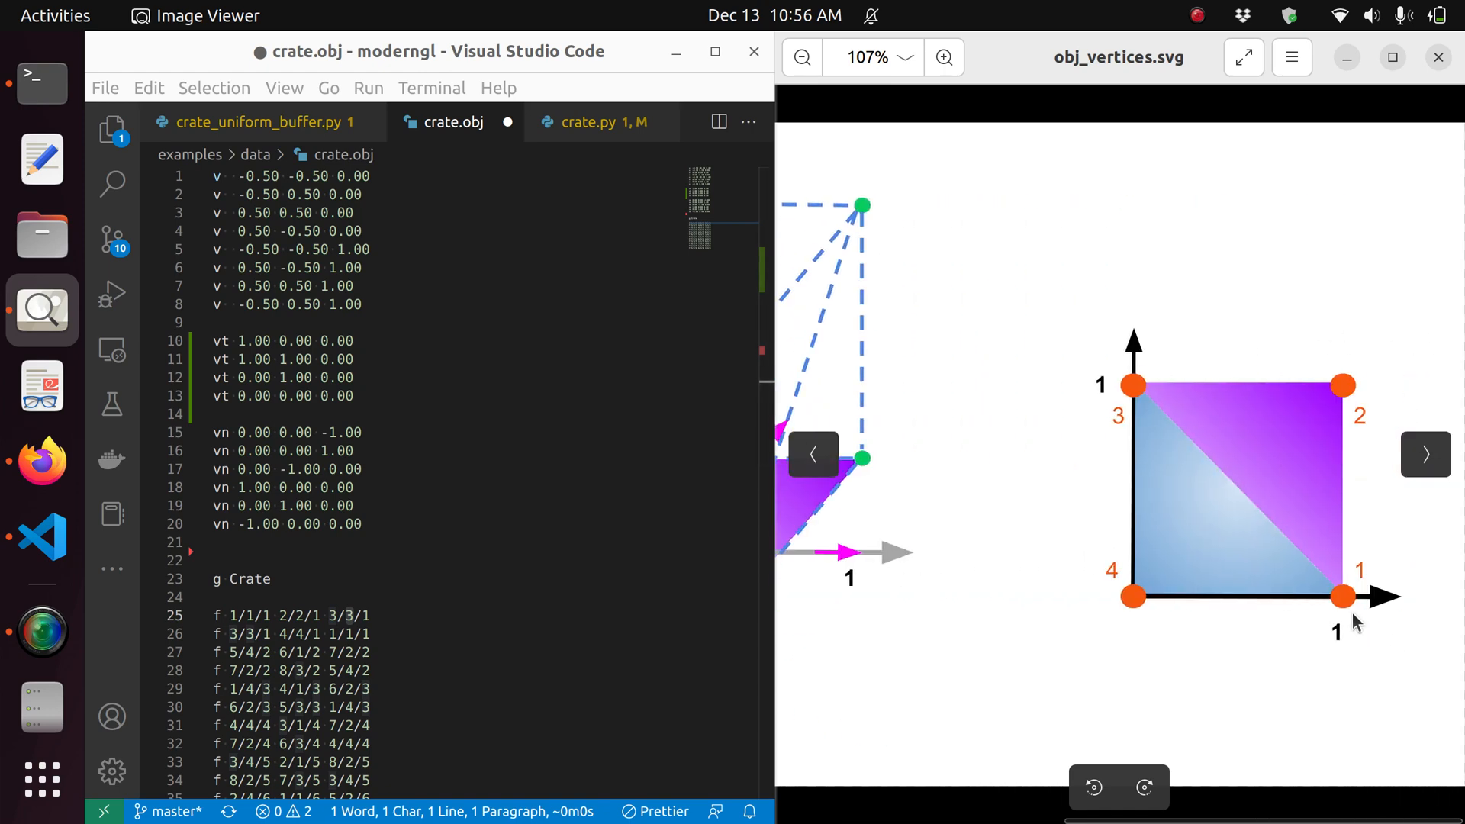
pyautogui.moveTo(1140, 415)
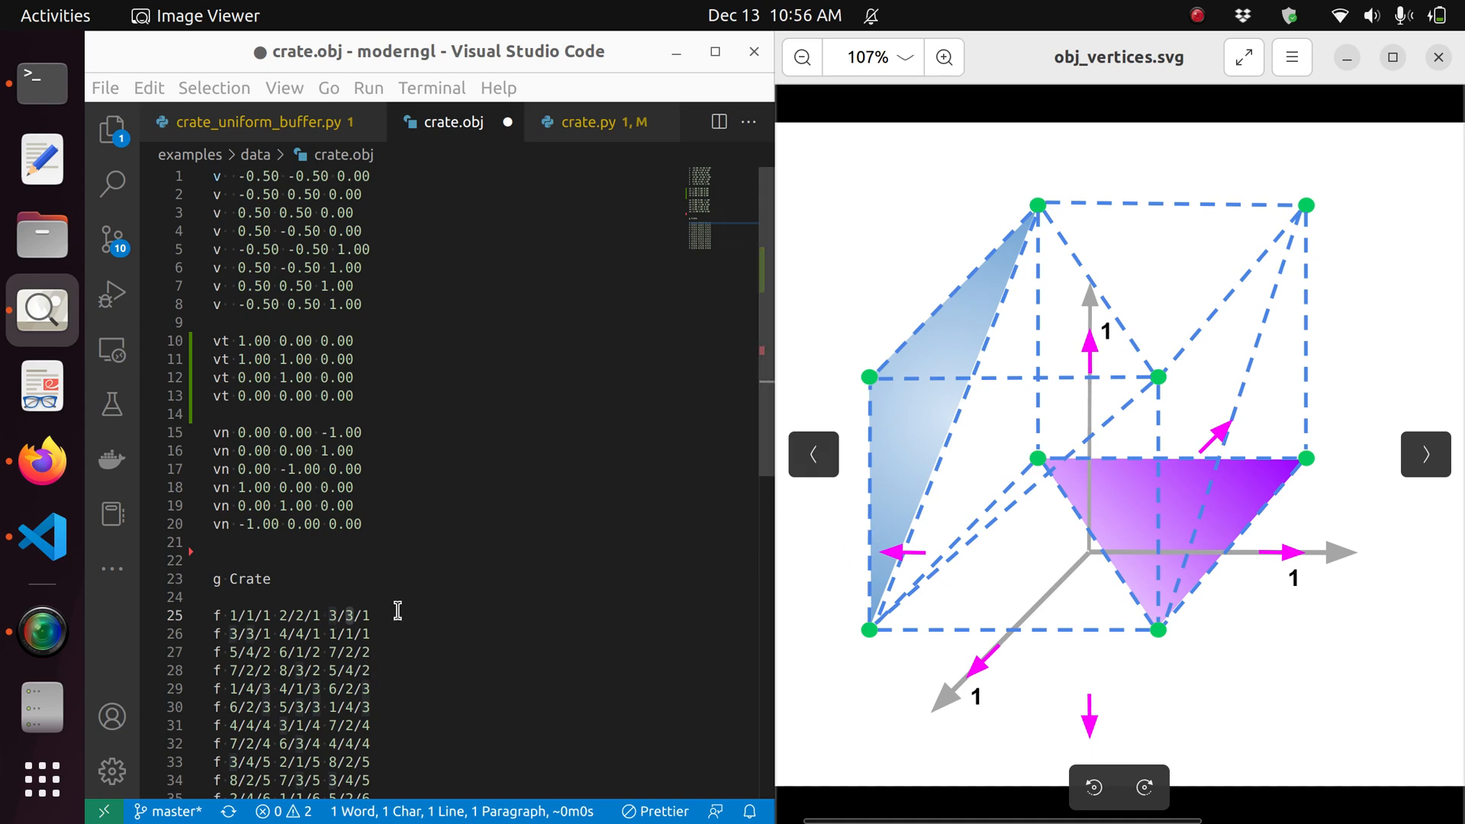
# Re-enter the eog ../obj_vertices.svg command and open a second terminal tab.
pyautogui.scroll(-3)
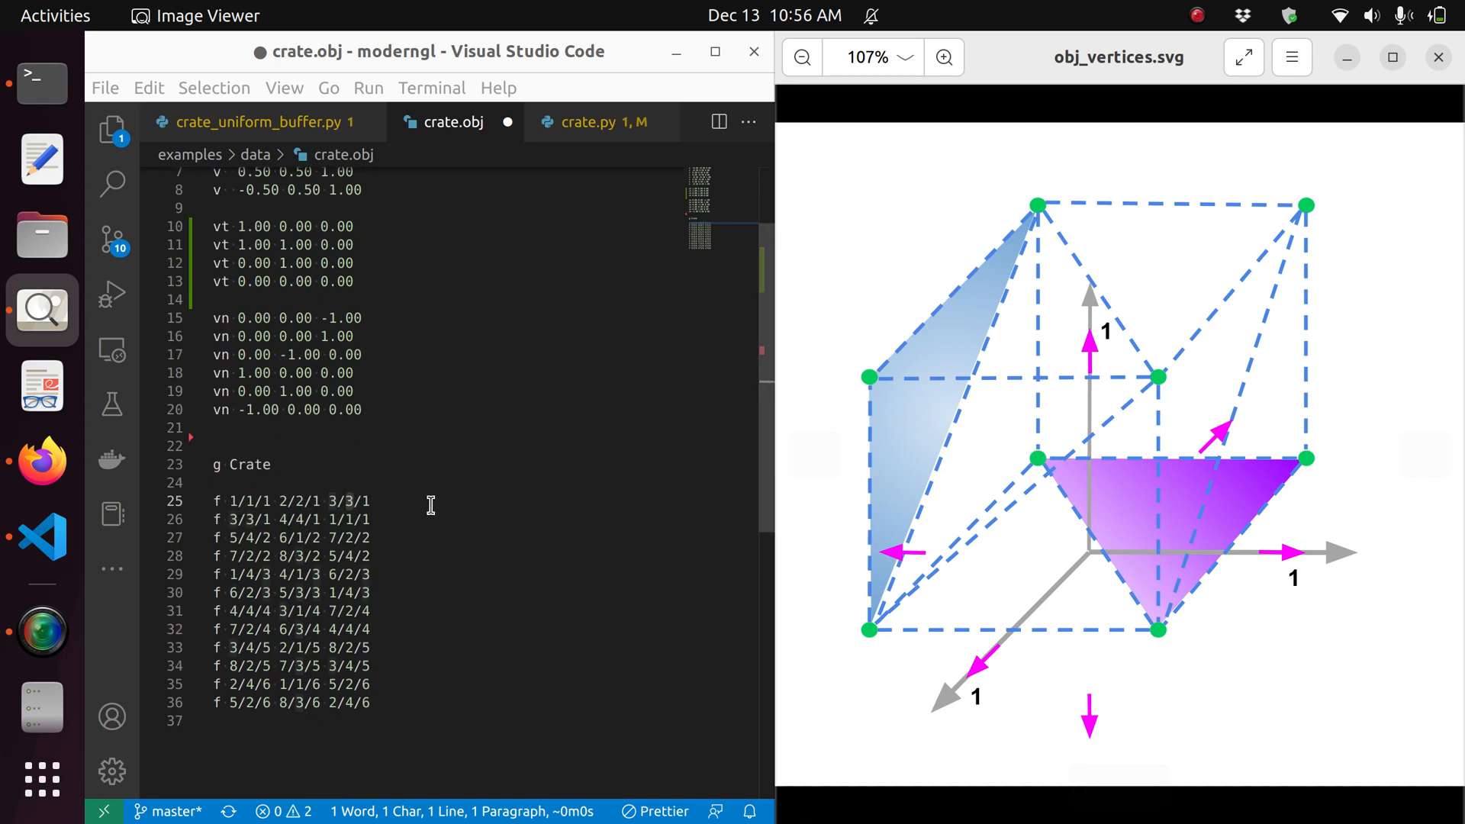
pyautogui.click(530, 414)
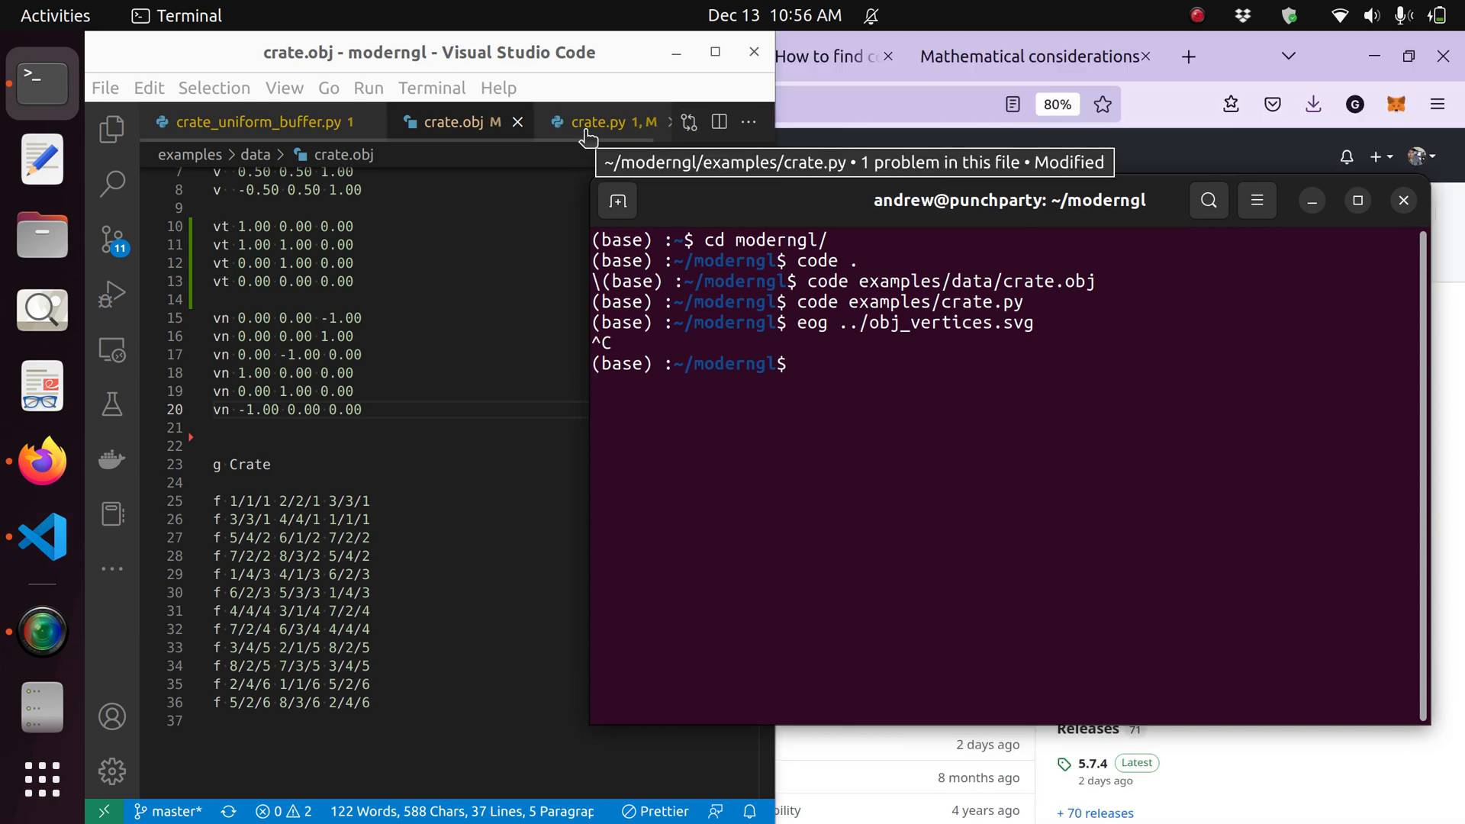
pyautogui.write('eog ../obj_vertices.svg')
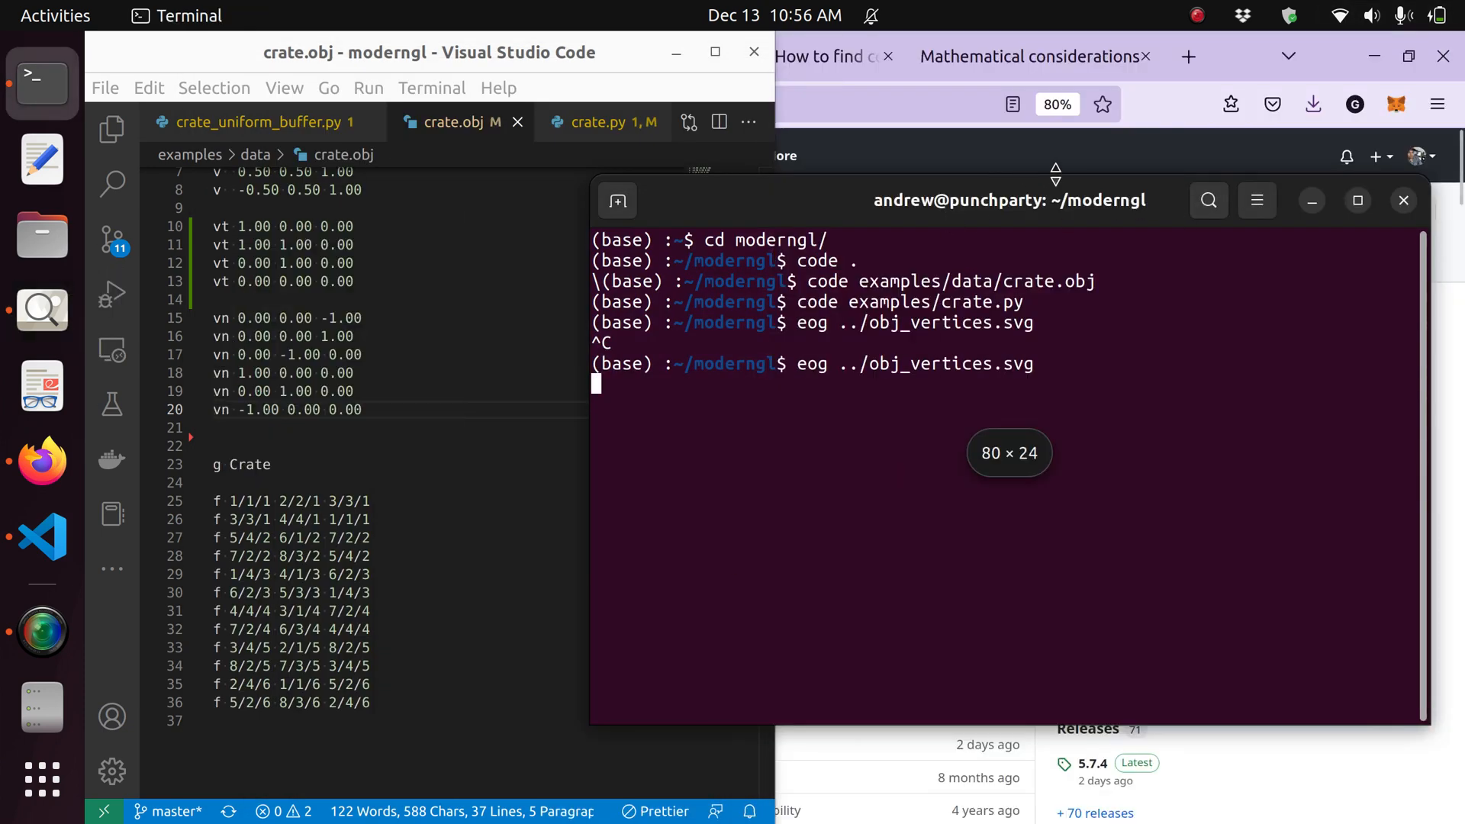
pyautogui.click(1195, 15)
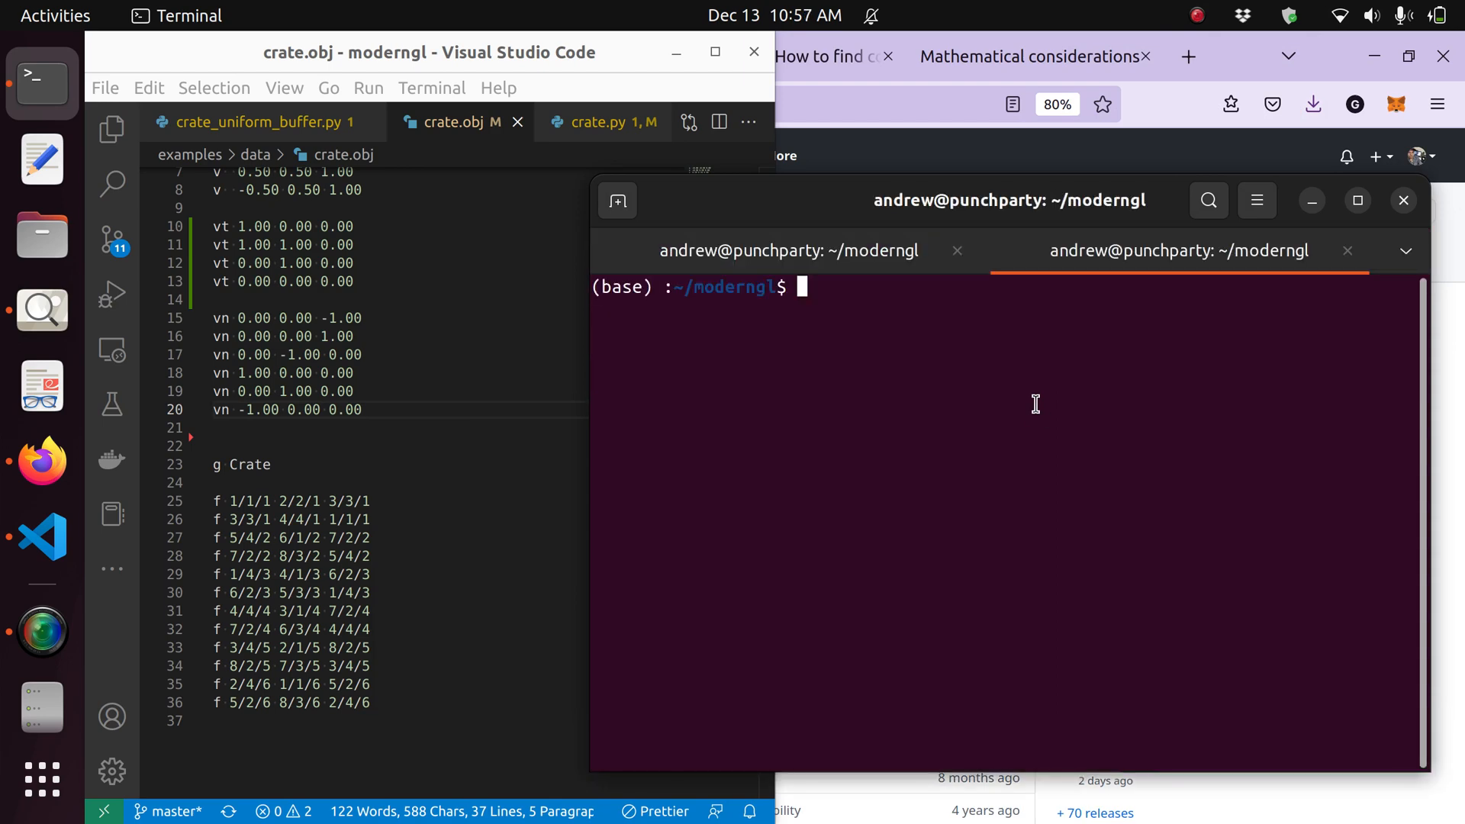
# Enter the examples folder and type python crate.py at the prompt.
pyautogui.write('cd exm')
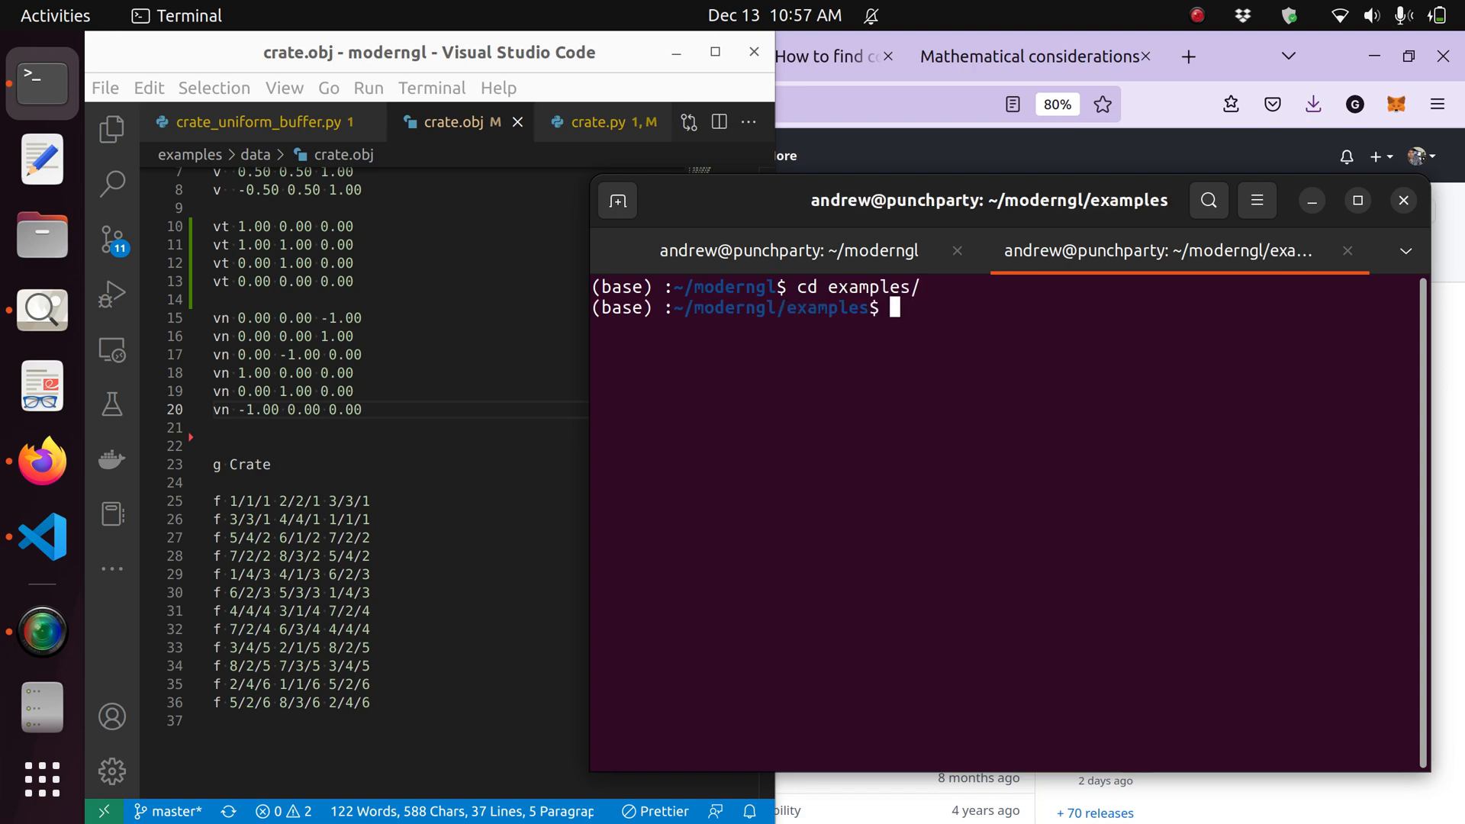
pyautogui.write('python')
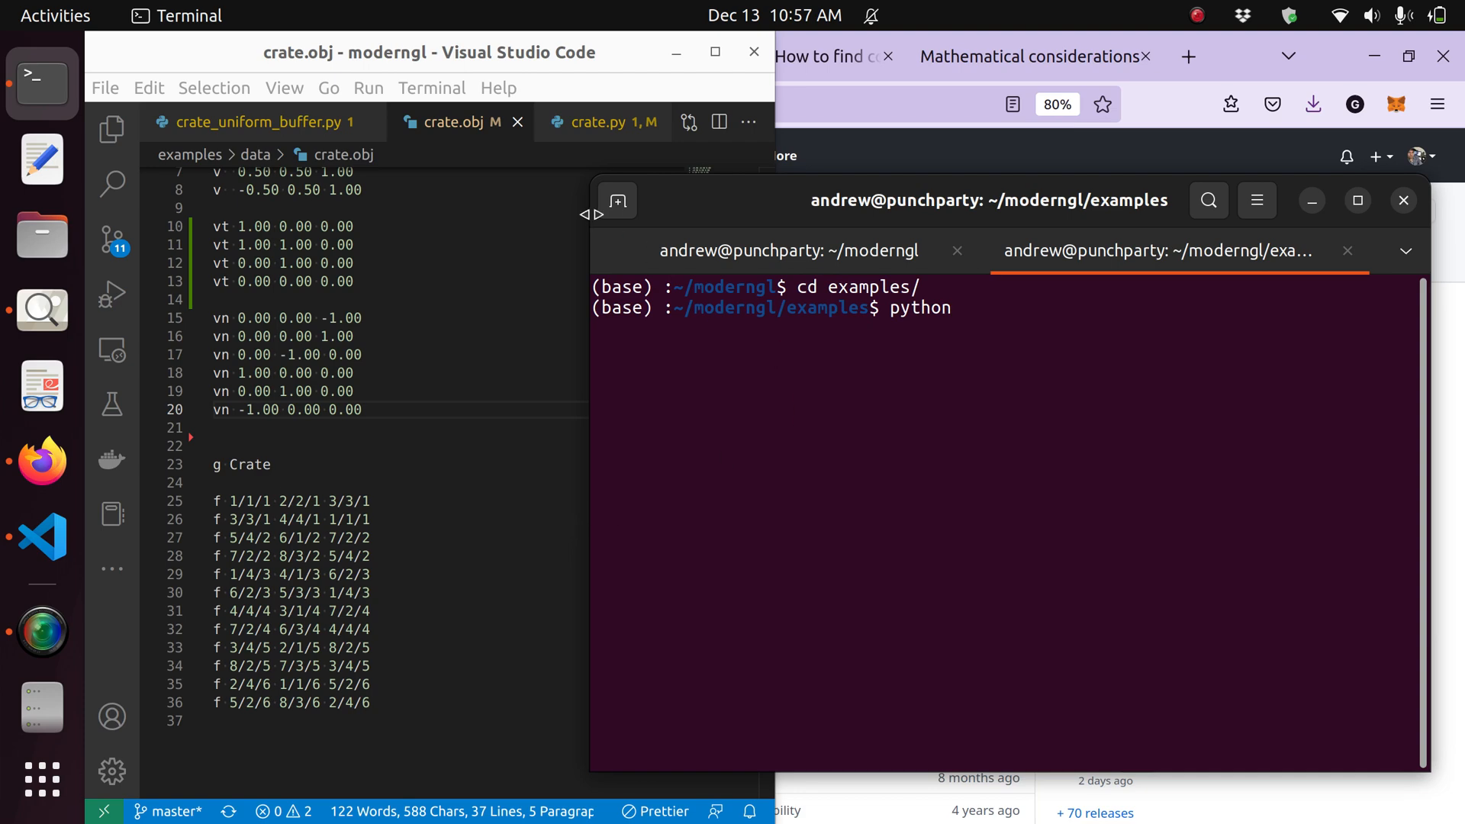
pyautogui.write('c')
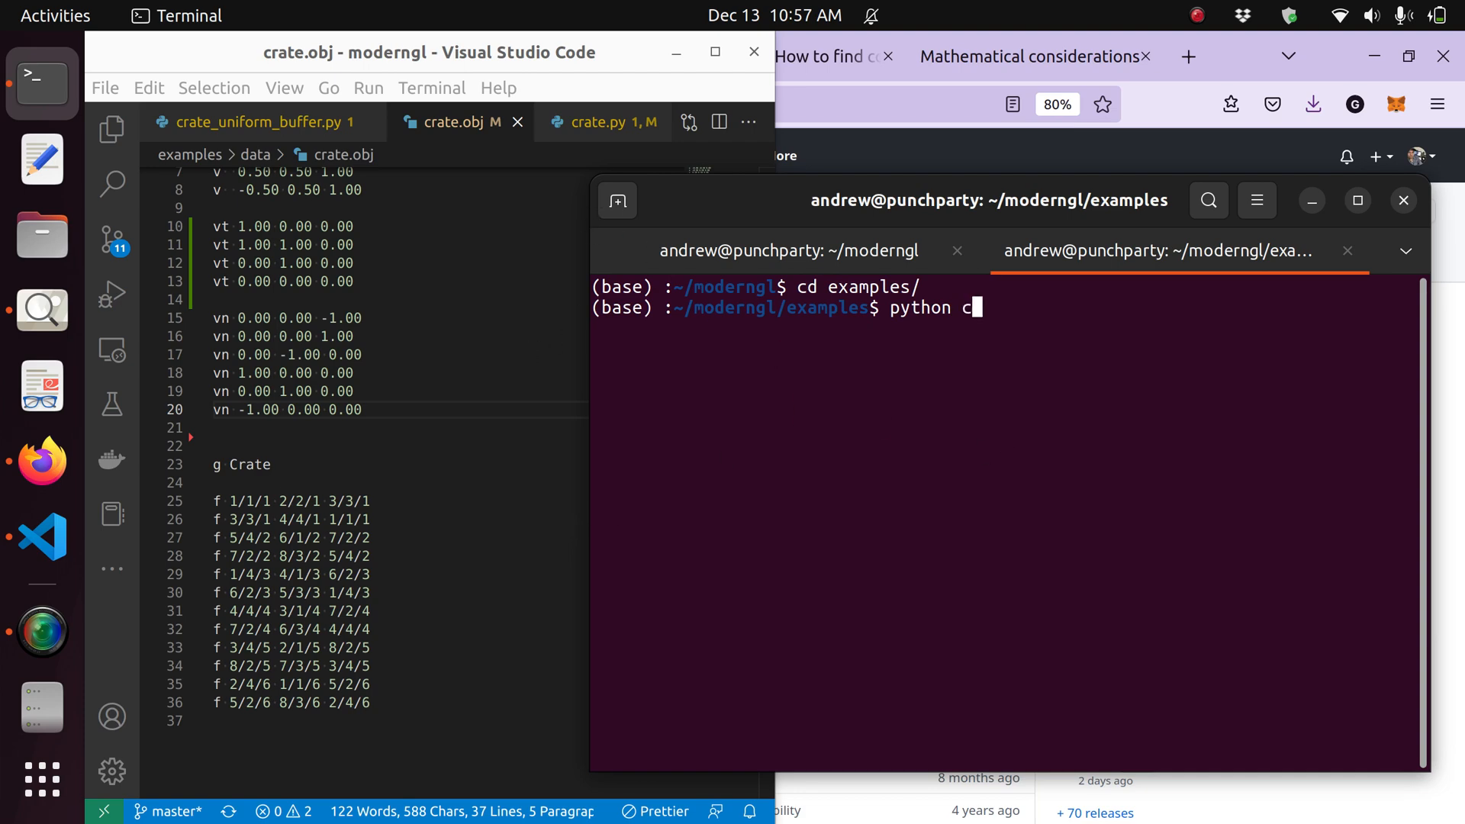
pyautogui.write('rate.py')
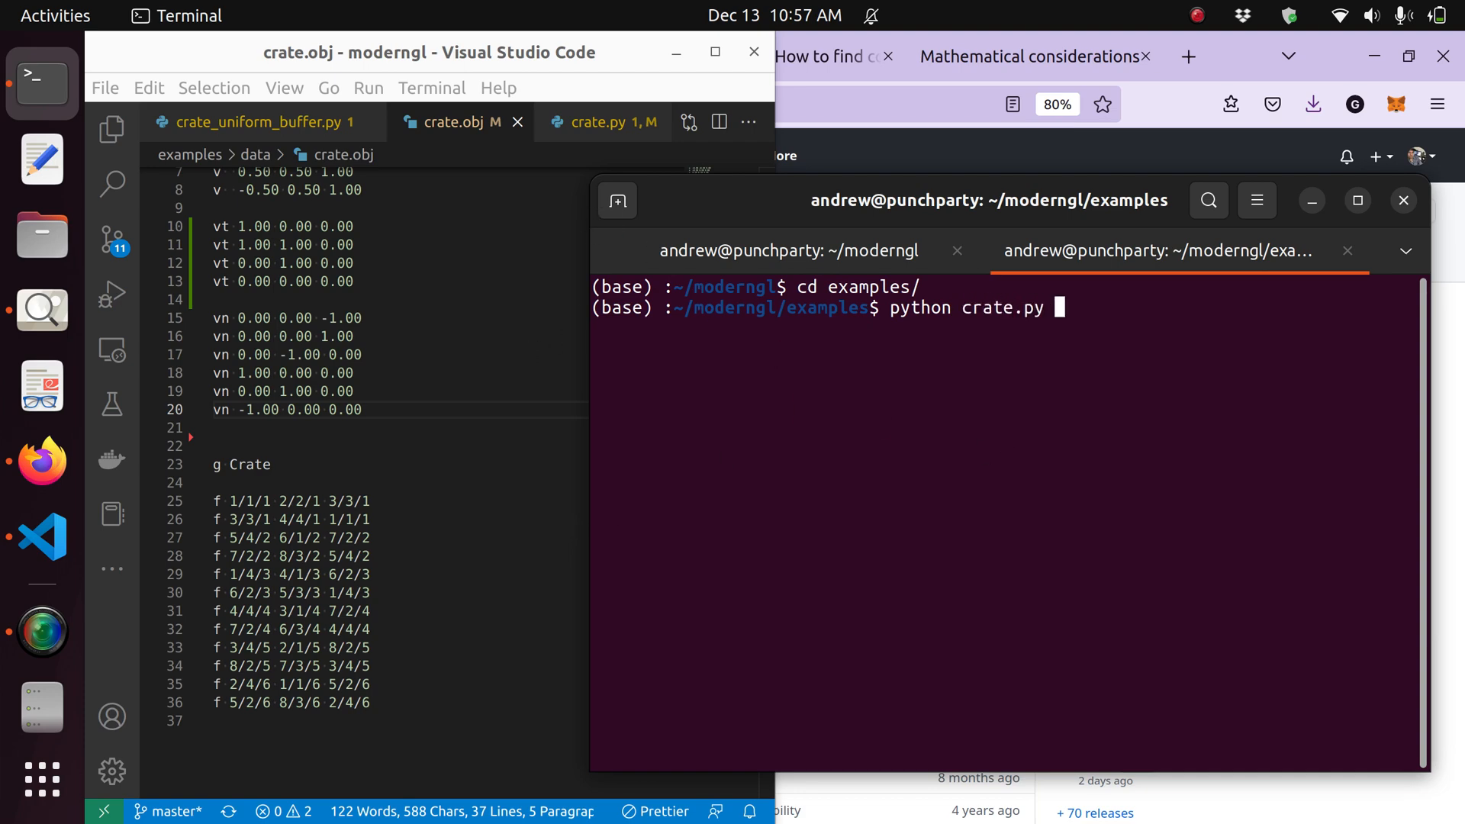
# Run crate.py and place the rendered red YouTube cube window beside the editor.
pyautogui.press('Return')
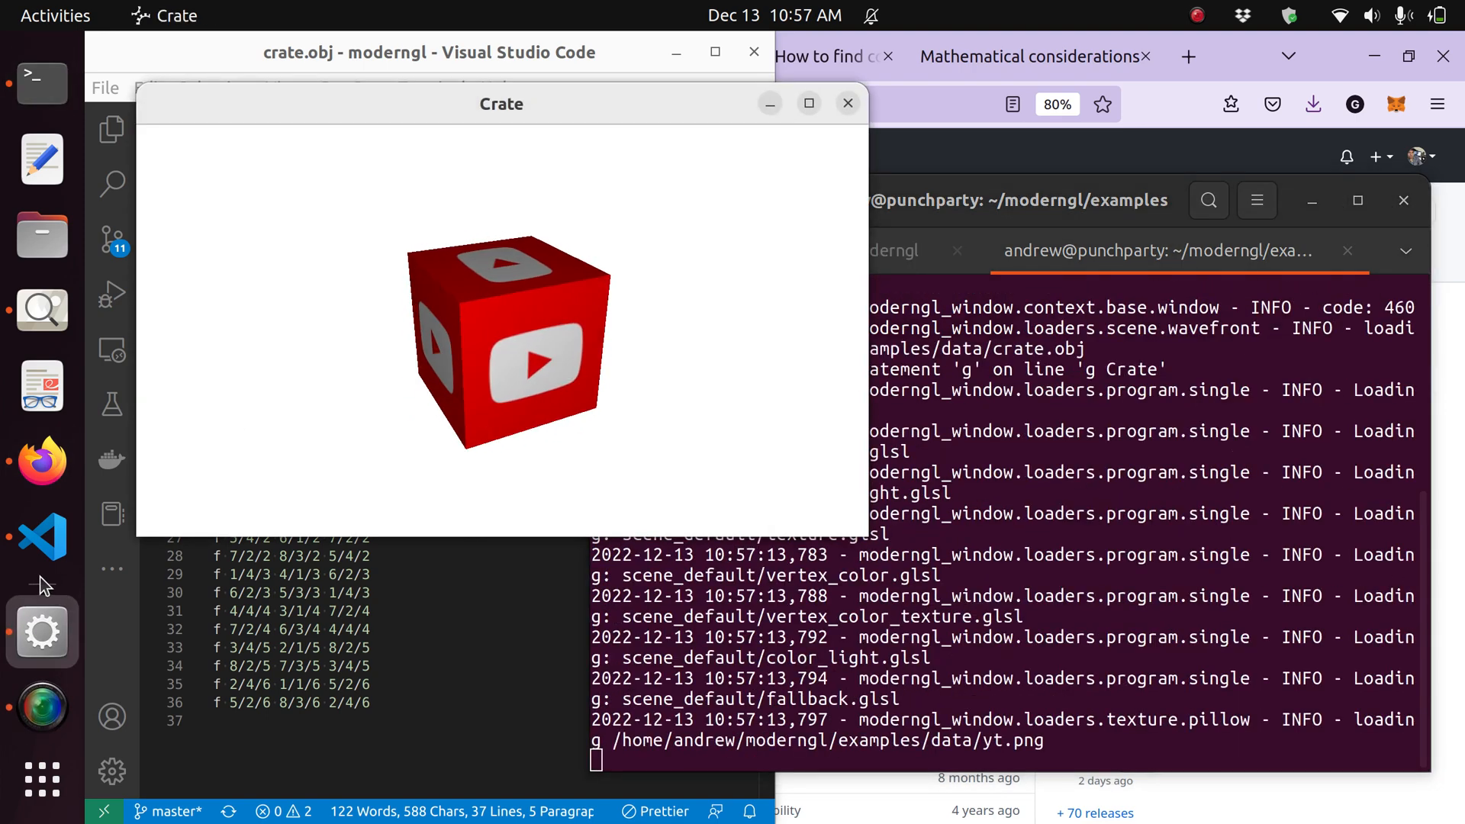
pyautogui.moveTo(500, 104); pyautogui.dragTo(1119, 52)
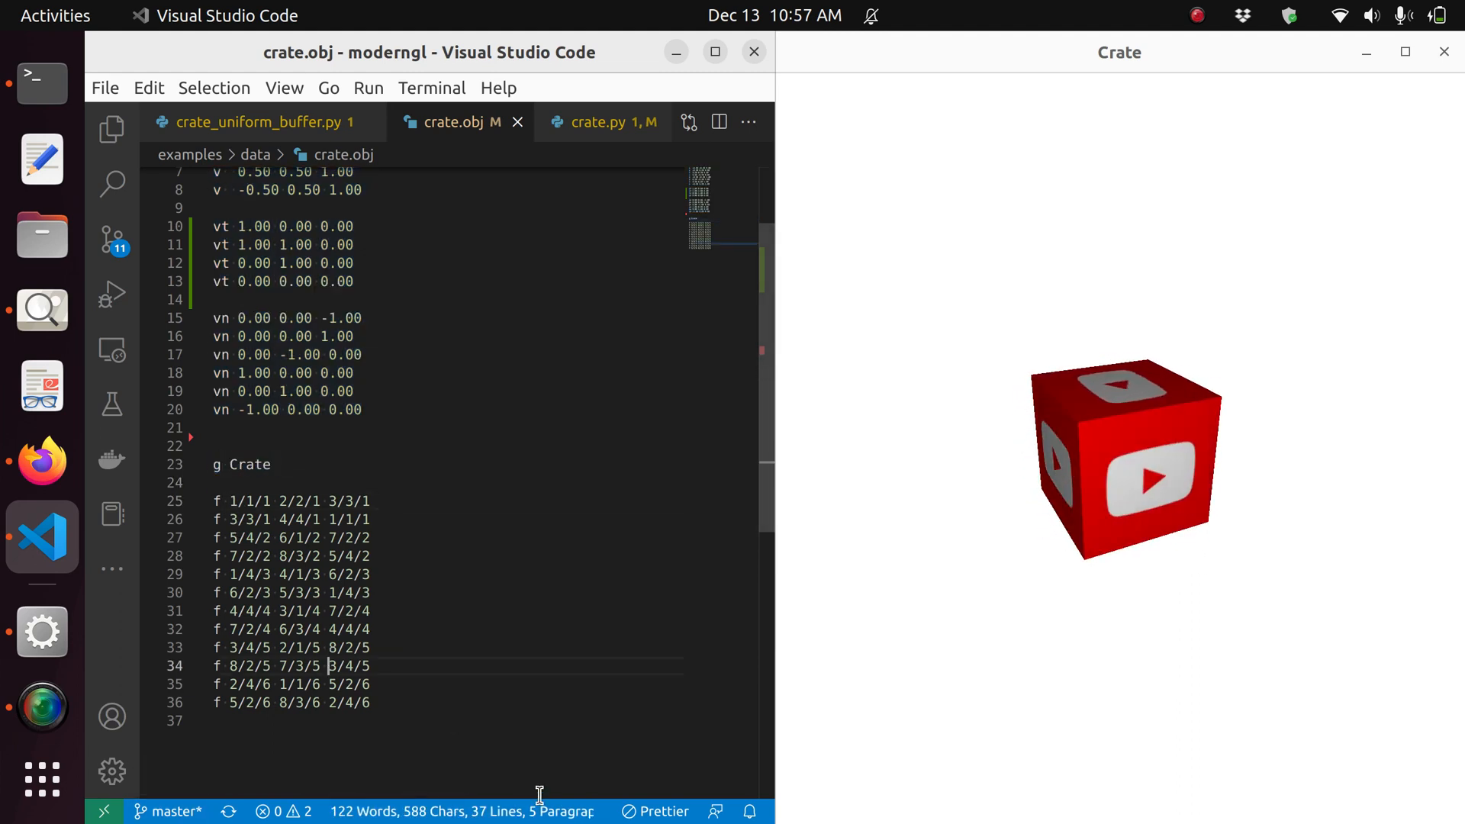
pyautogui.moveTo(214, 501); pyautogui.dragTo(370, 702)
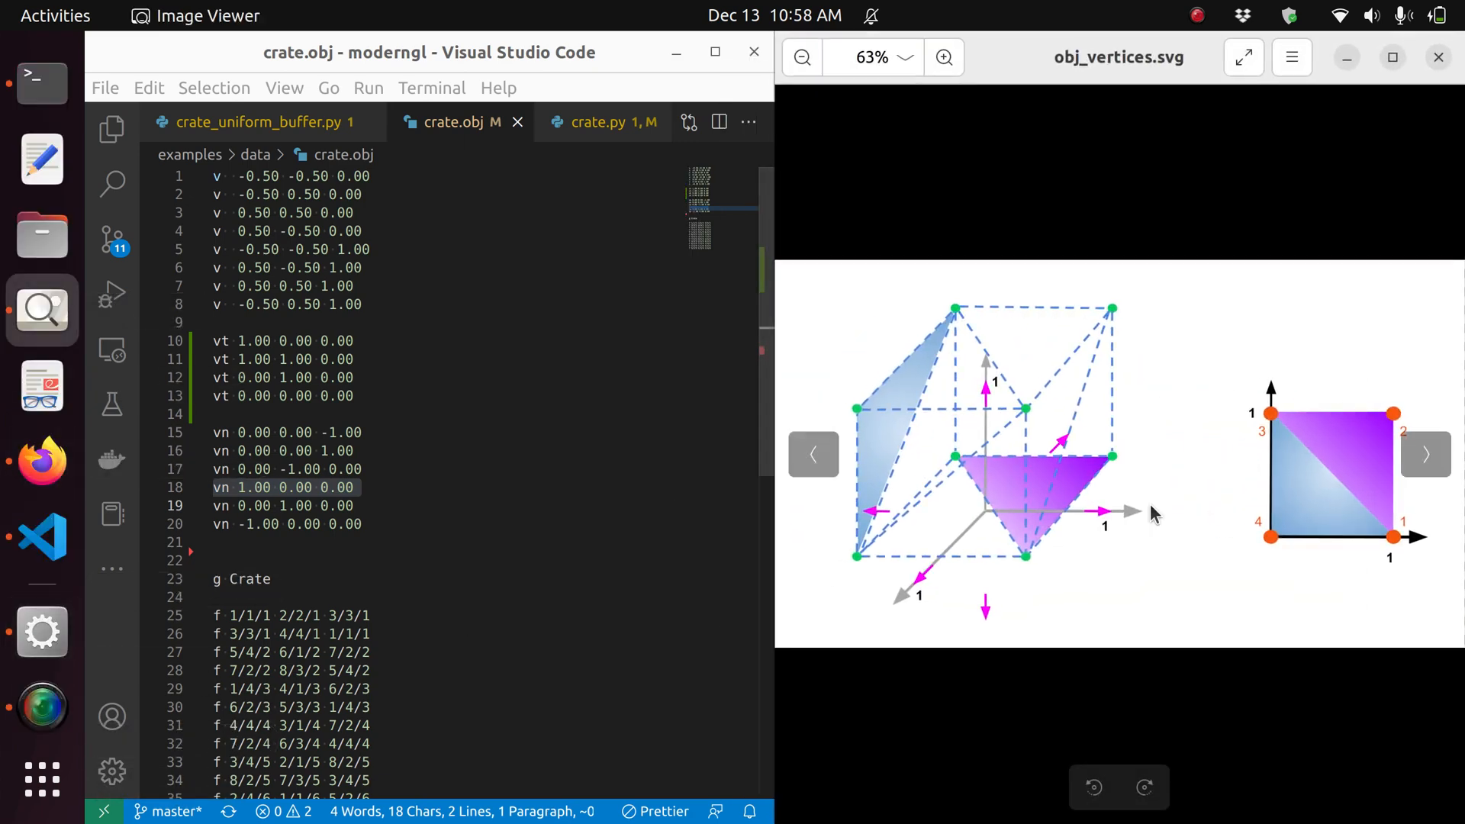
# Comment out all crate.obj face lines except 31–32 and stop the Crate run.
pyautogui.click(943, 57)
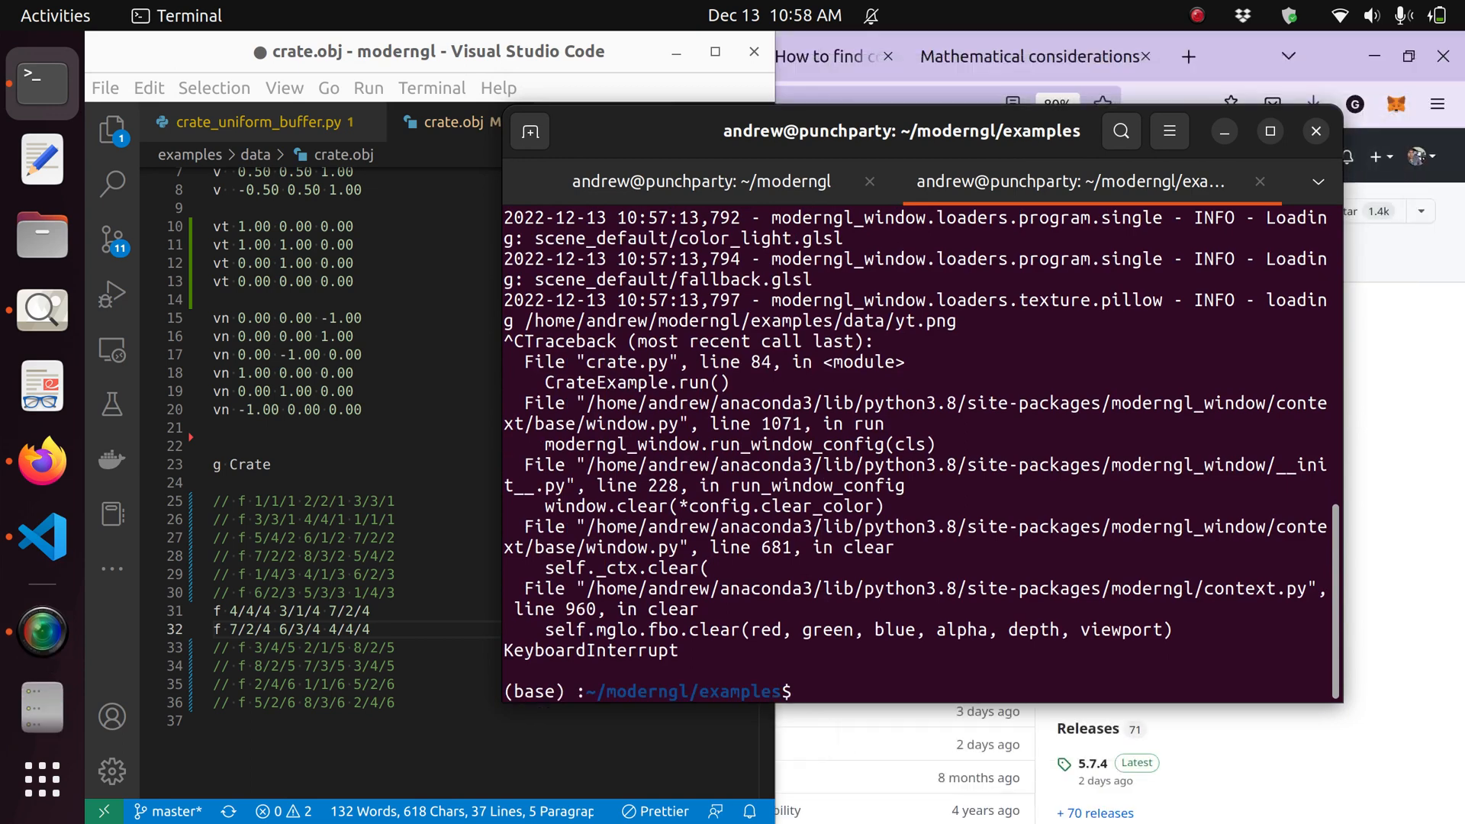
# Relaunch the example with python crate.py to show the red YouTube cube again.
pyautogui.write('python crate.py')
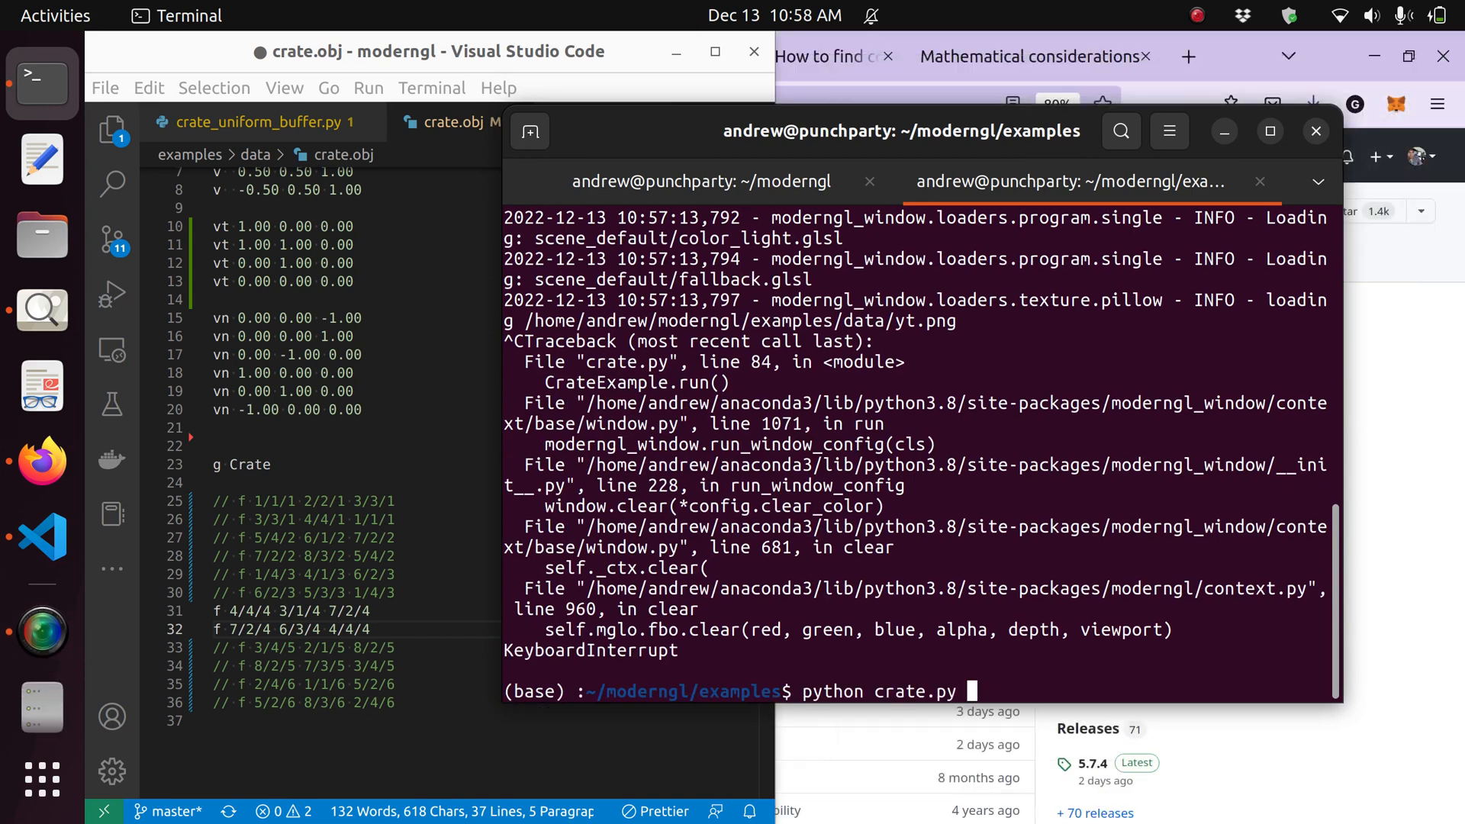
pyautogui.press('Return')
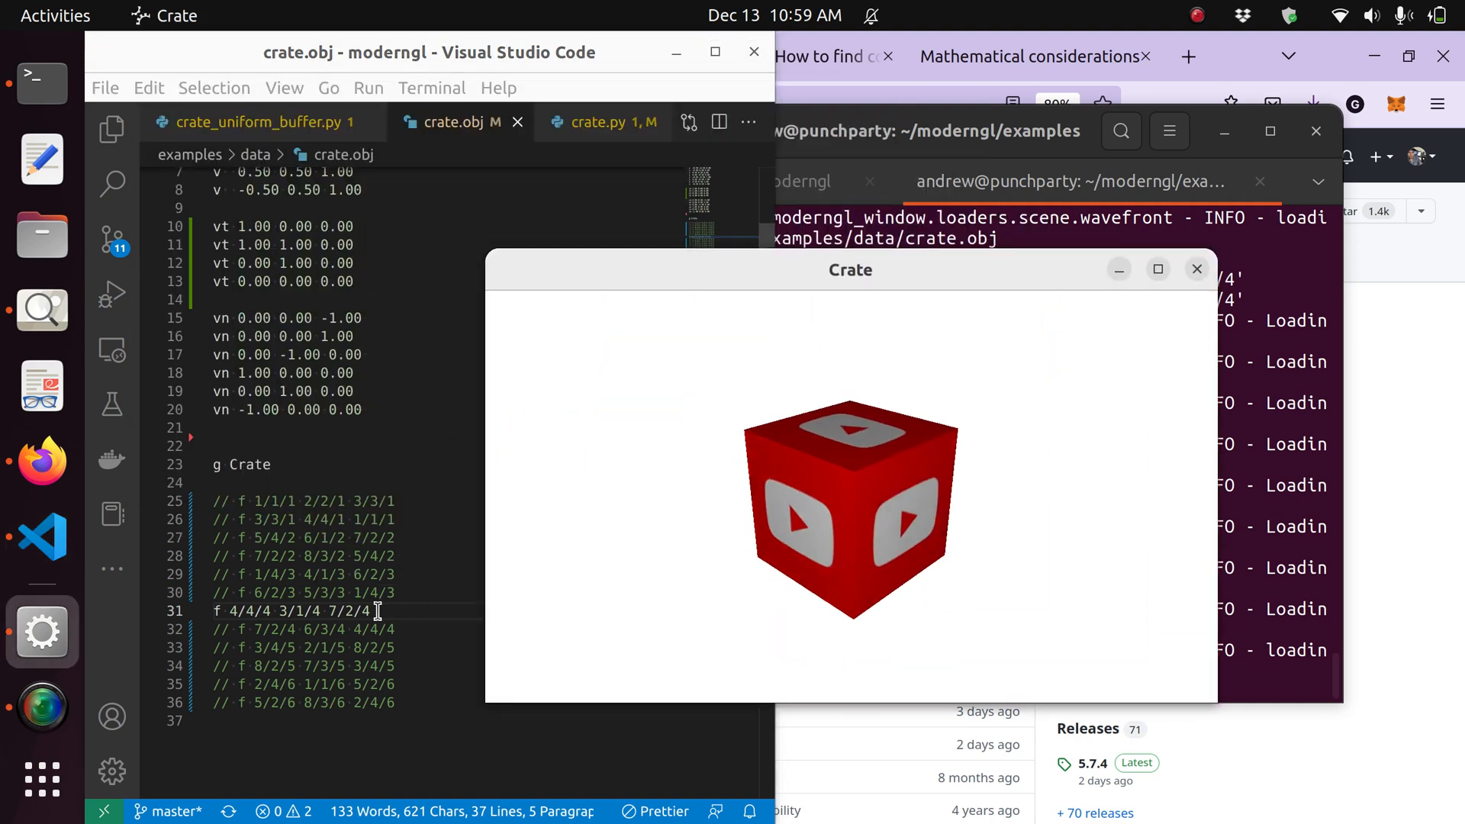
# View the Crate window's single dark red triangle beside the cube vertex diagram.
pyautogui.click(1197, 269)
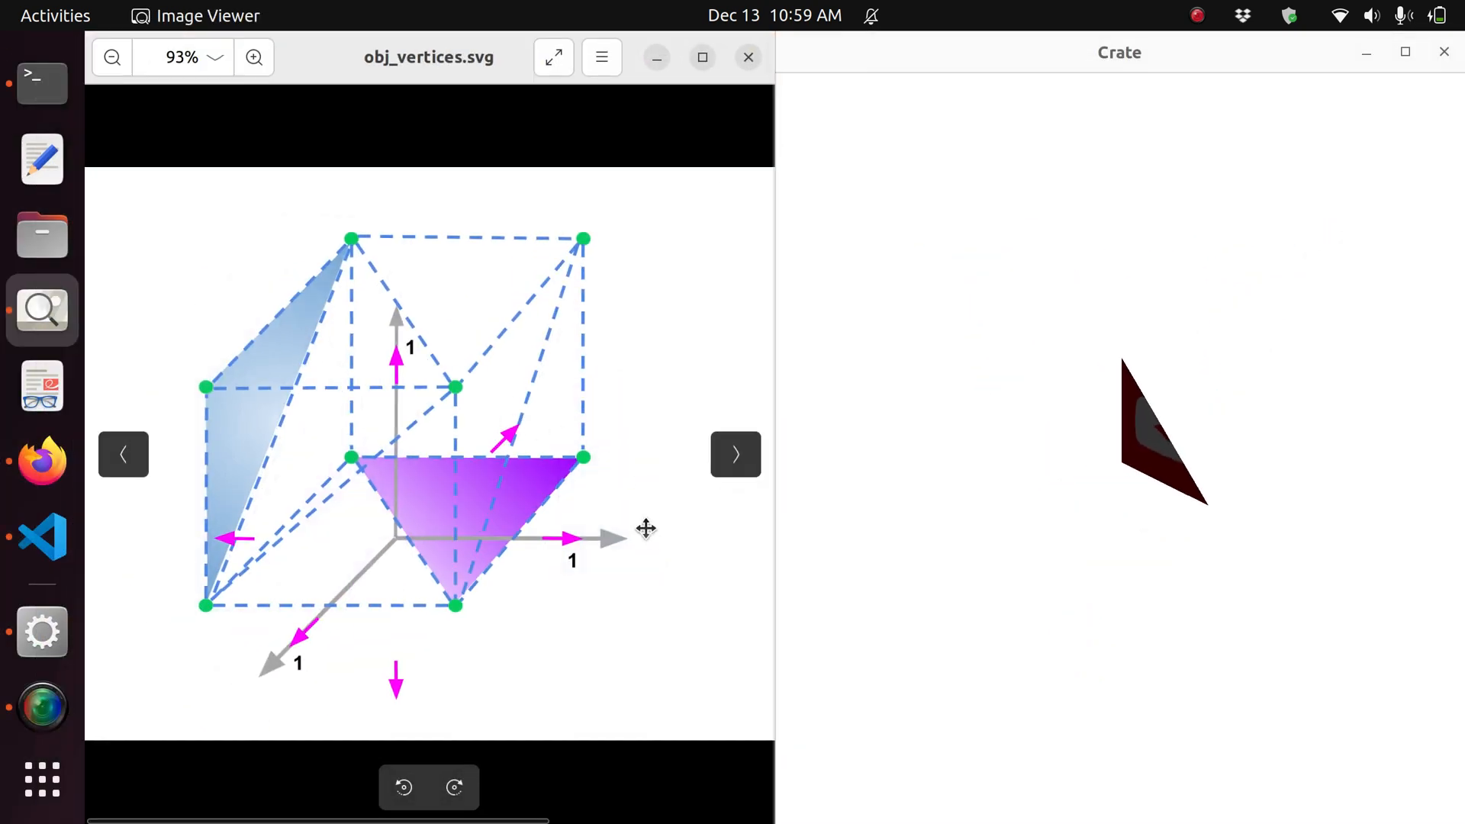
# Set the diagram aside, restore faces 25–31 so Crate shows a cube missing one triangle.
pyautogui.click(254, 56)
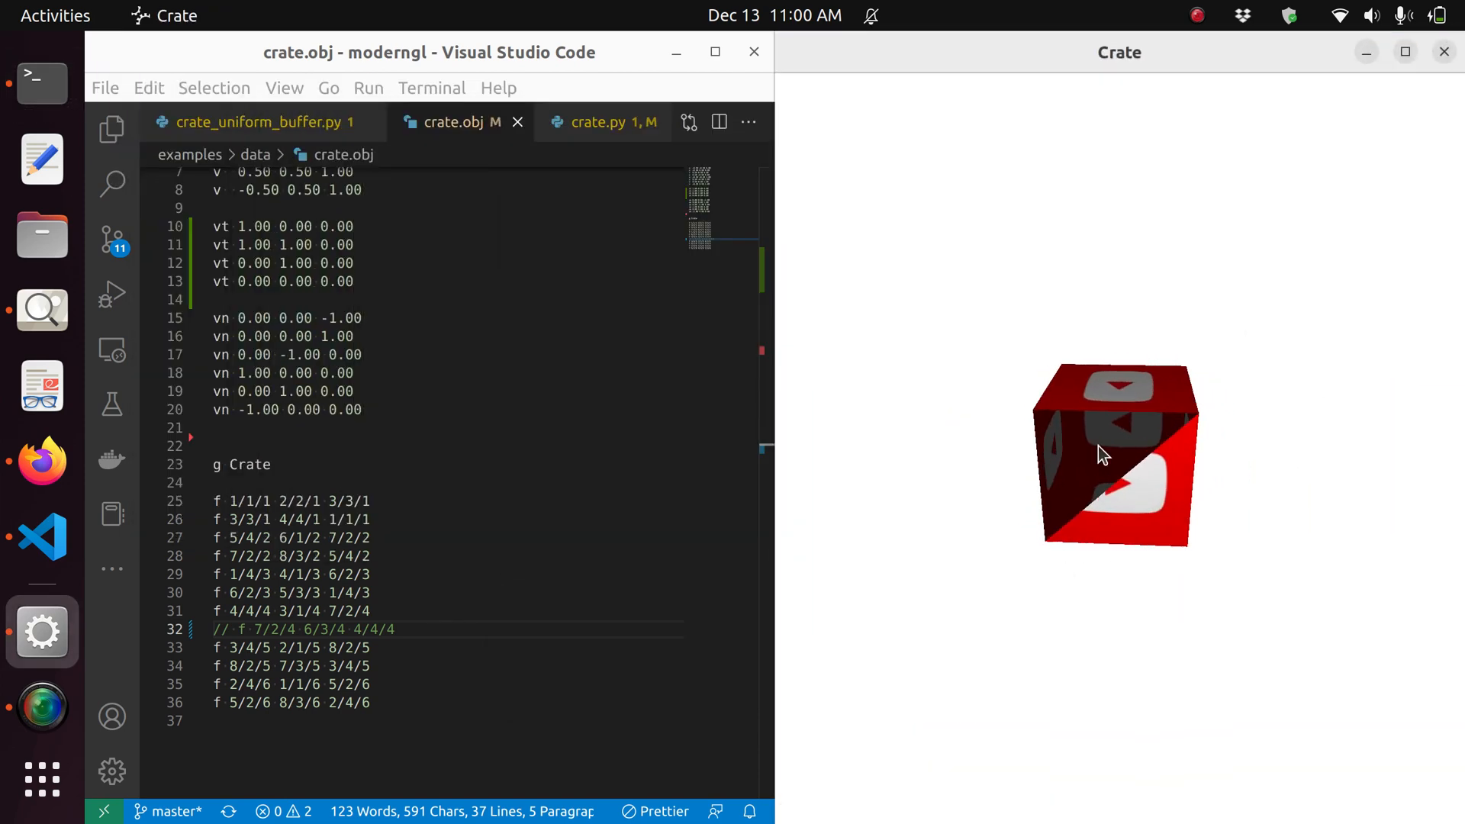
# Restore line 32, comment out top-face lines 27–28, and rerun crate.py.
pyautogui.click(392, 574)
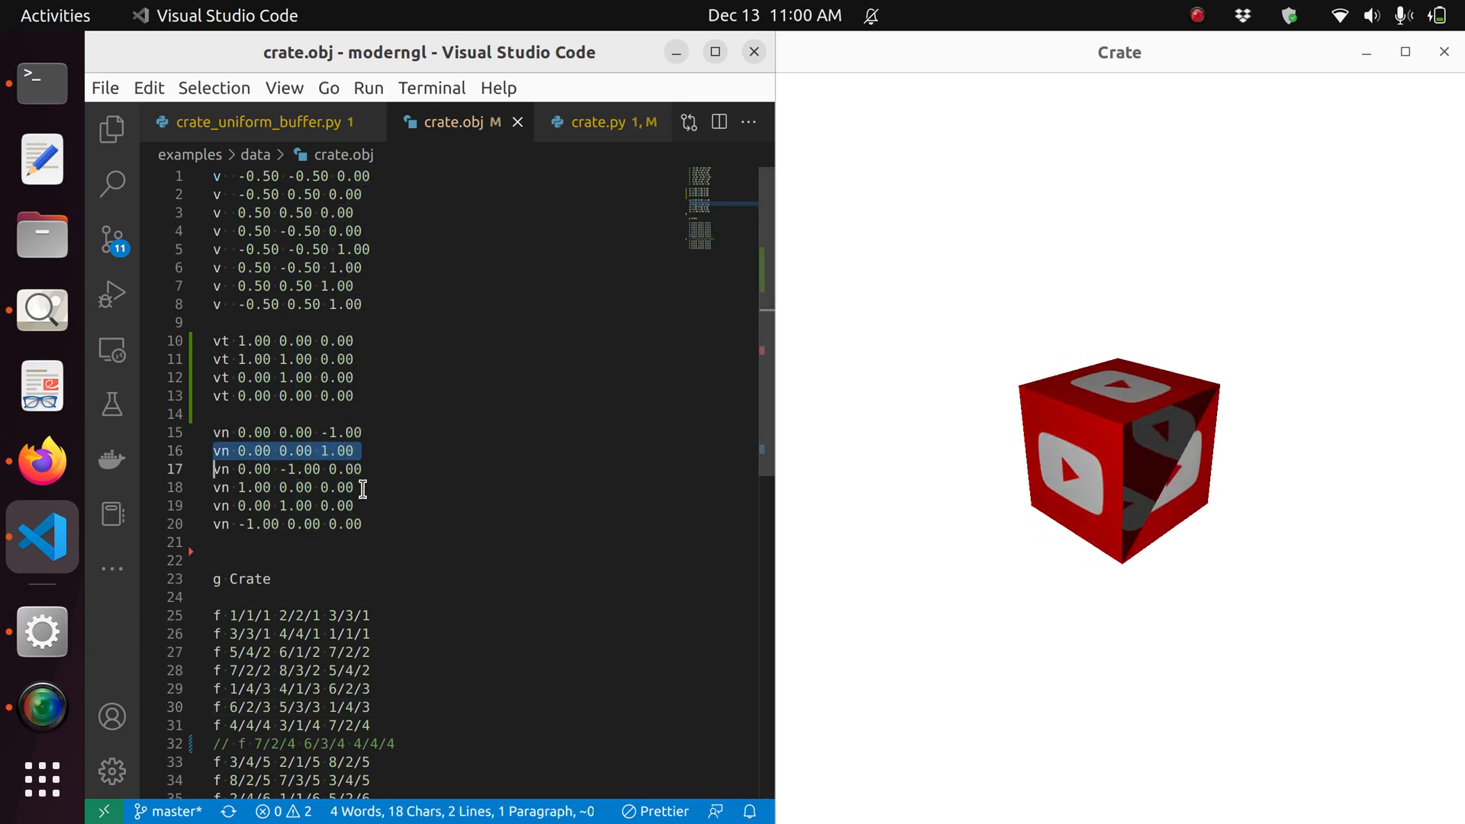
pyautogui.click(285, 450)
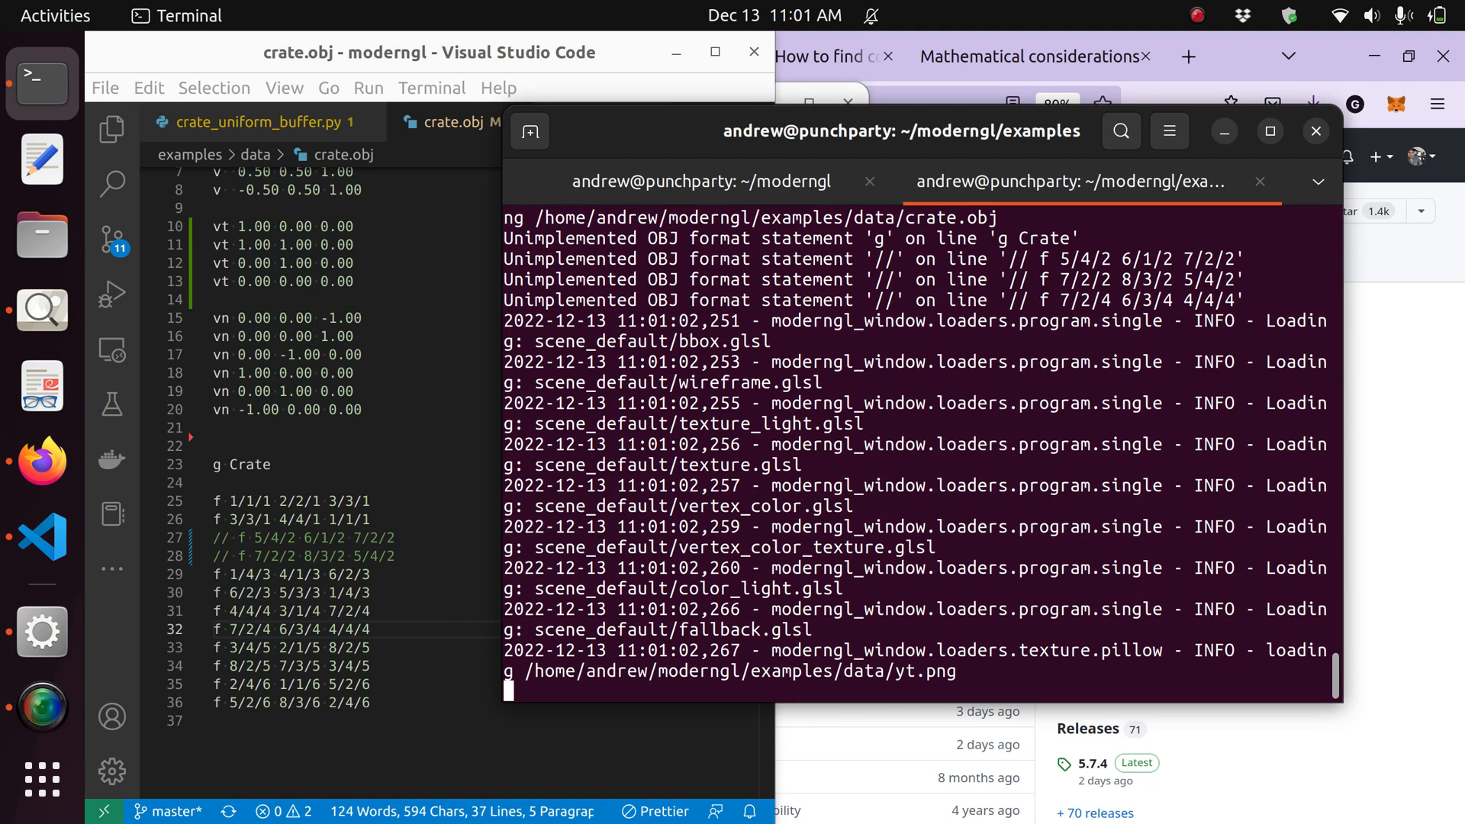
# Restart crate.py and rotate the box to reveal its missing top face.
pyautogui.press('ctrl+c')
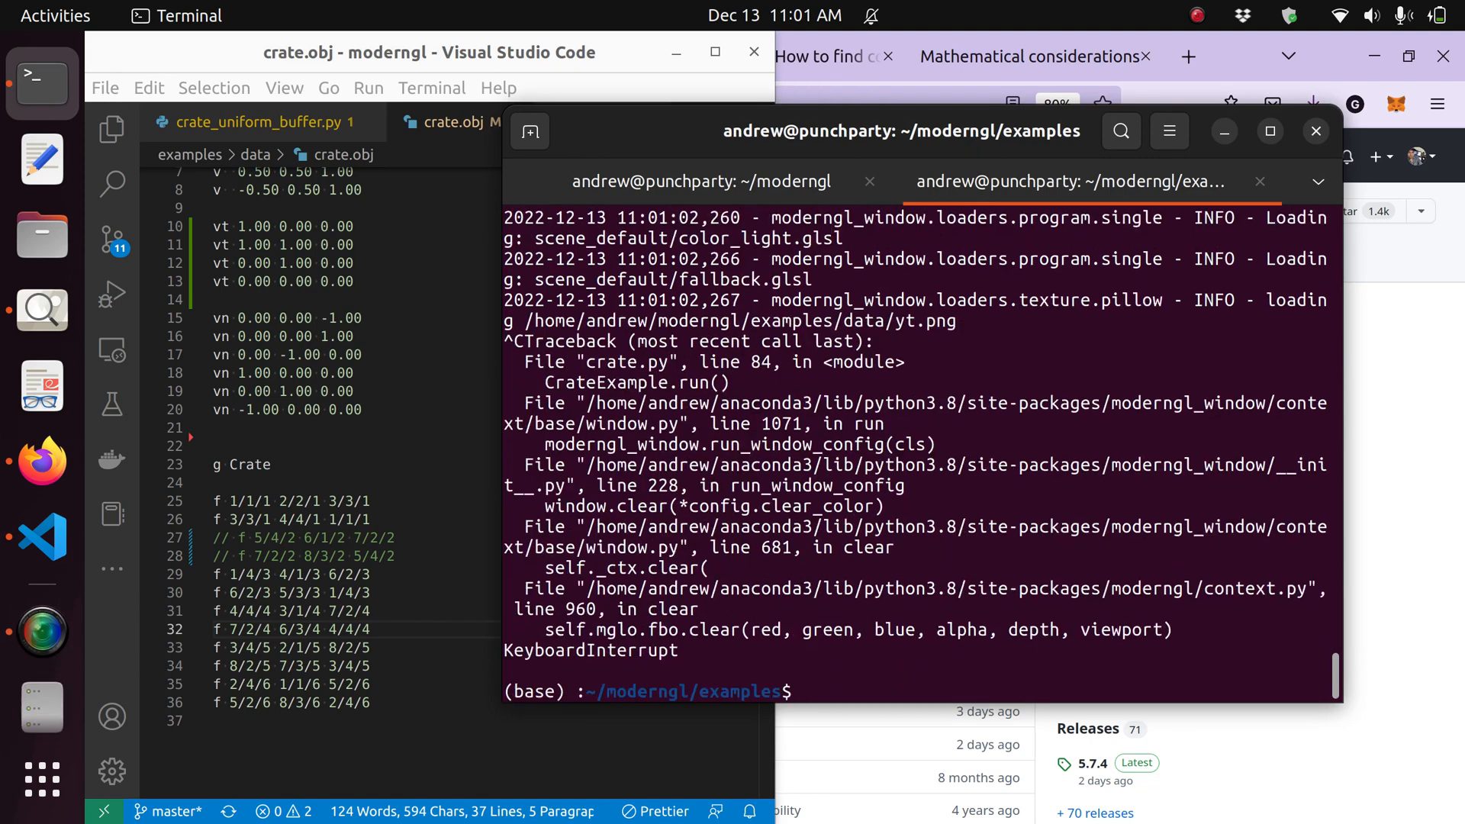
pyautogui.write('python crate.py')
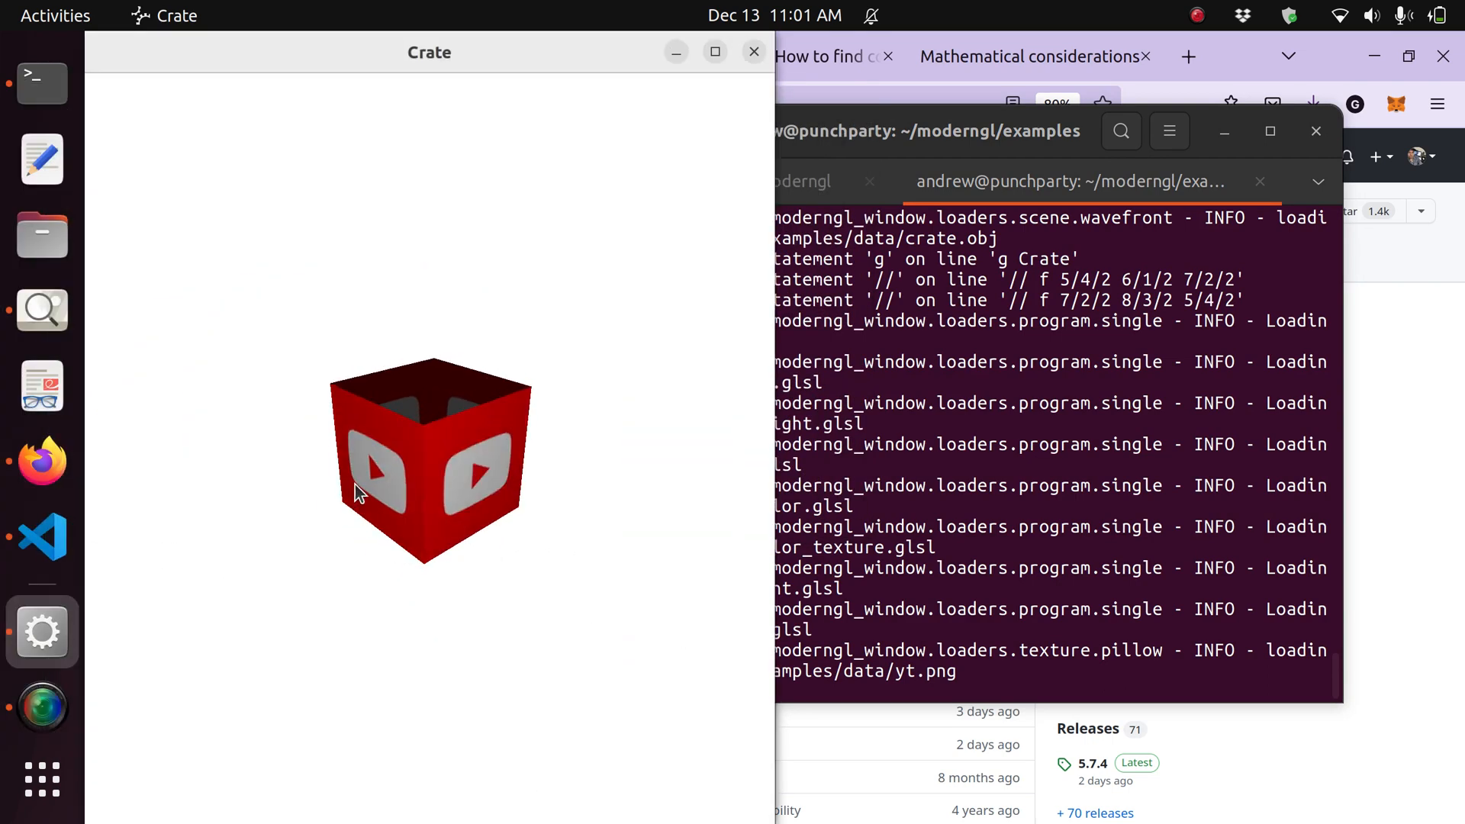
pyautogui.moveTo(365, 490); pyautogui.dragTo(430, 485)
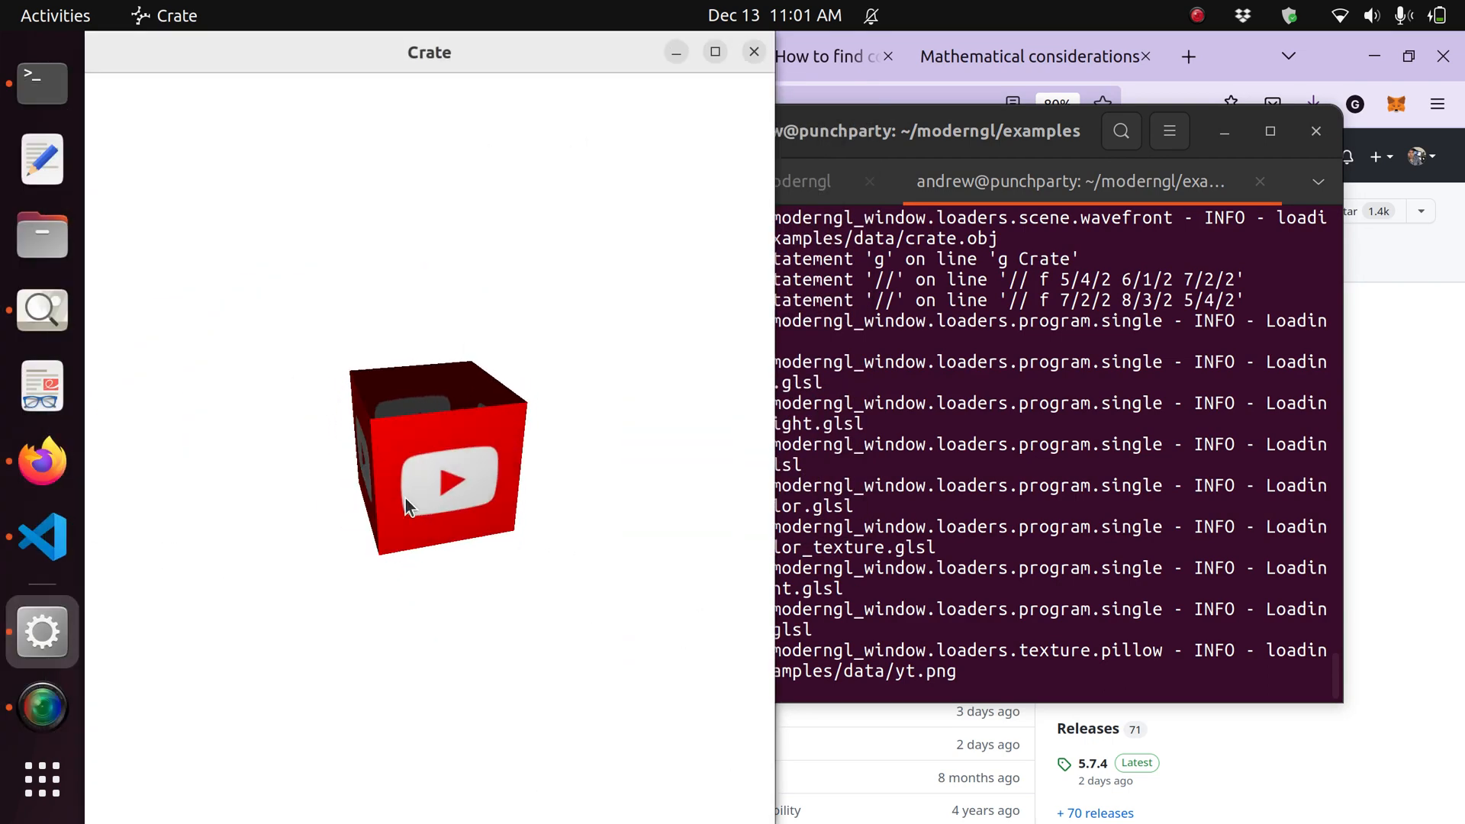